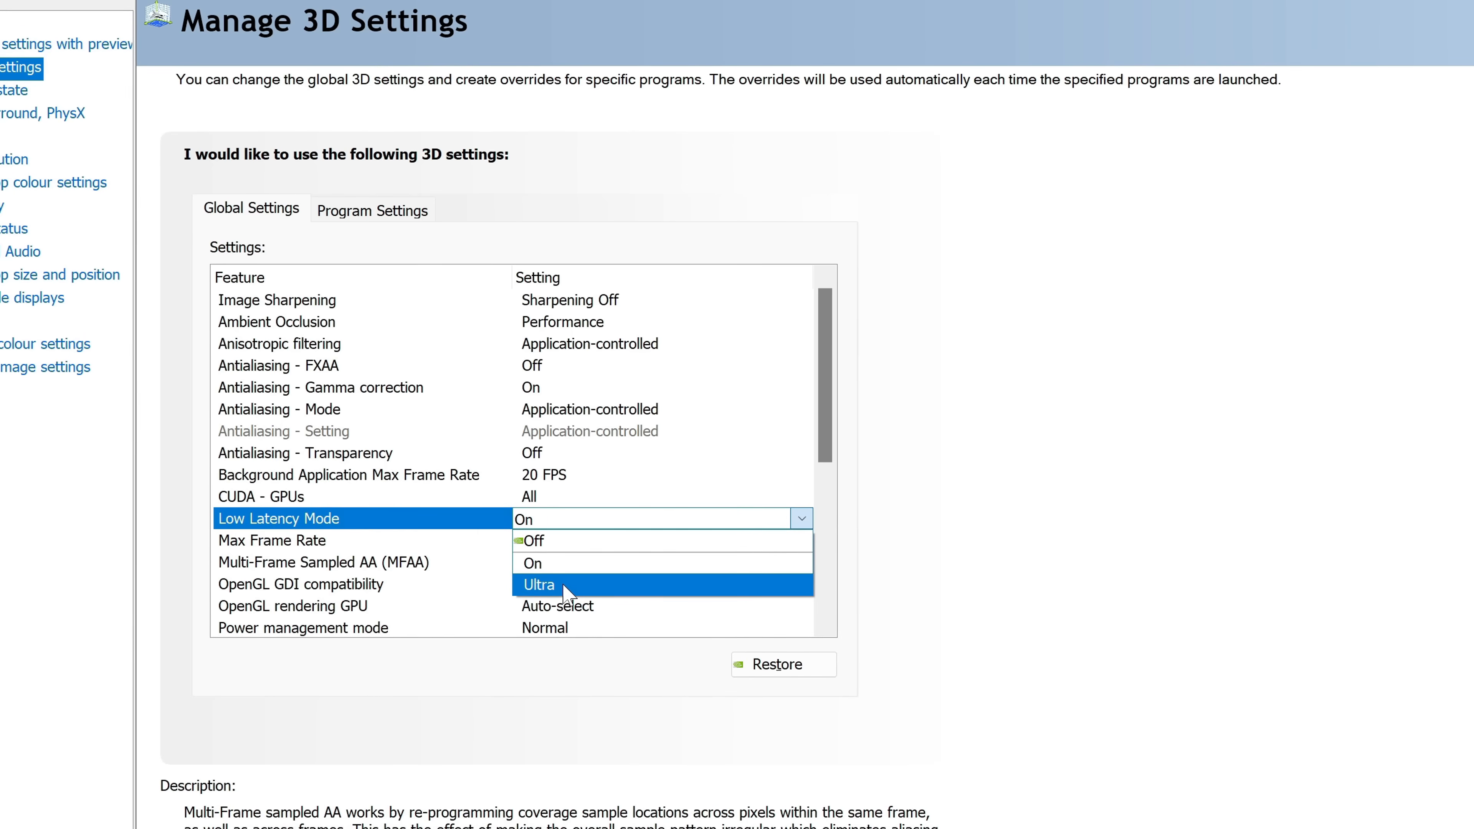
mouse_move(533, 564)
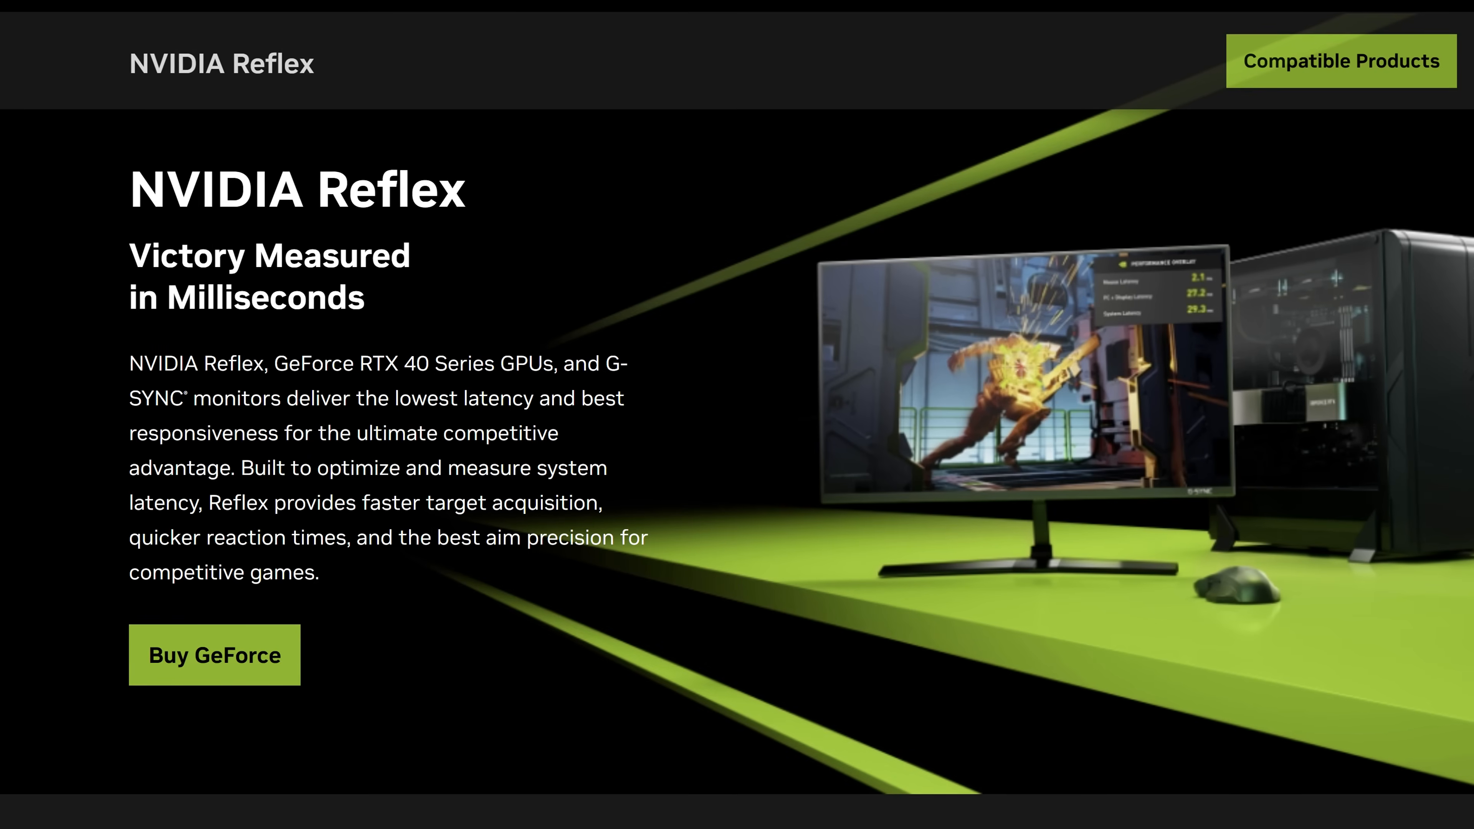
- Keep the global Low Latency Mode at On while scrolling through Global Settings
scroll("down", 3)
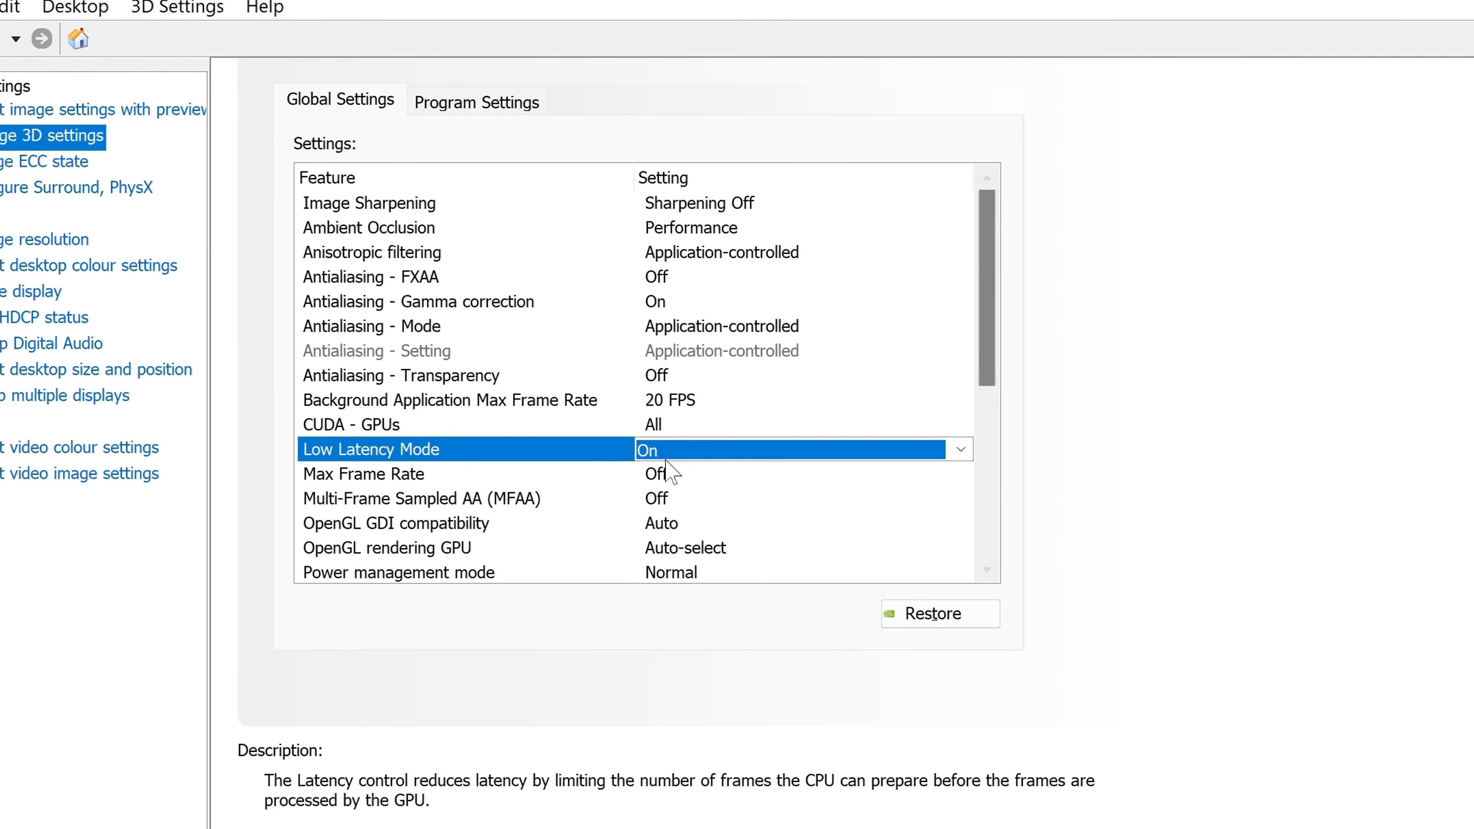
- Set Monitor Technology to G-SYNC Compatible and go to the Set up G-SYNC page
left_click(1088, 462)
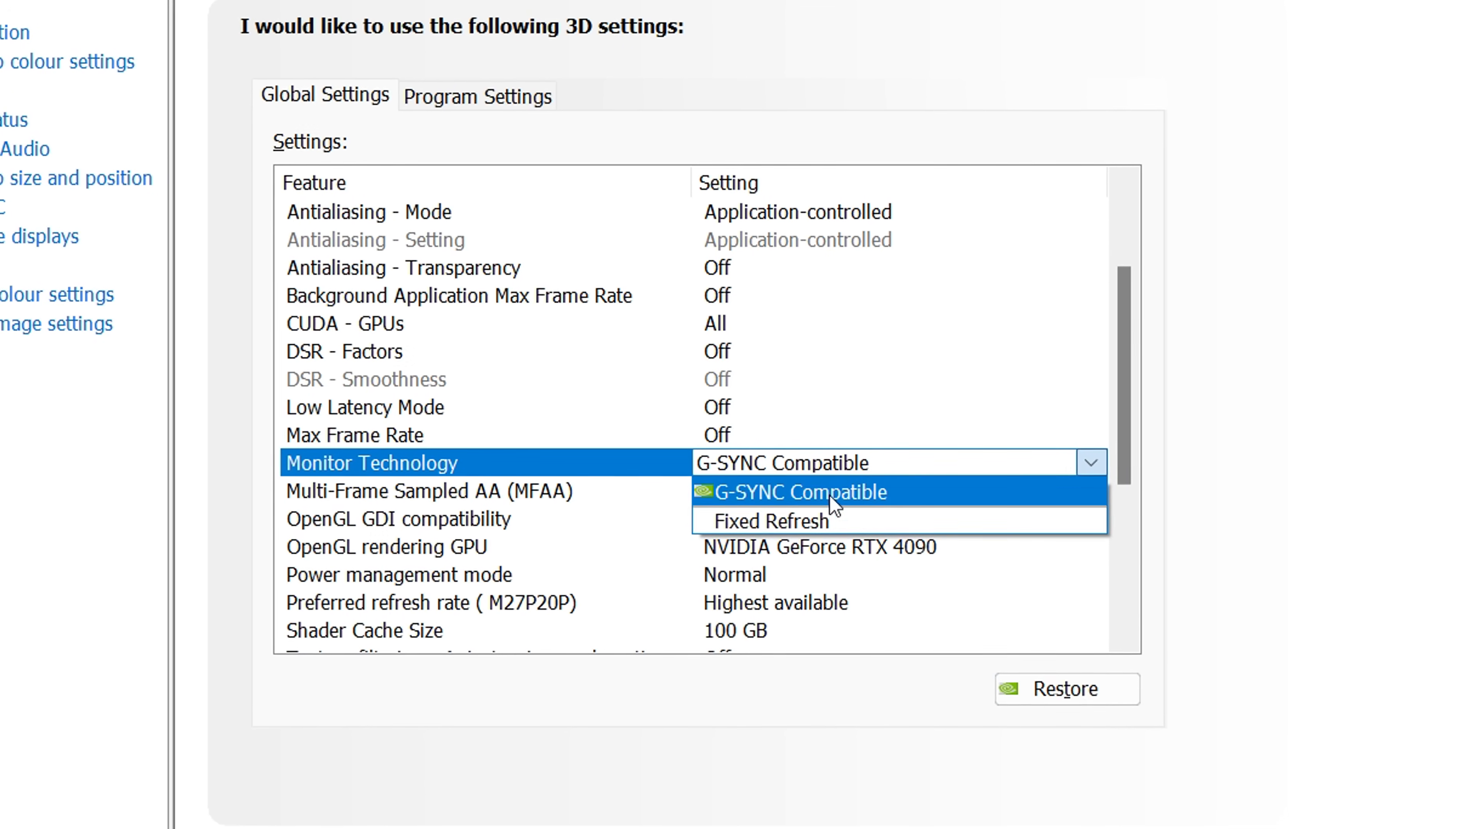
left_click(58, 272)
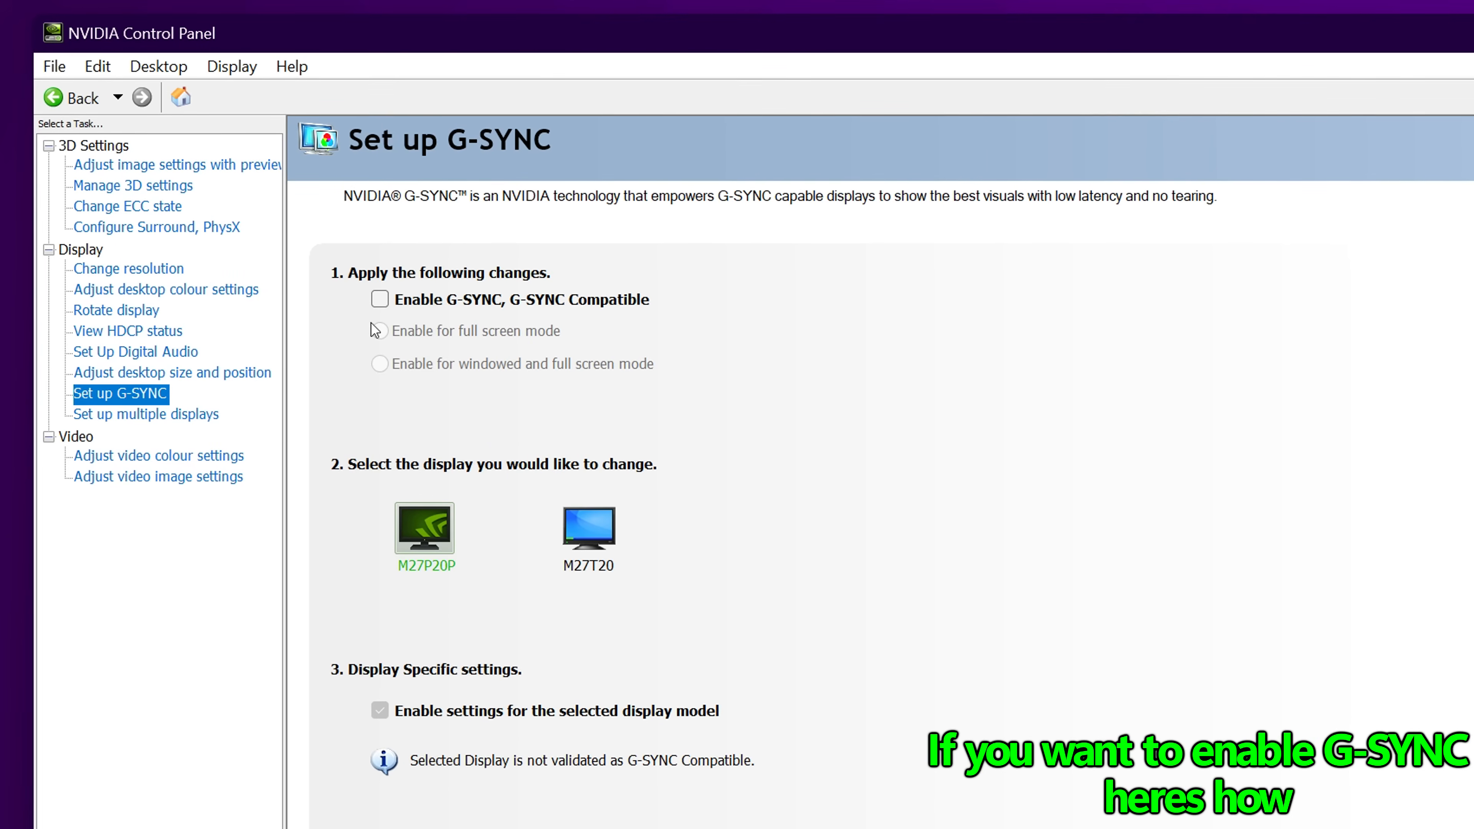
- Enable G-SYNC Compatible for full-screen mode and return to Manage 3D settings
left_click(378, 298)
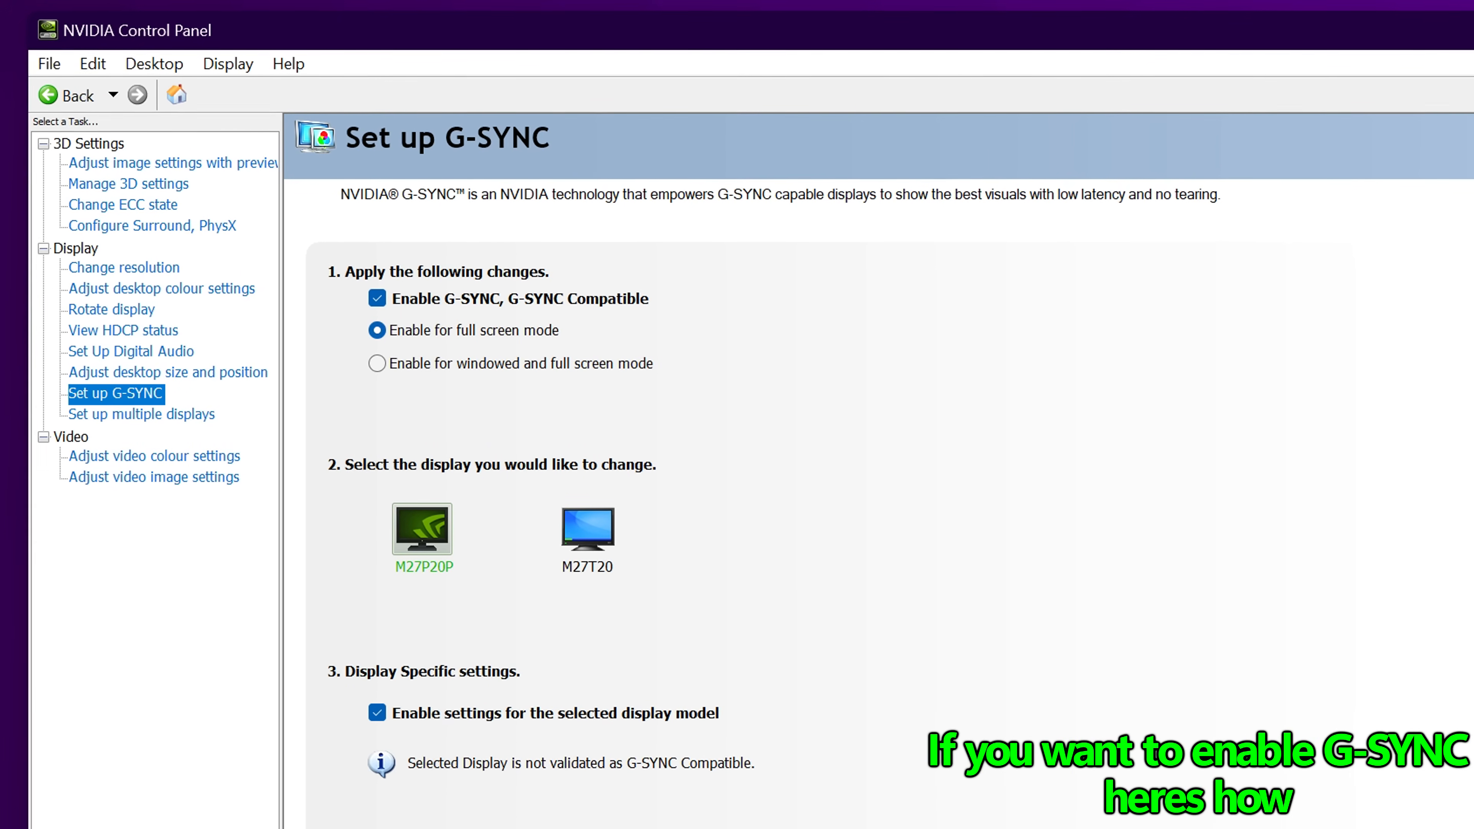
left_click(1007, 389)
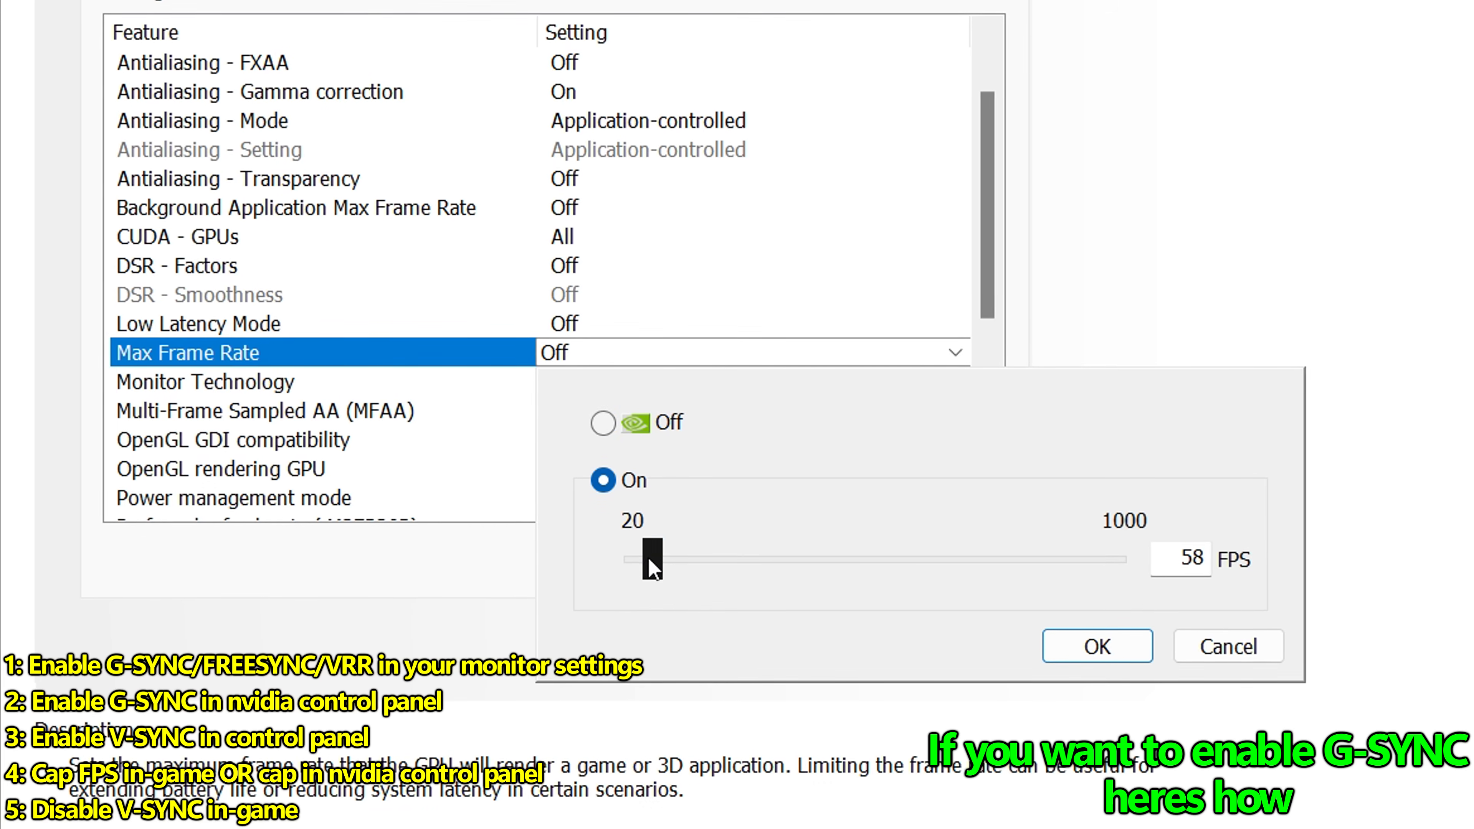
left_click(1098, 646)
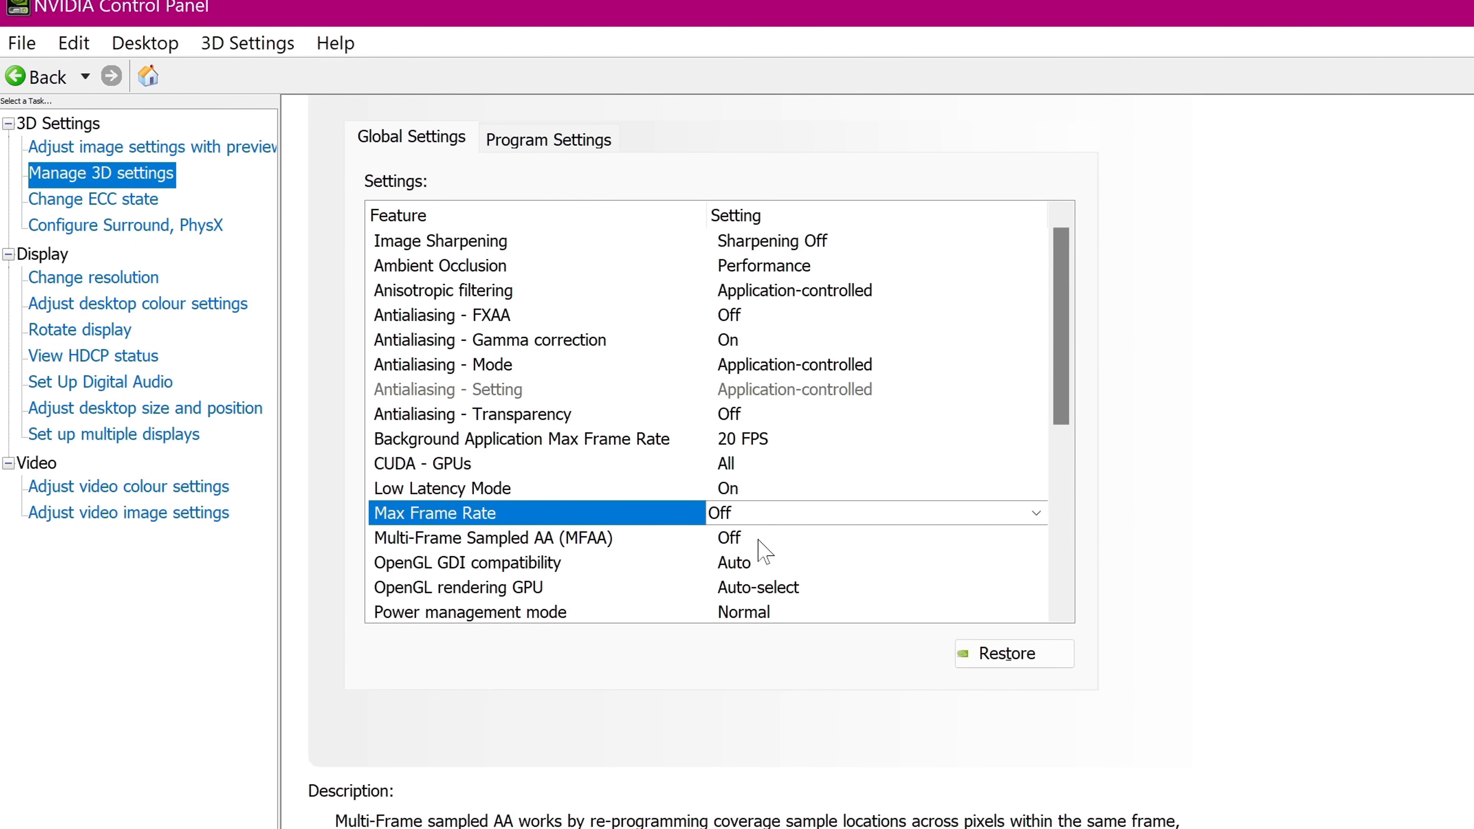
- Keep OpenGL GDI compatibility on Auto and set OpenGL rendering GPU to the GeForce RTX 4090
left_click(492, 537)
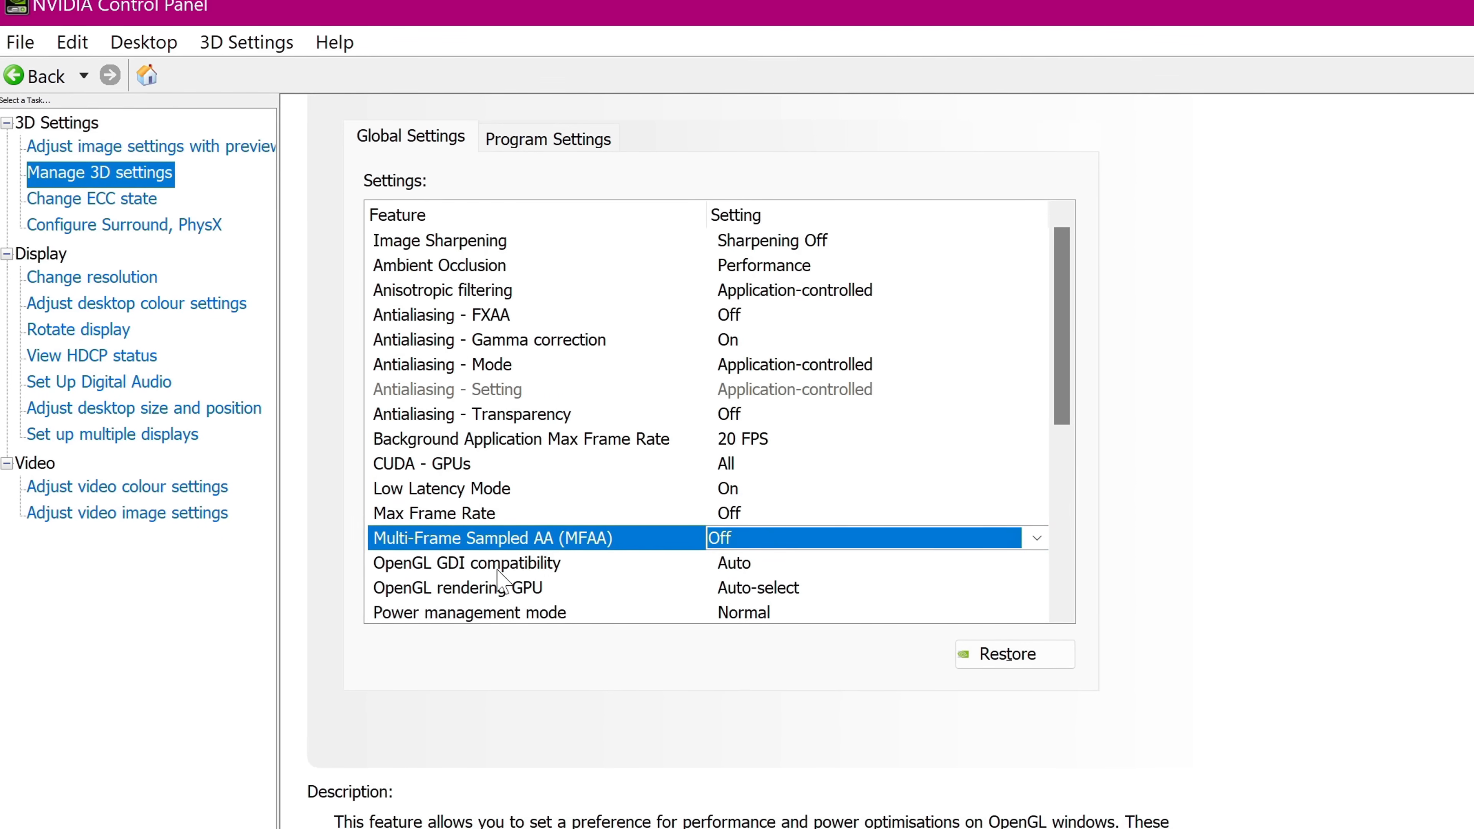
left_click(1037, 563)
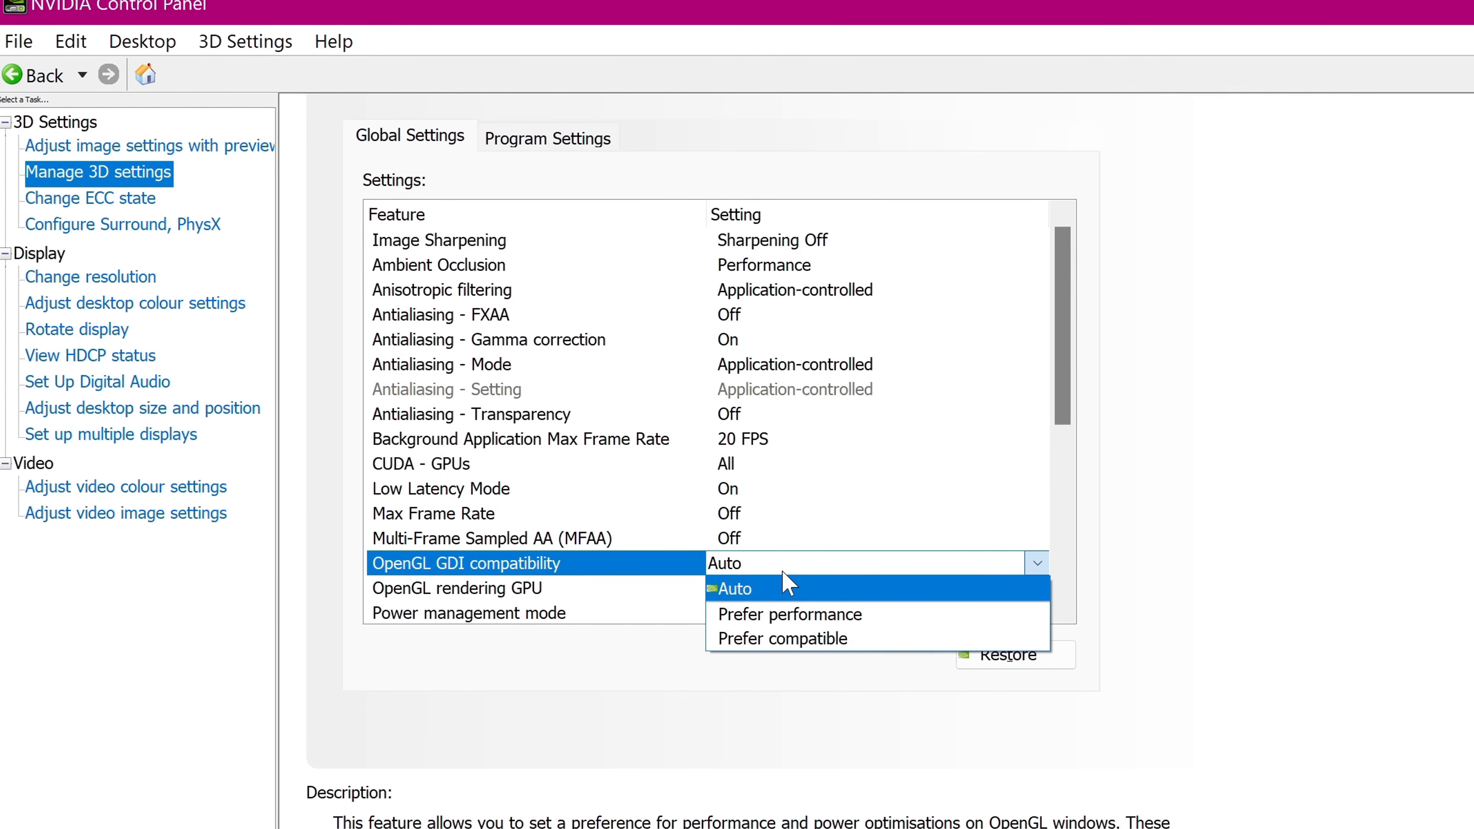
left_click(731, 589)
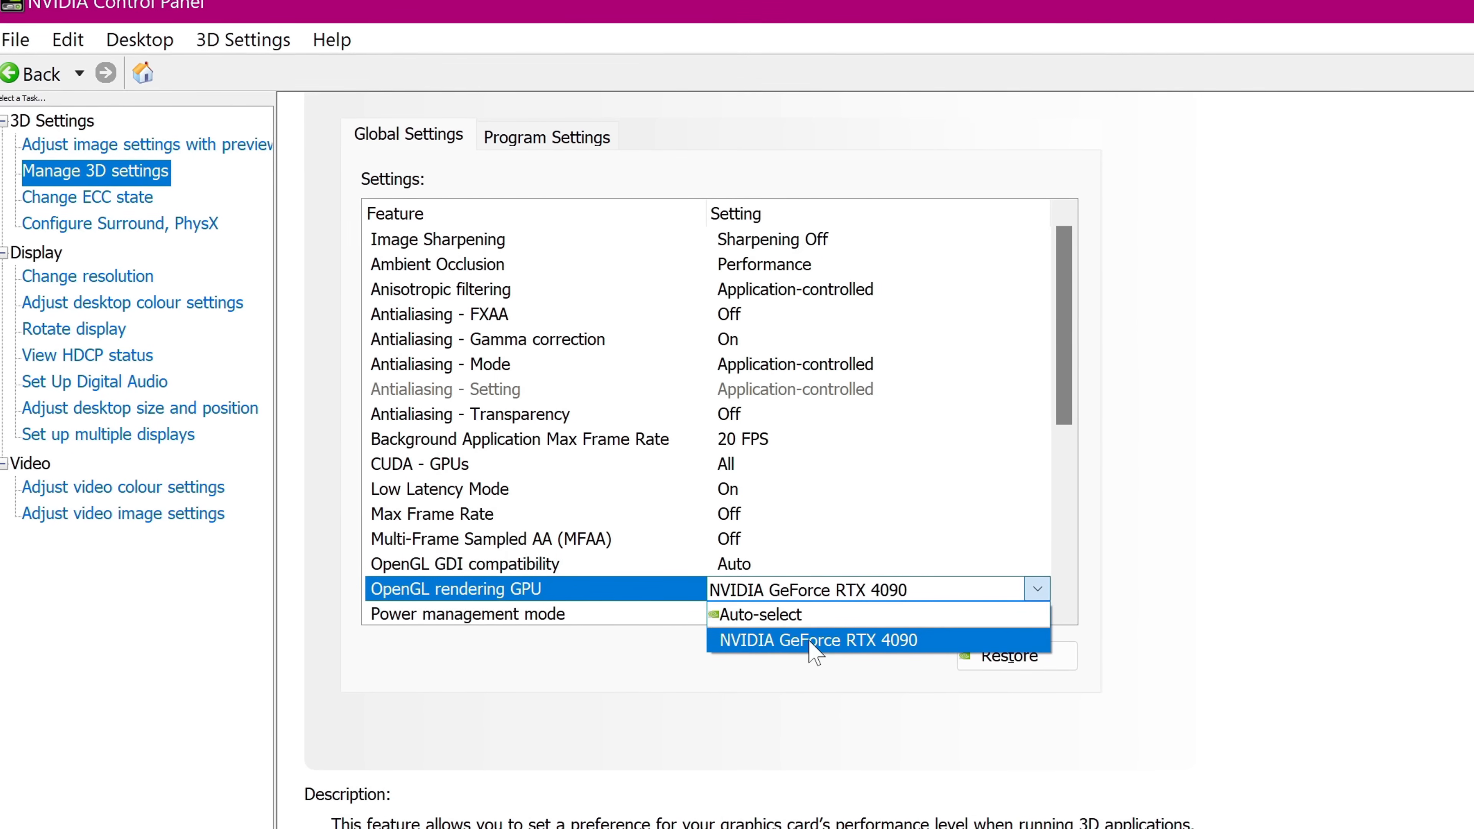
left_click(820, 640)
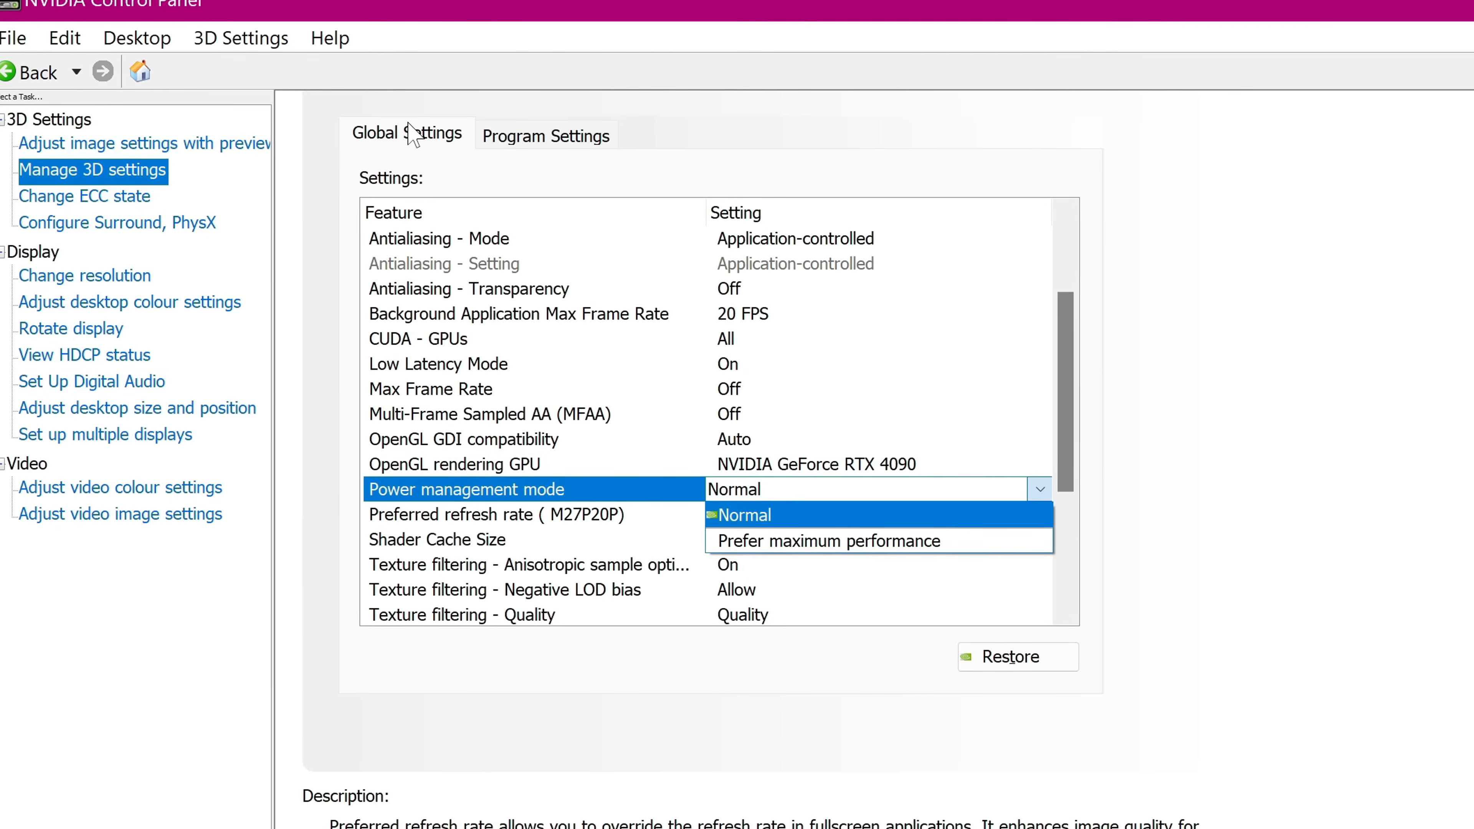
mouse_move(799, 540)
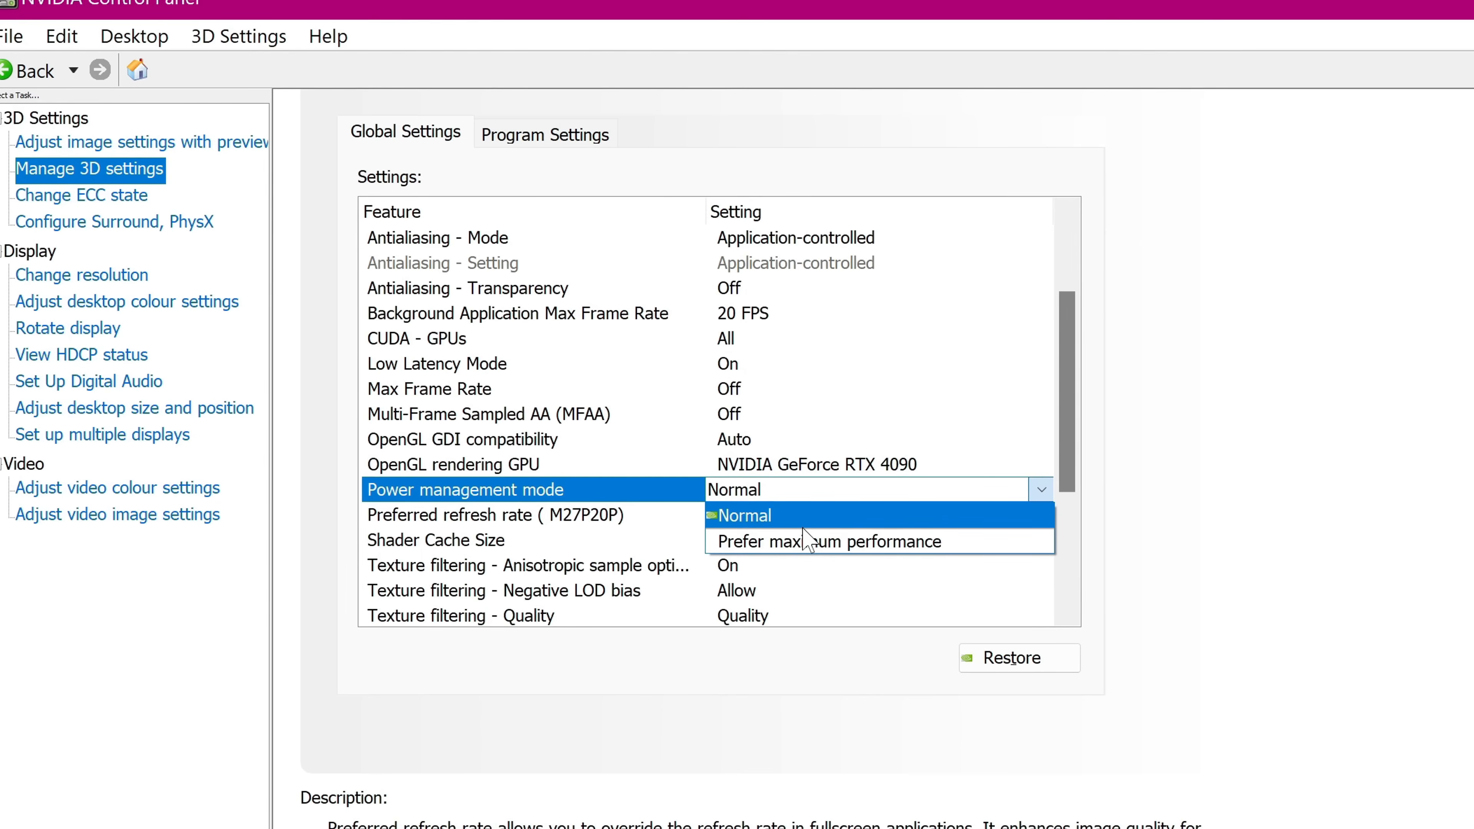
- Keep power management mode Normal and Shader Cache Size at 100 GB
left_click(746, 515)
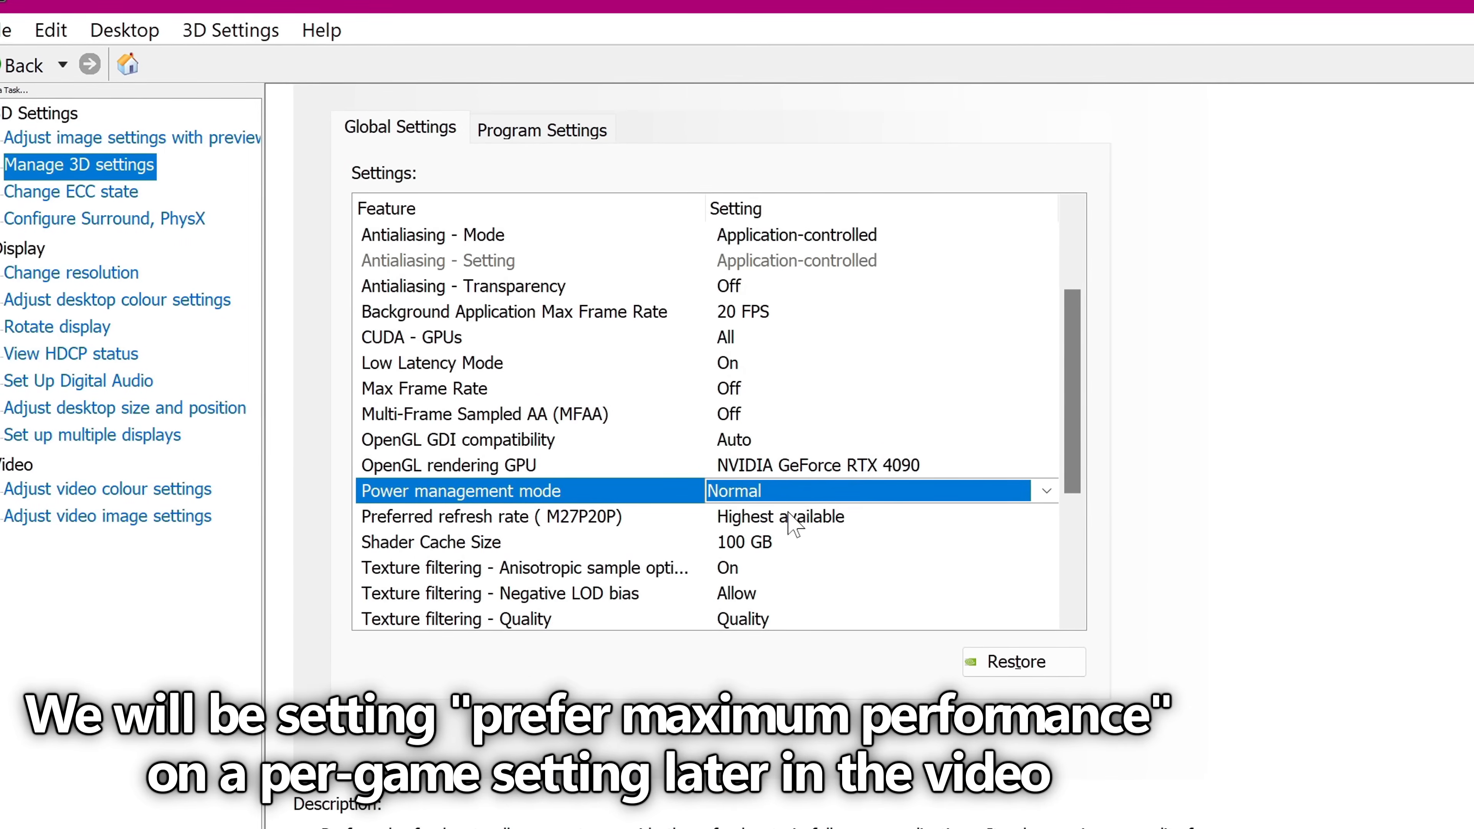
left_click(491, 516)
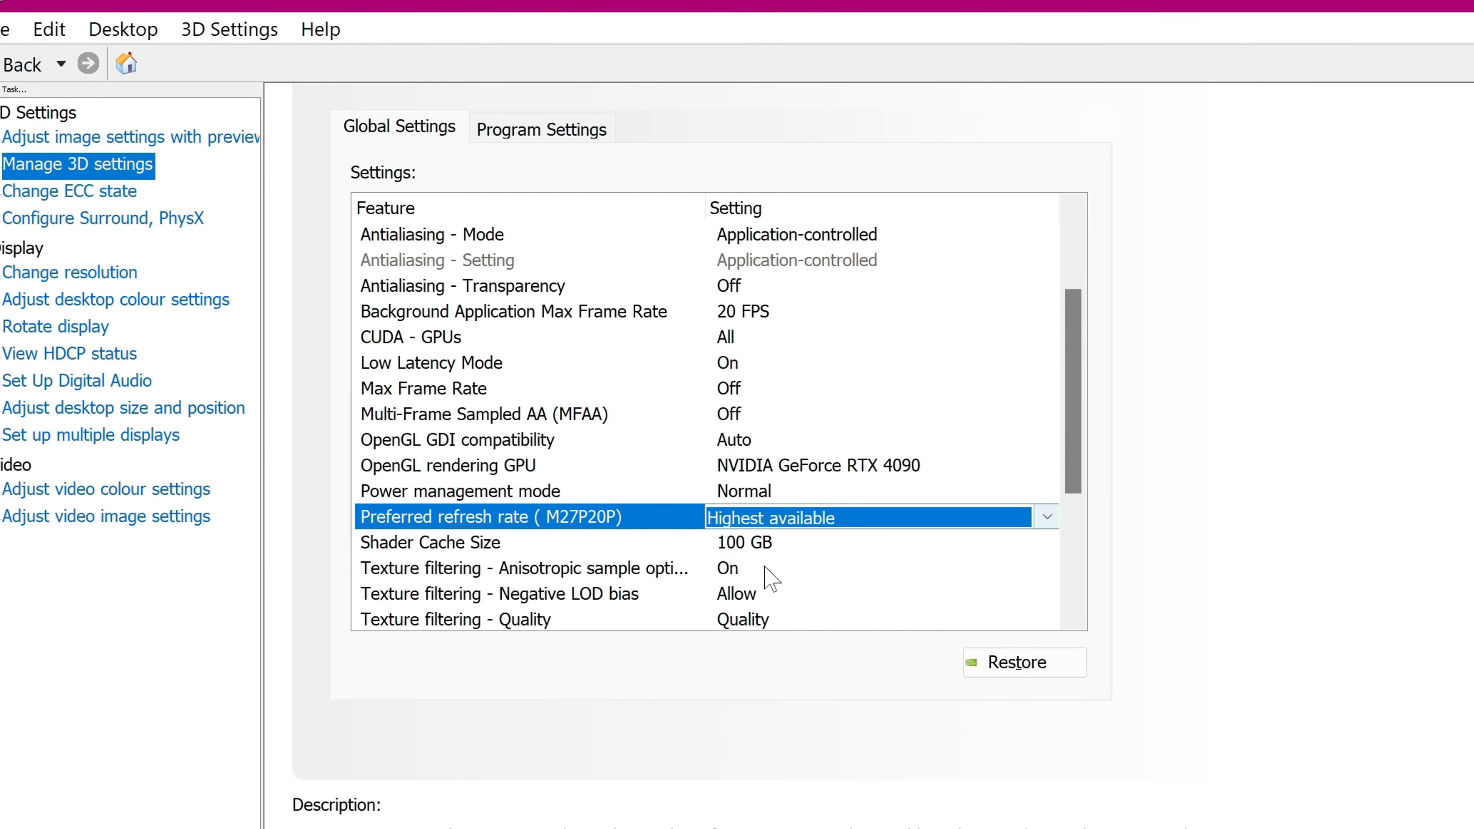
left_click(1044, 543)
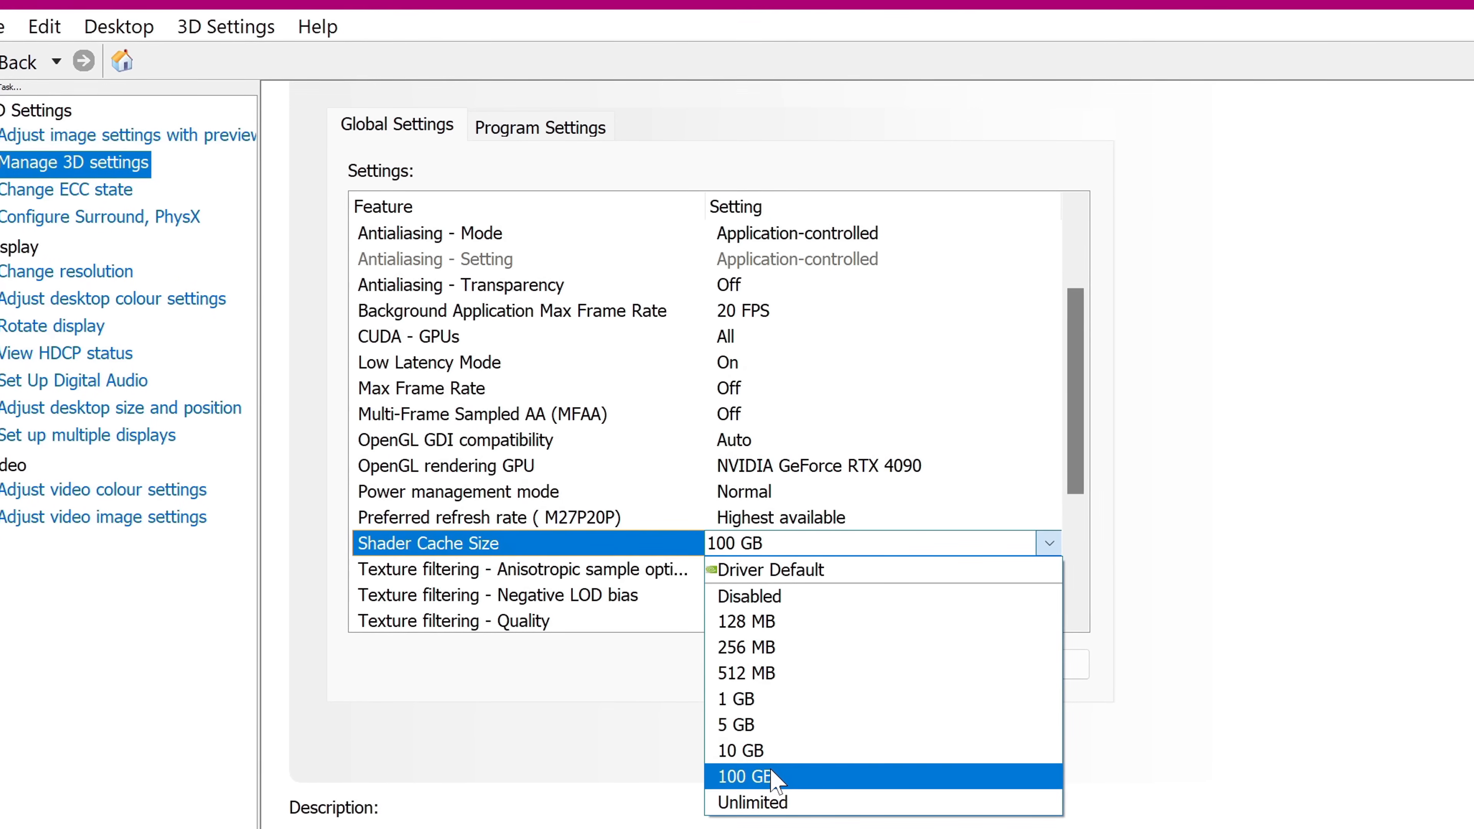
left_click(743, 776)
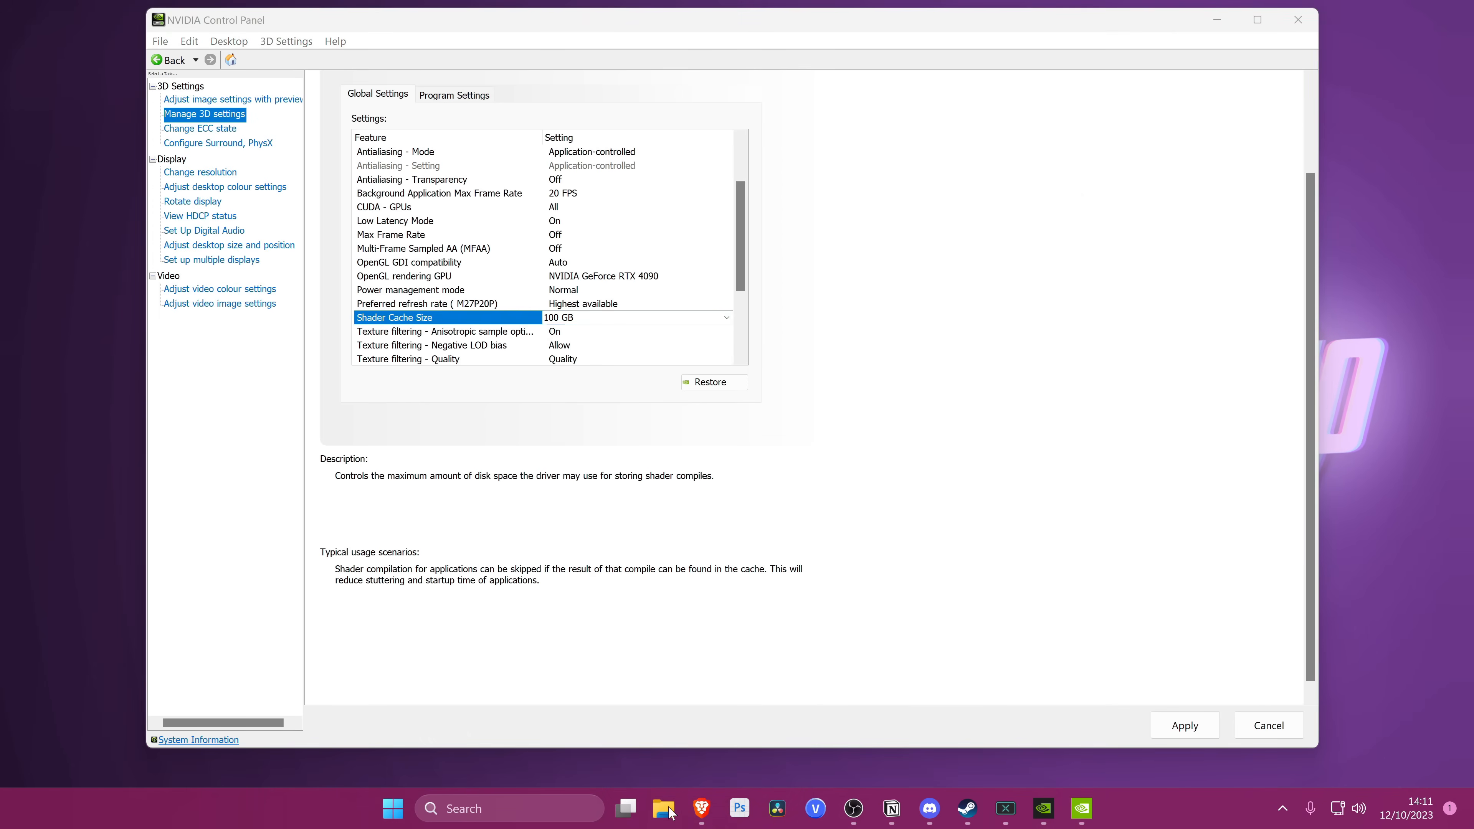
left_click(663, 809)
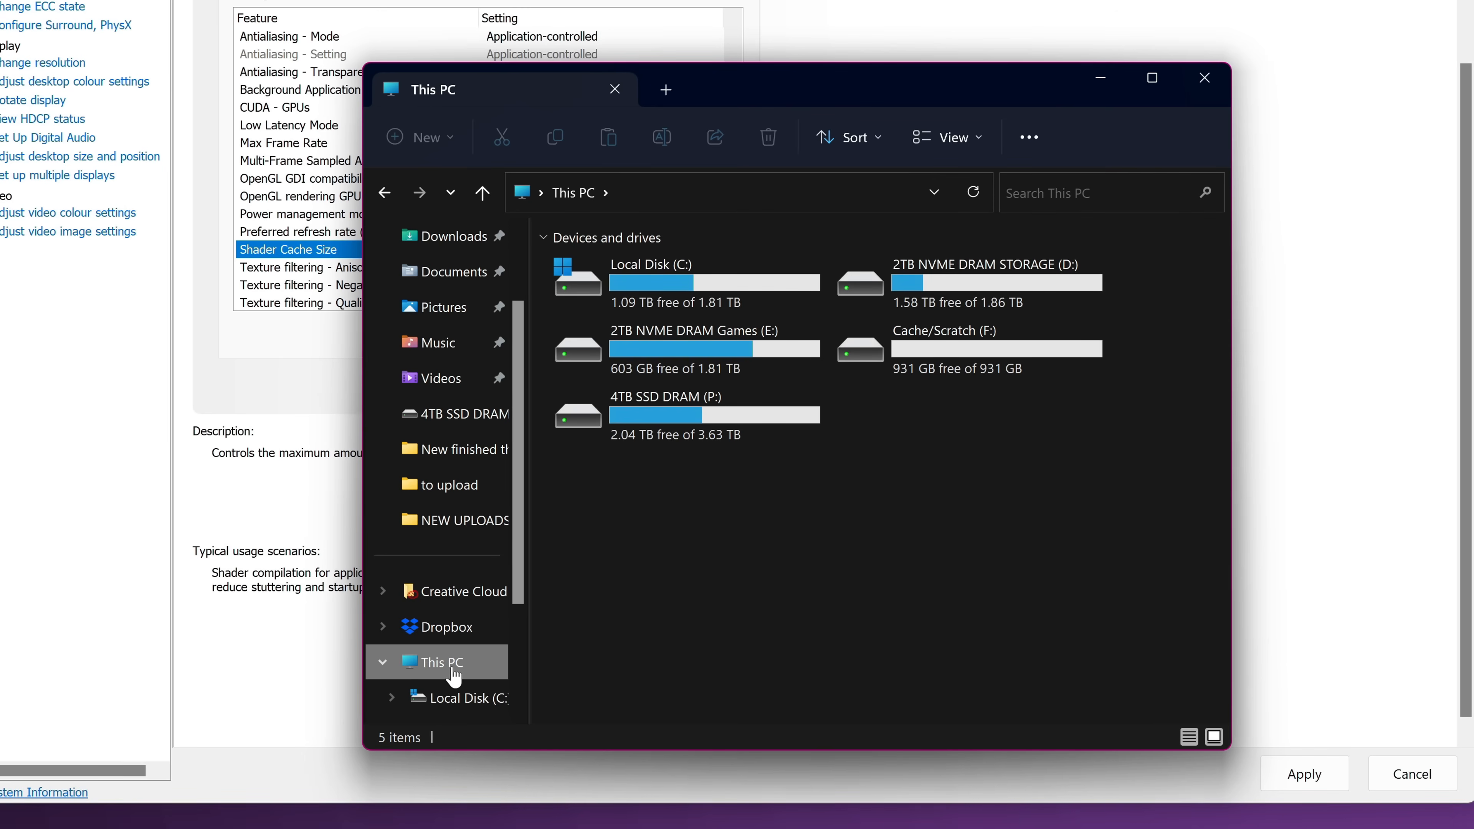
left_click(650, 282)
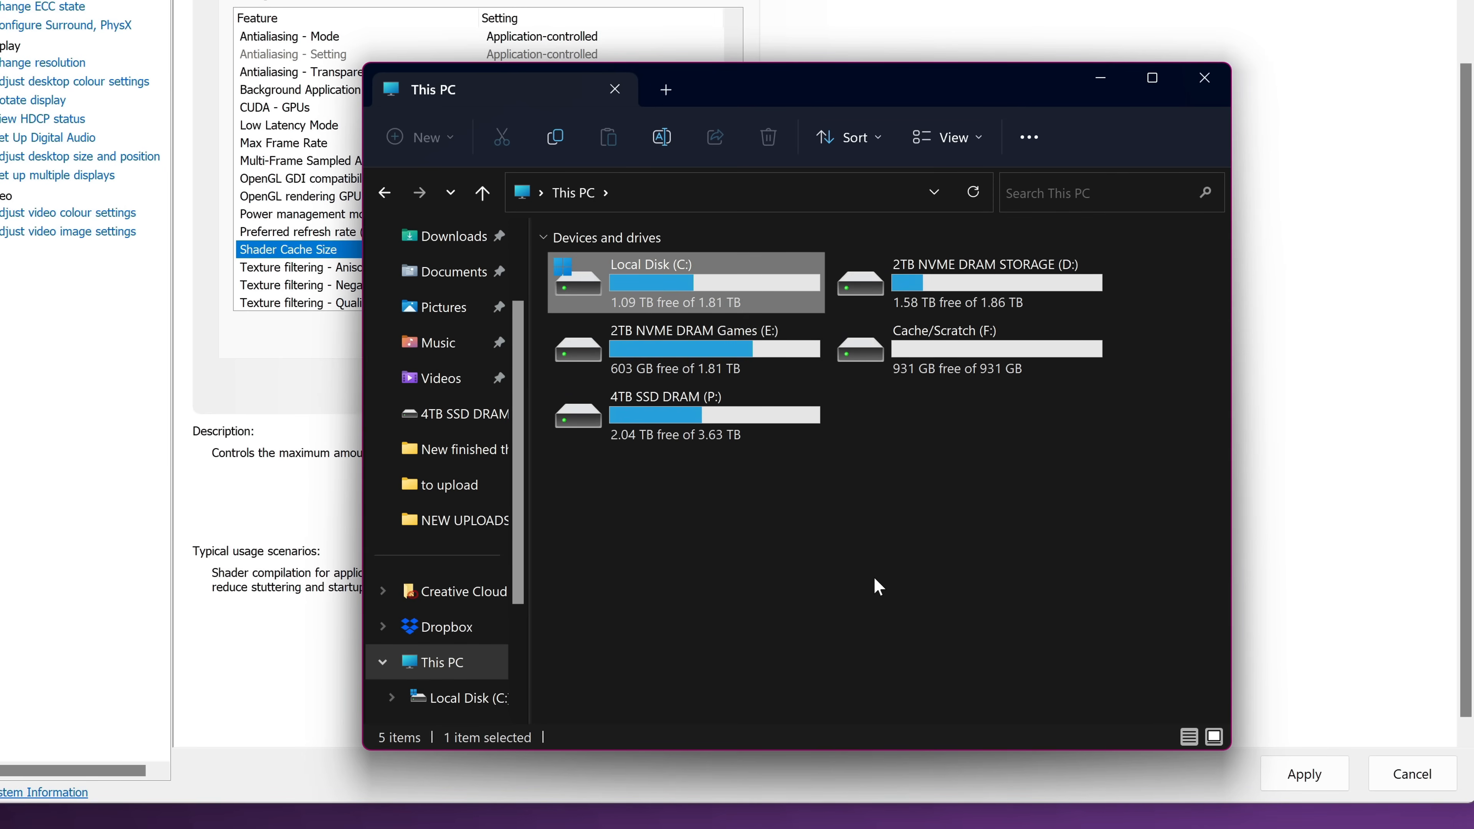
mouse_move(1060, 172)
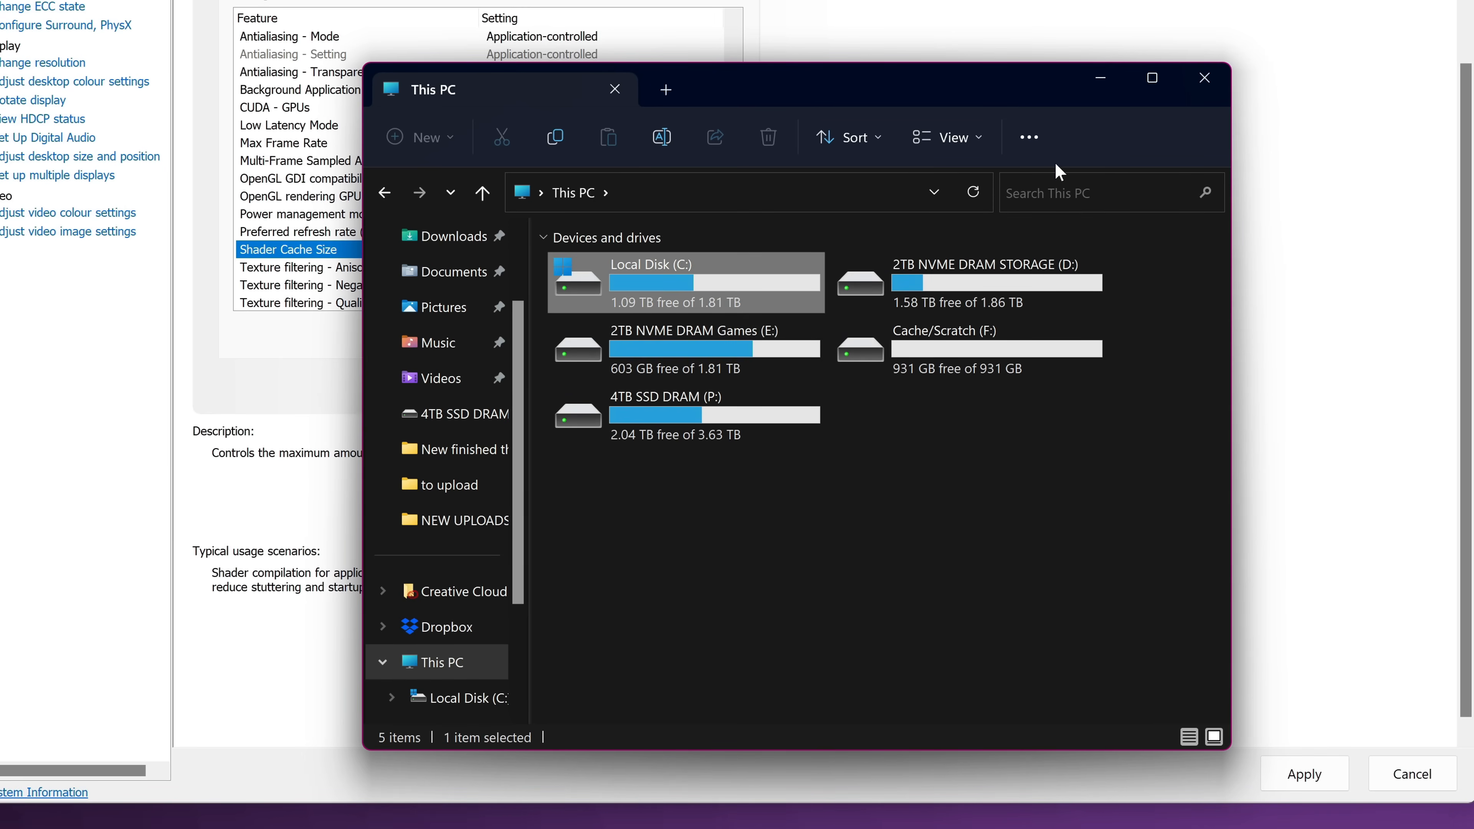
left_click(1017, 537)
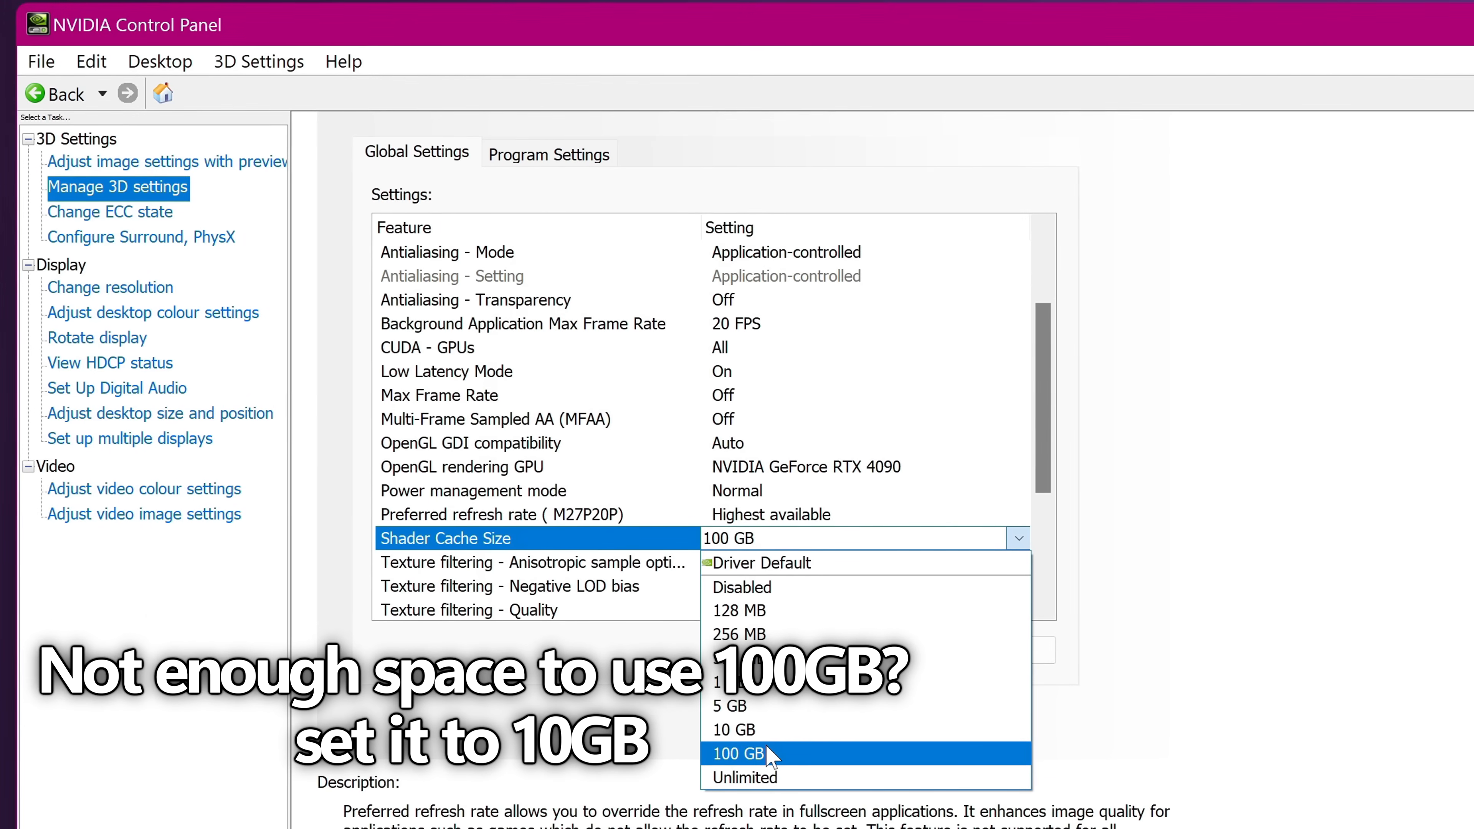
- Keep shader cache 100 GB, anisotropic sample optimisation On and texture filtering Quality; review trilinear, threaded and triple buffering
left_click(742, 753)
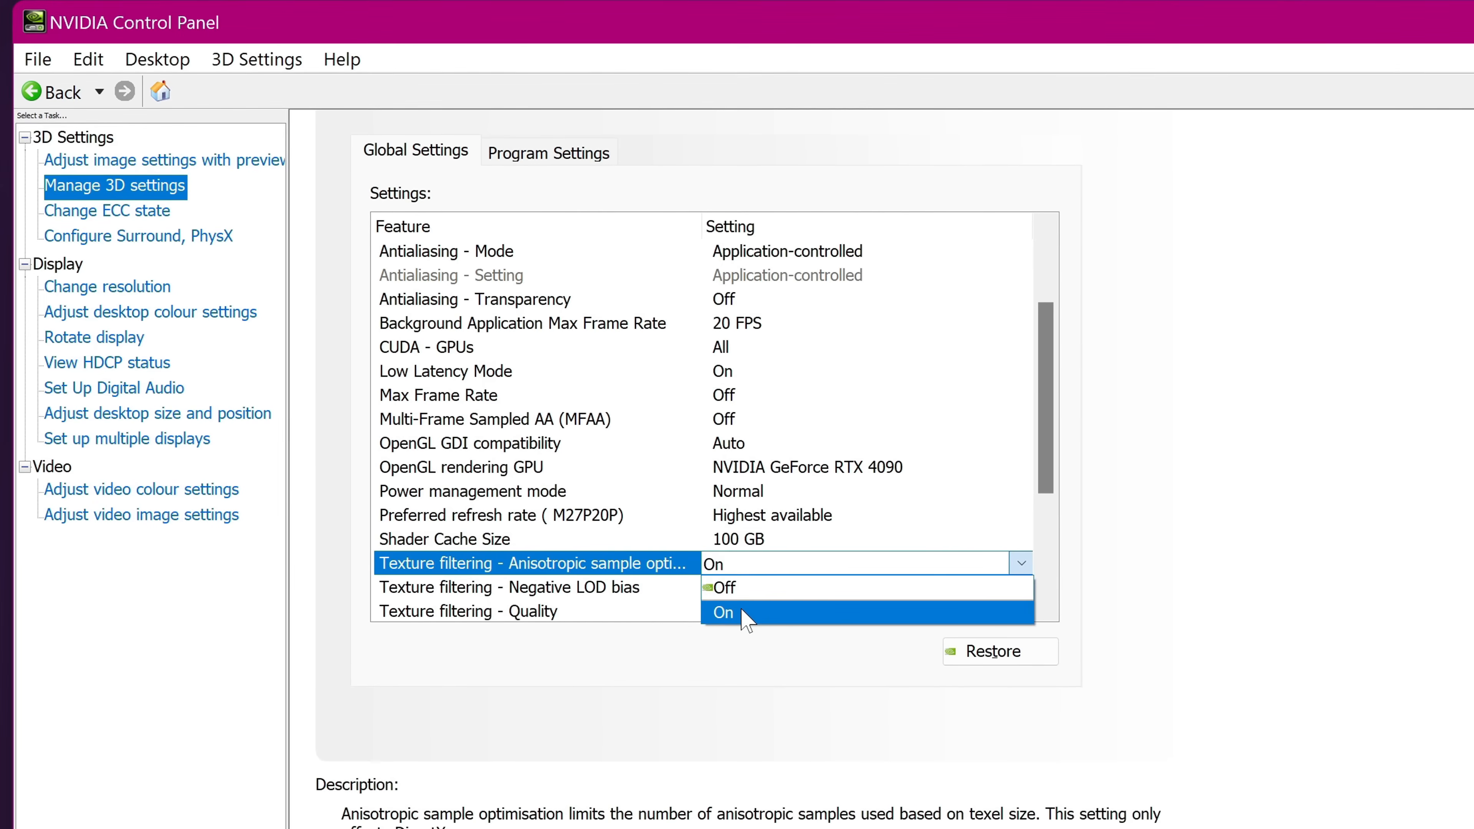
left_click(723, 612)
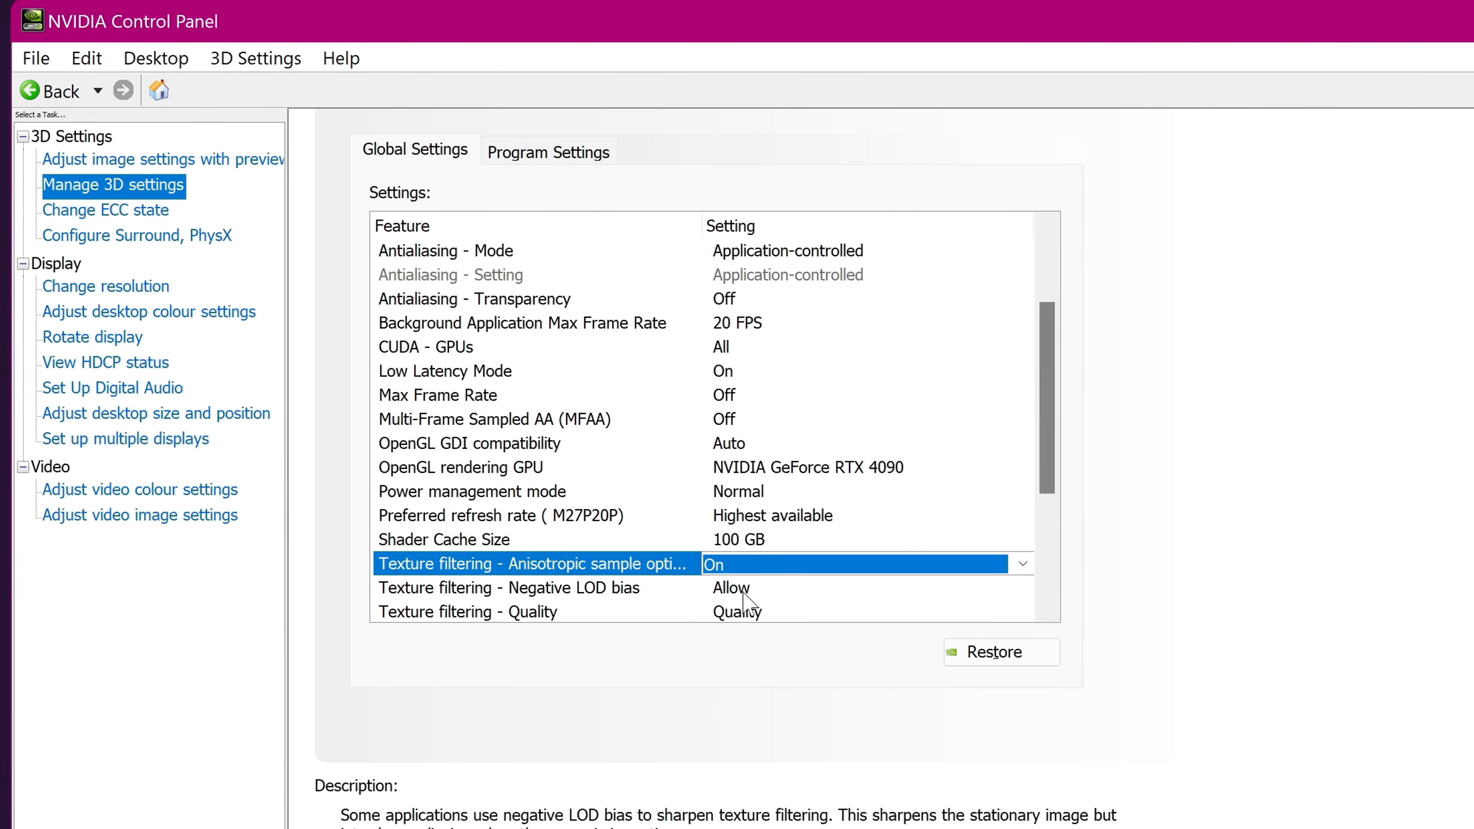
scroll("down", 3)
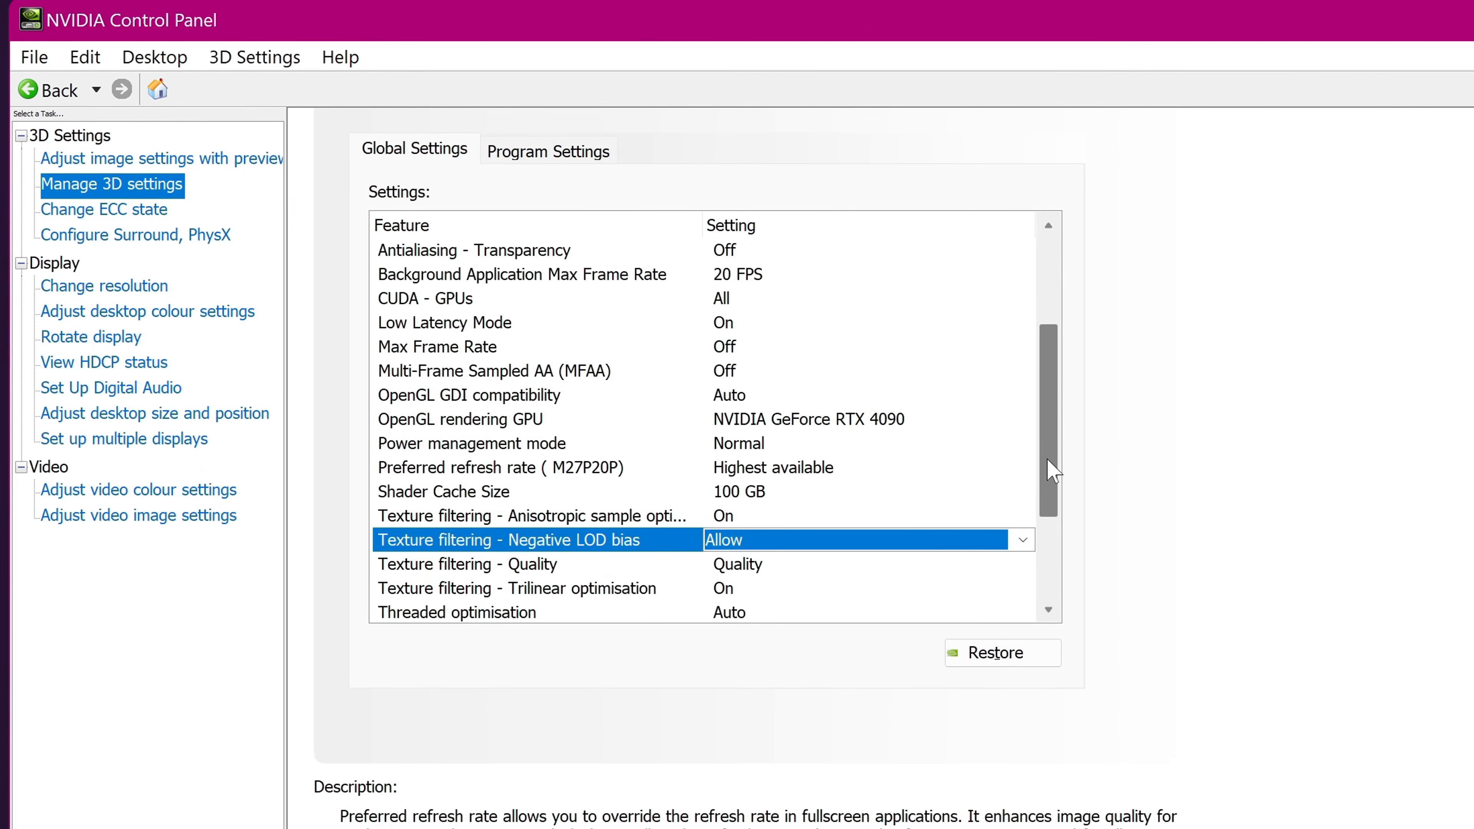
left_click(1024, 418)
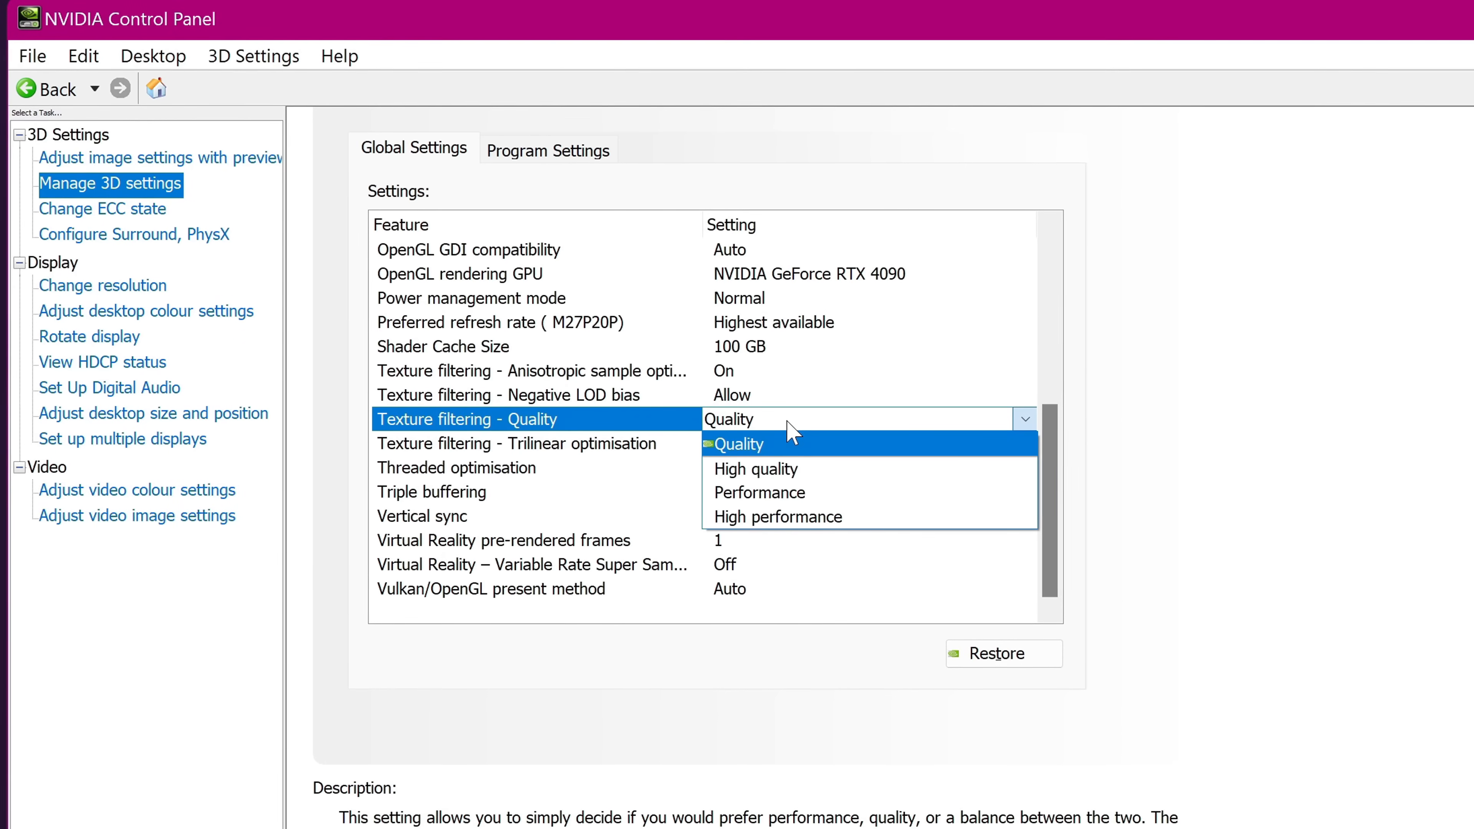
left_click(737, 444)
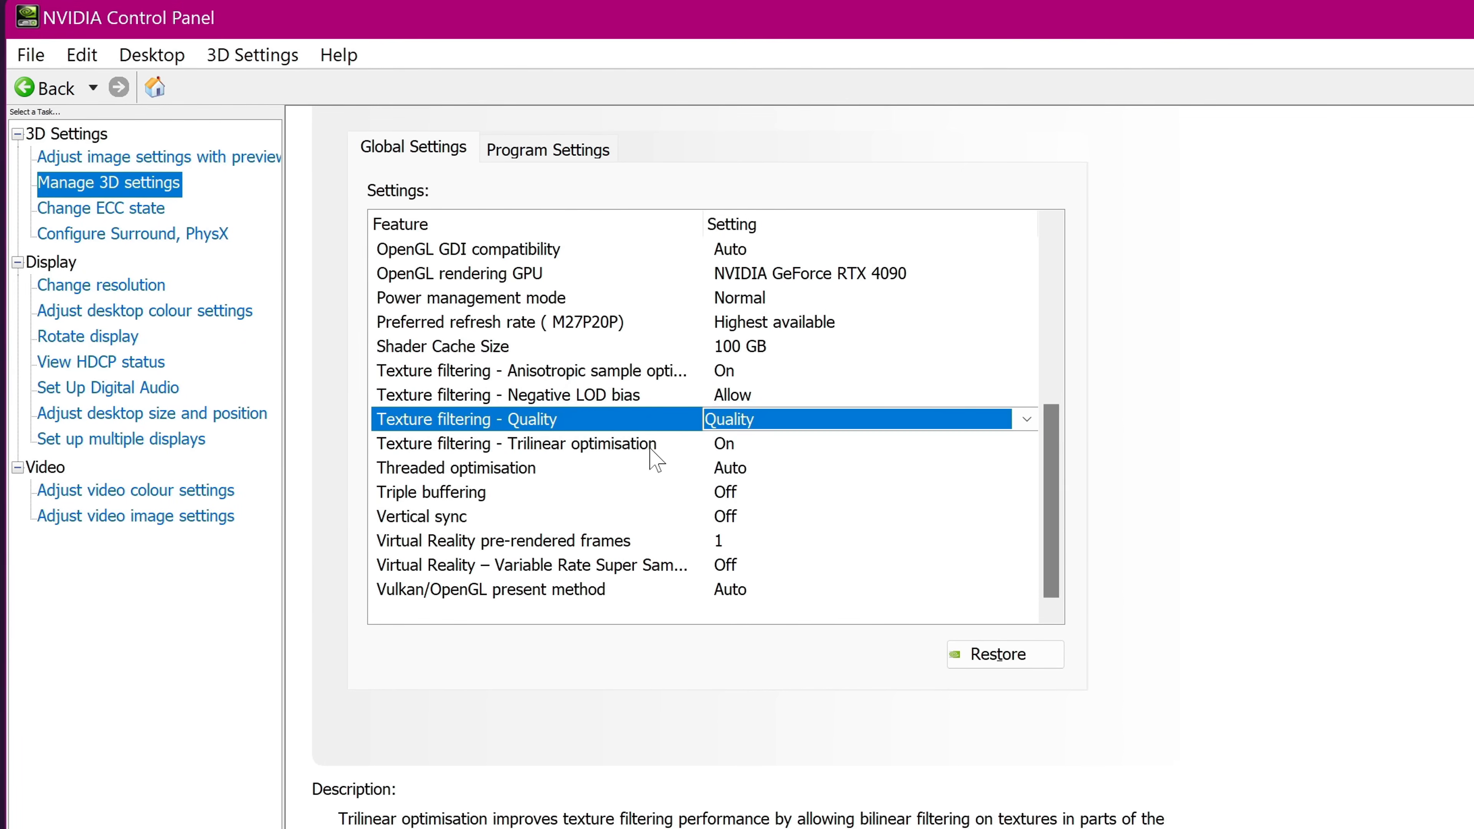
left_click(514, 444)
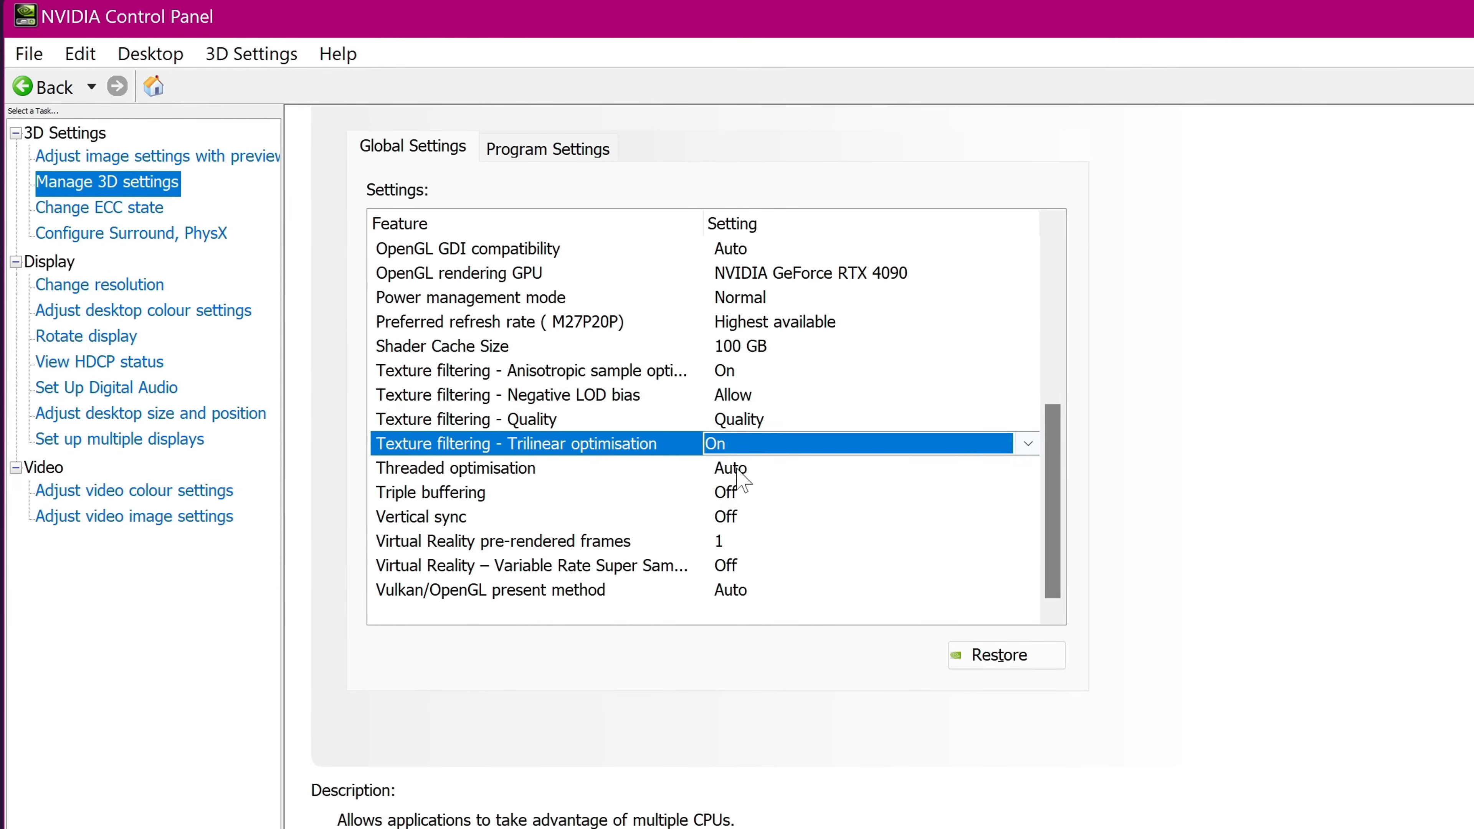
left_click(455, 468)
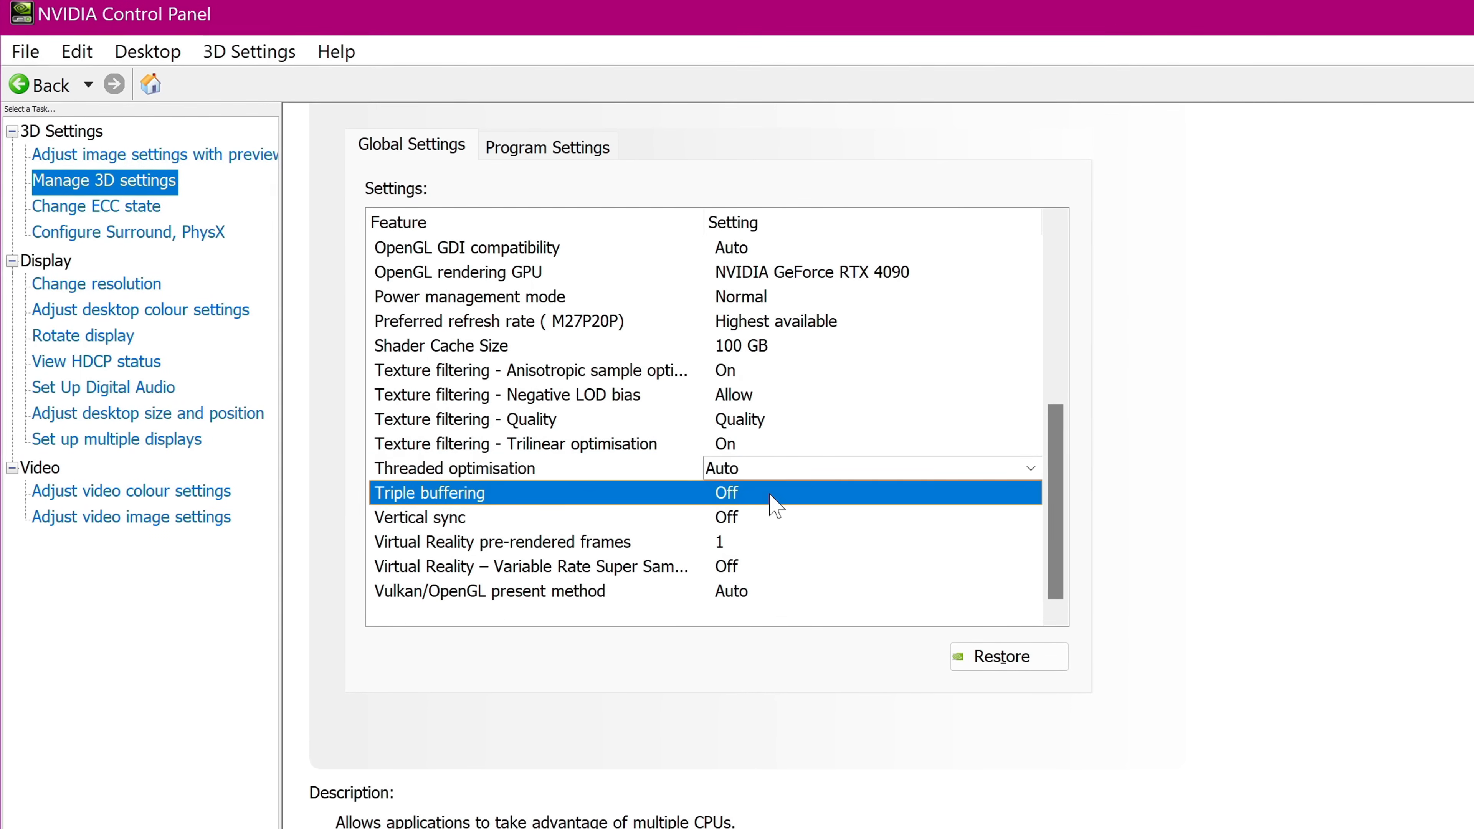
left_click(870, 492)
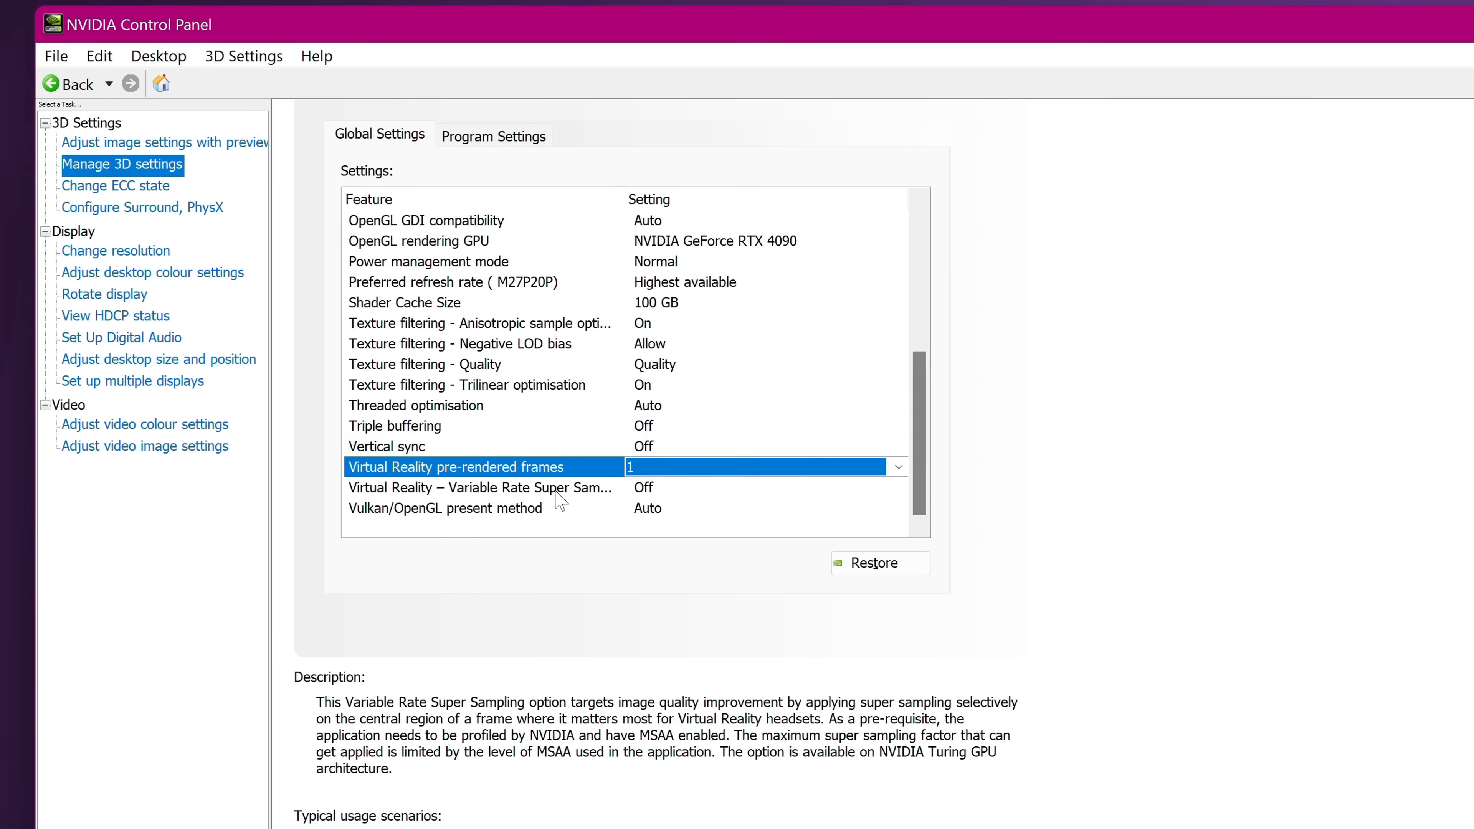
- Set VR Variable Rate Super Sampling to Adaptive and choose the Vulkan/OpenGL present method
left_click(897, 487)
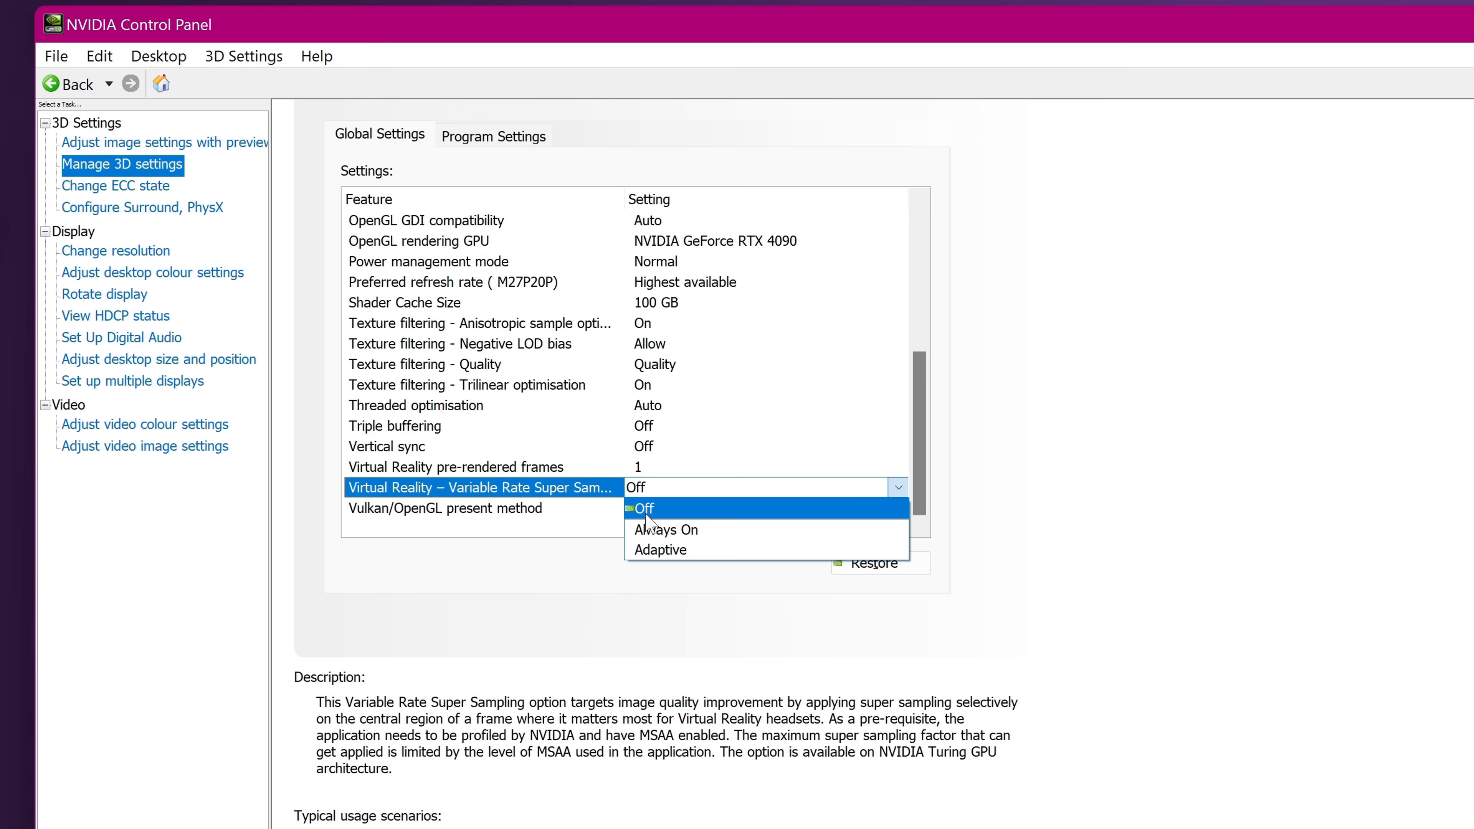
left_click(660, 549)
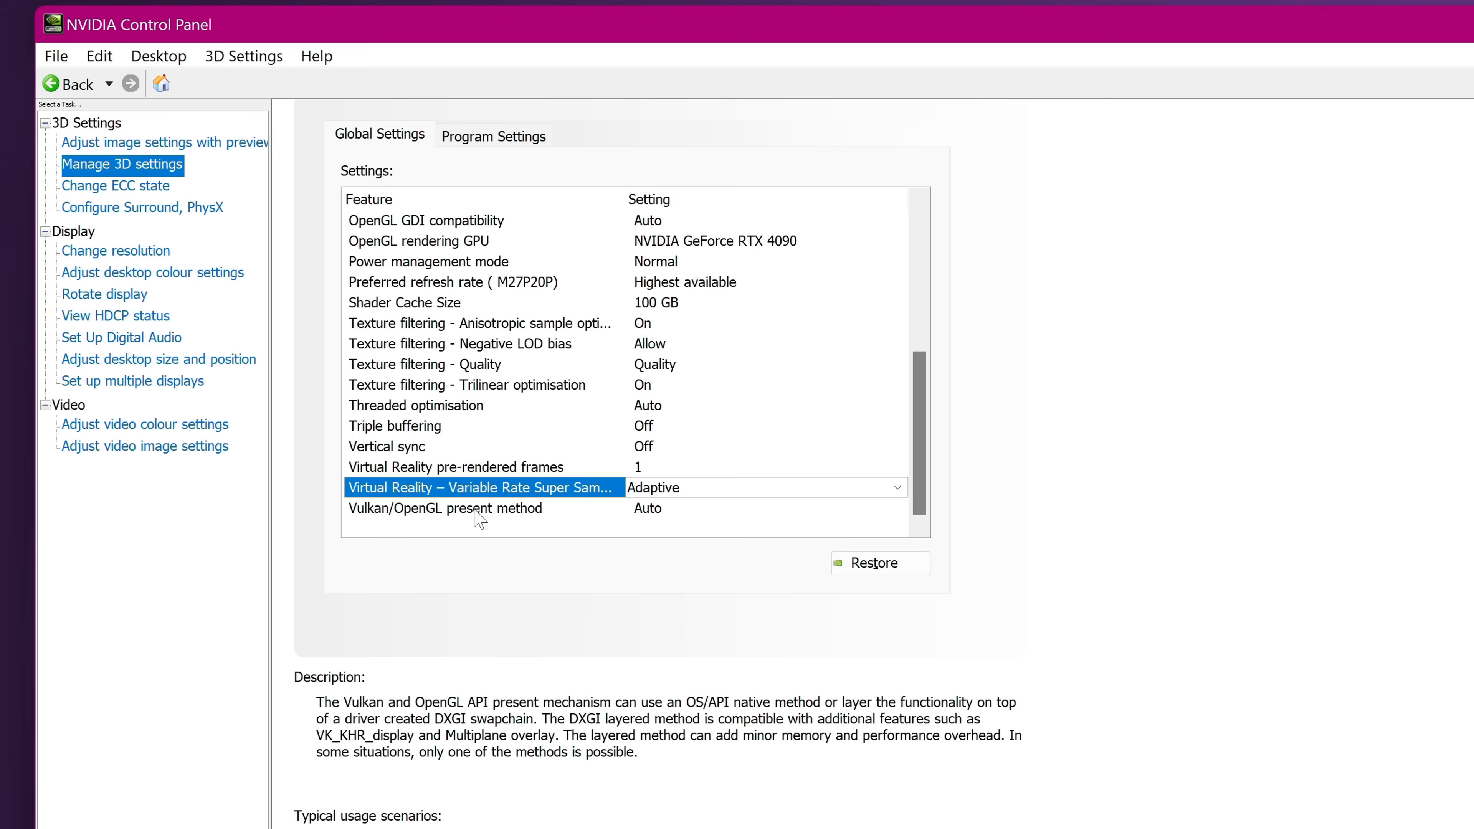
left_click(762, 507)
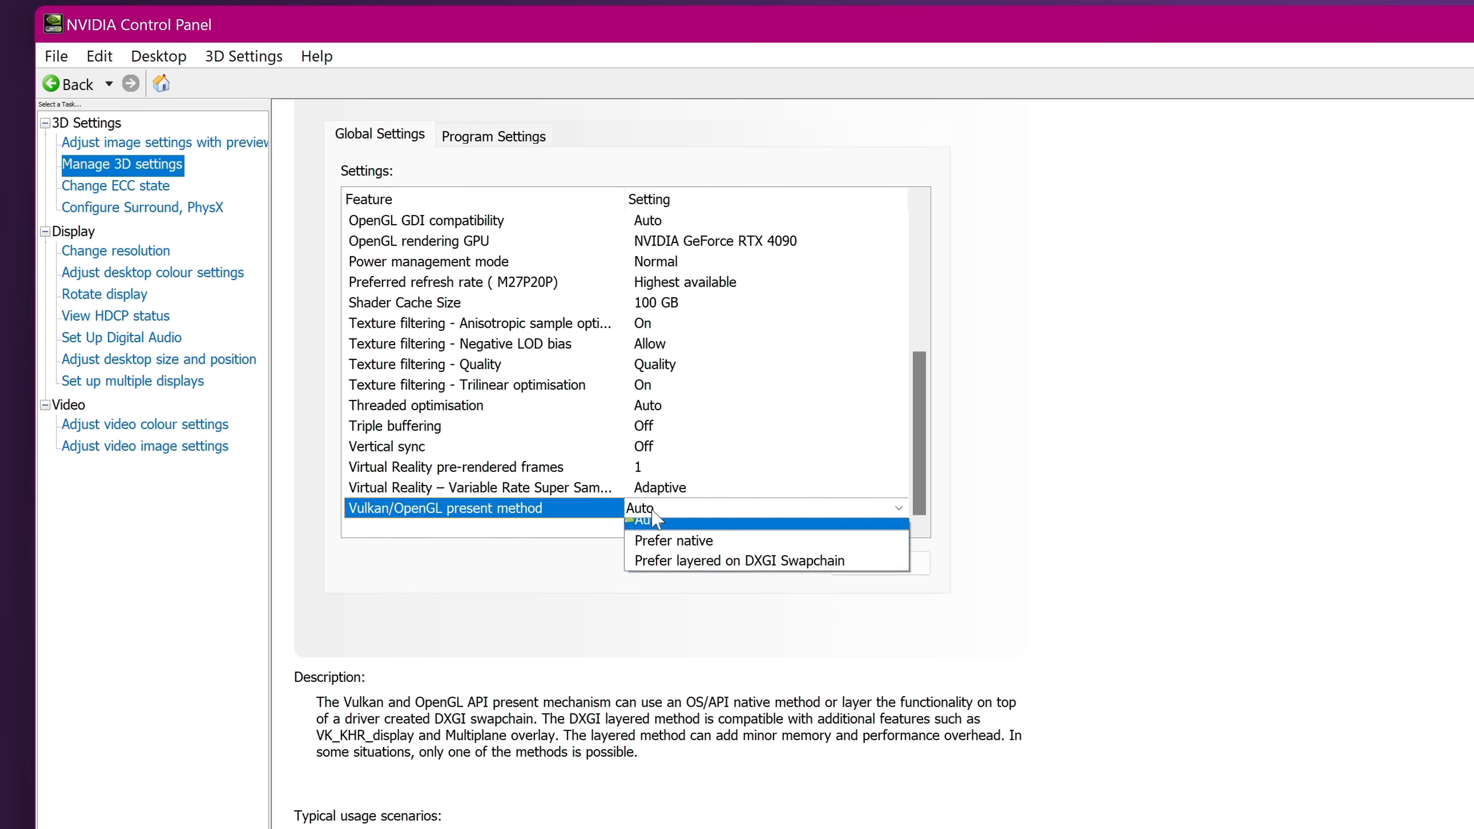
left_click(641, 520)
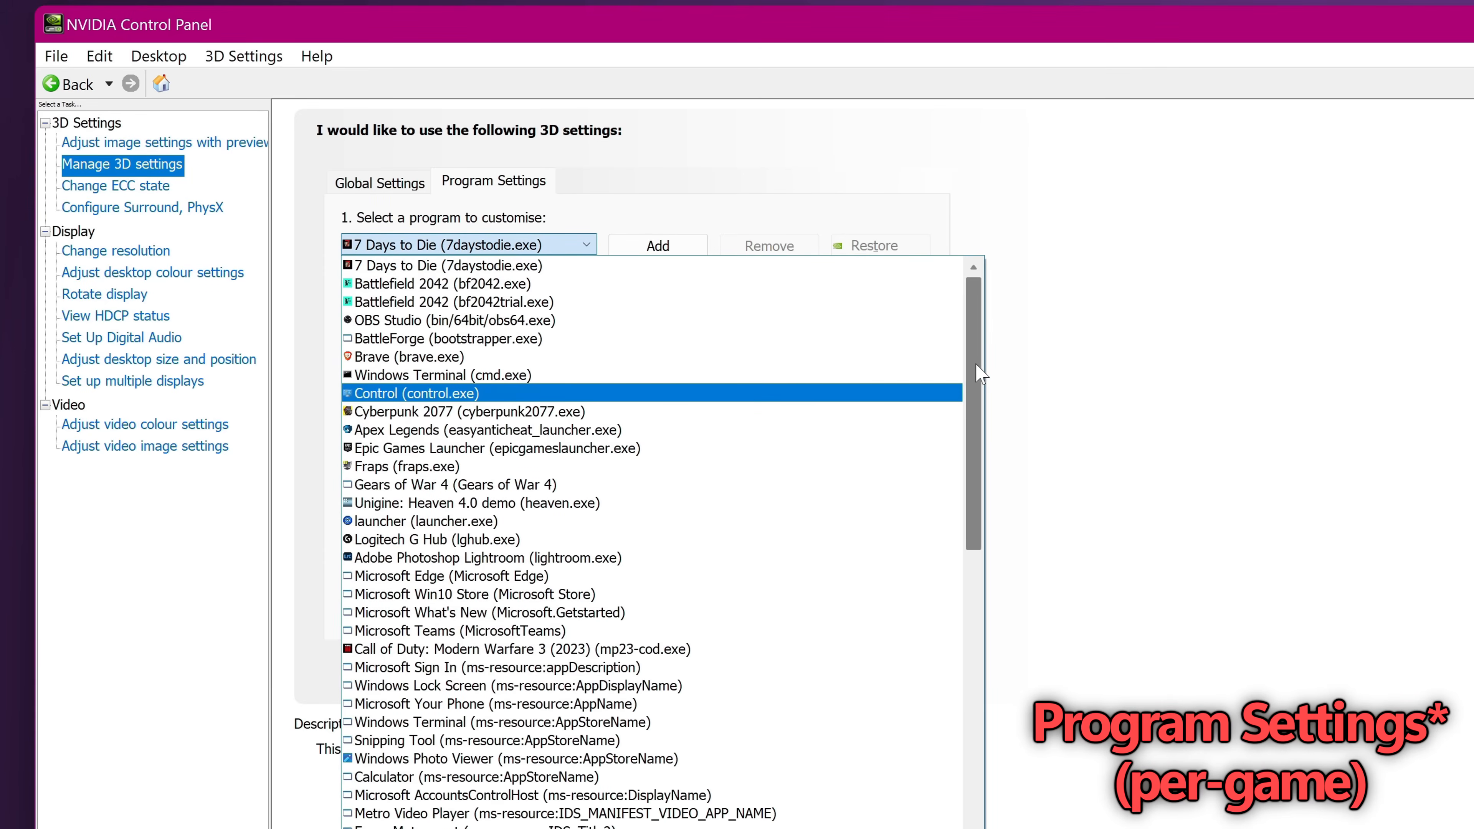
mouse_move(454, 320)
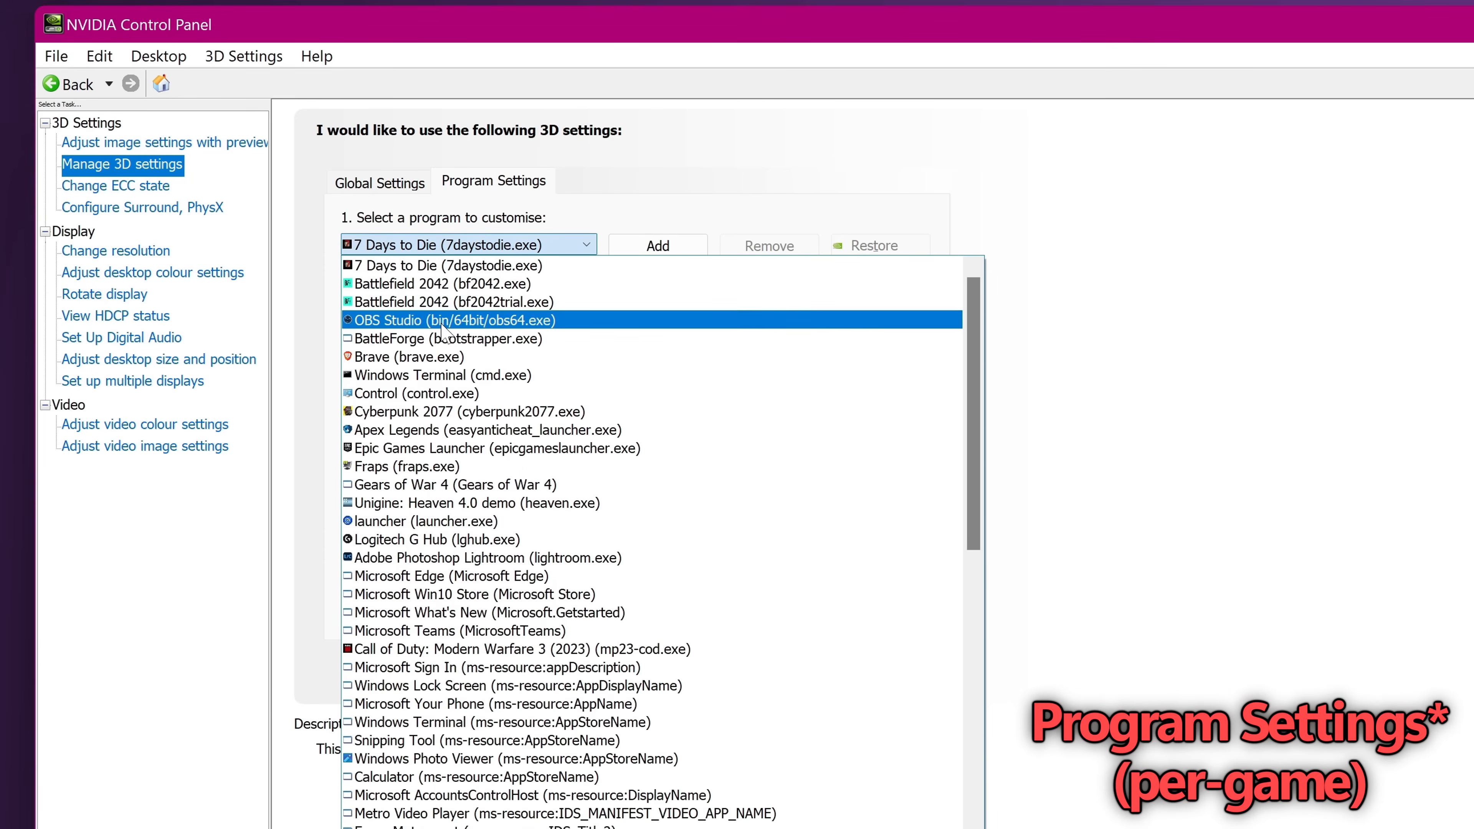
- On Program Settings, dismiss the Add dialog and load the Counter-strike 2 (cs2.exe) profile
left_click(657, 246)
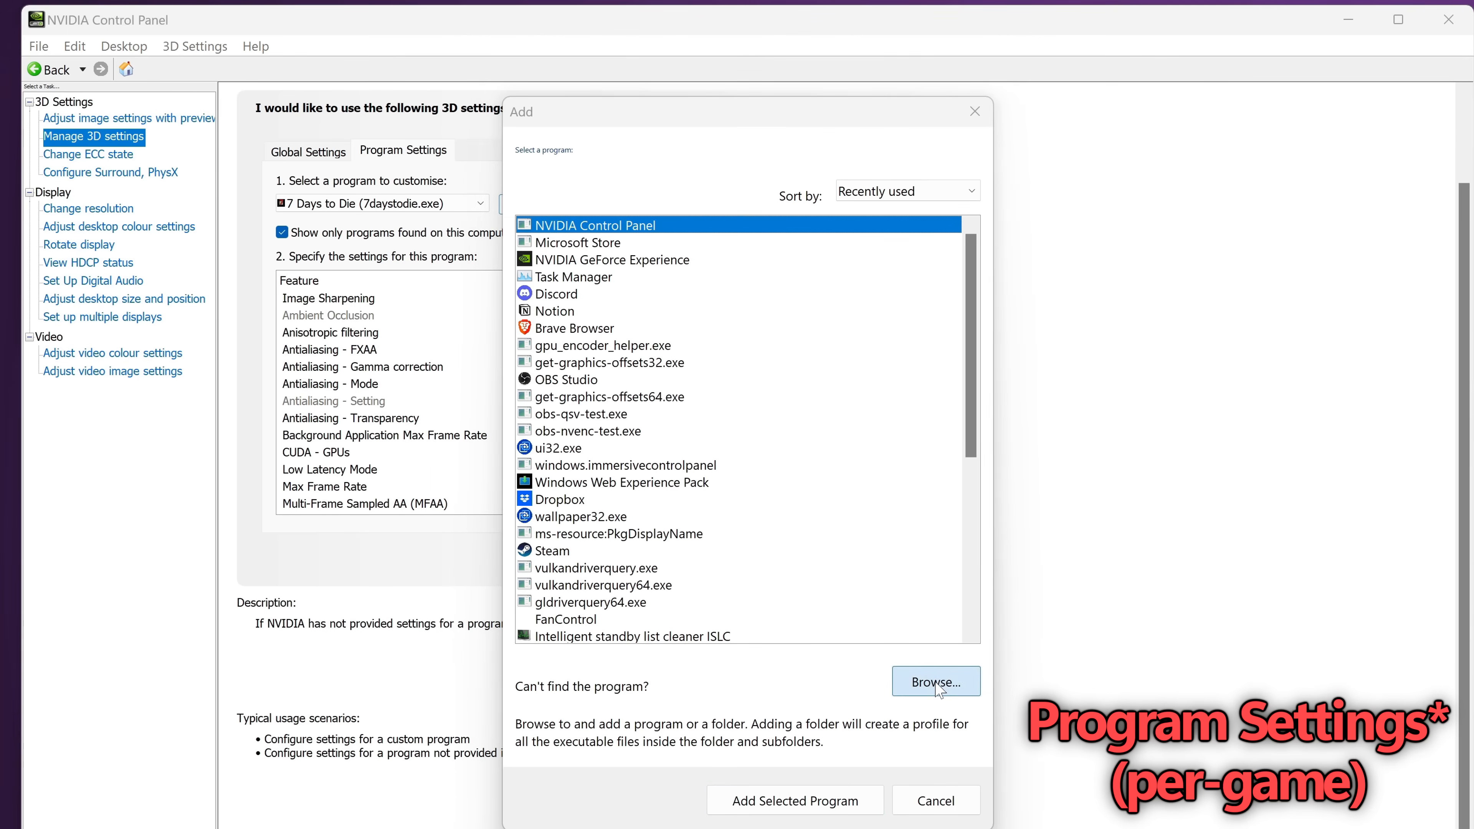
left_click(934, 682)
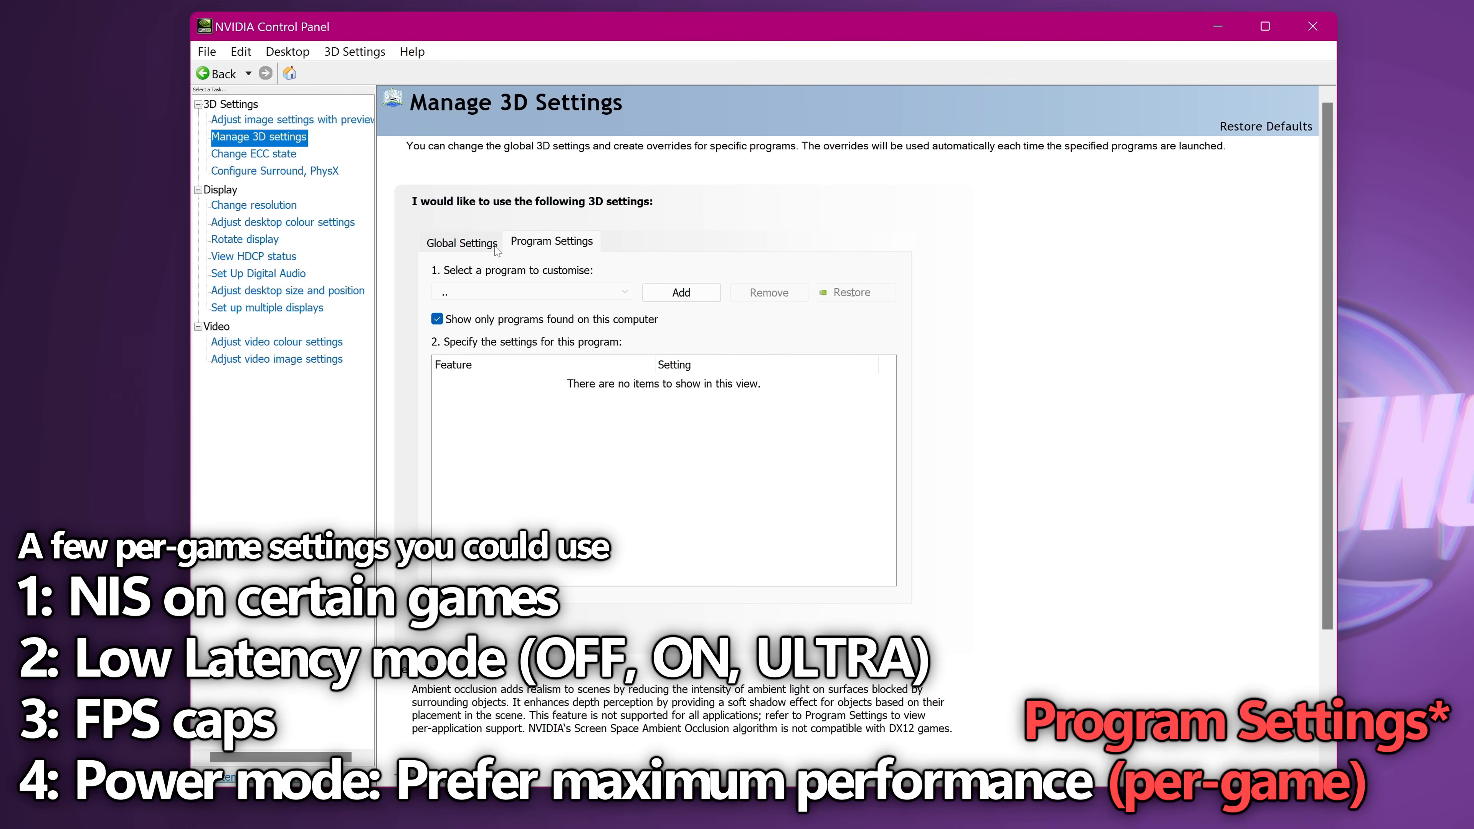
left_click(532, 292)
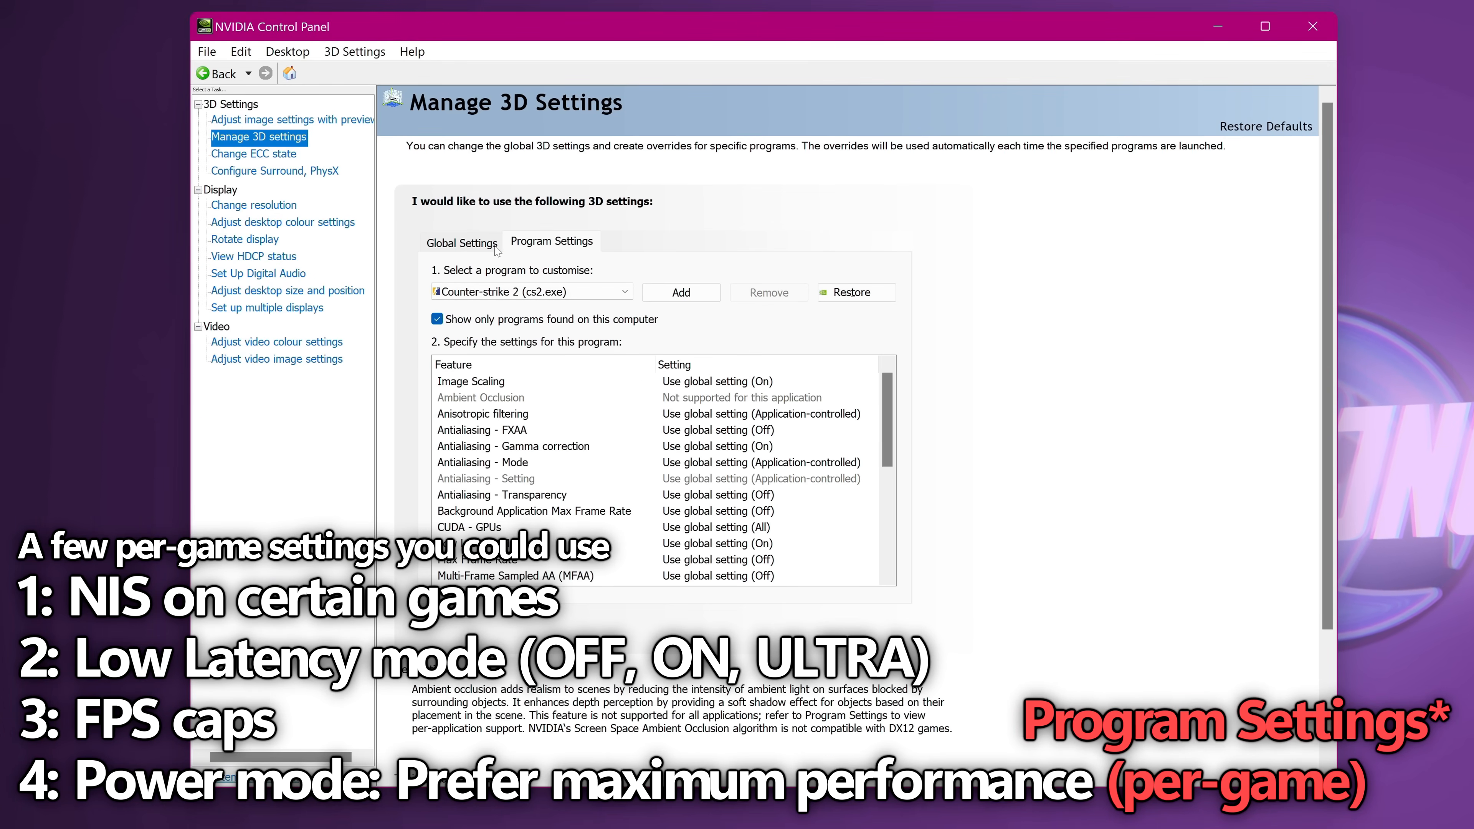
- Open Counter-strike 2's Image Scaling options and pick a value
left_click(470, 381)
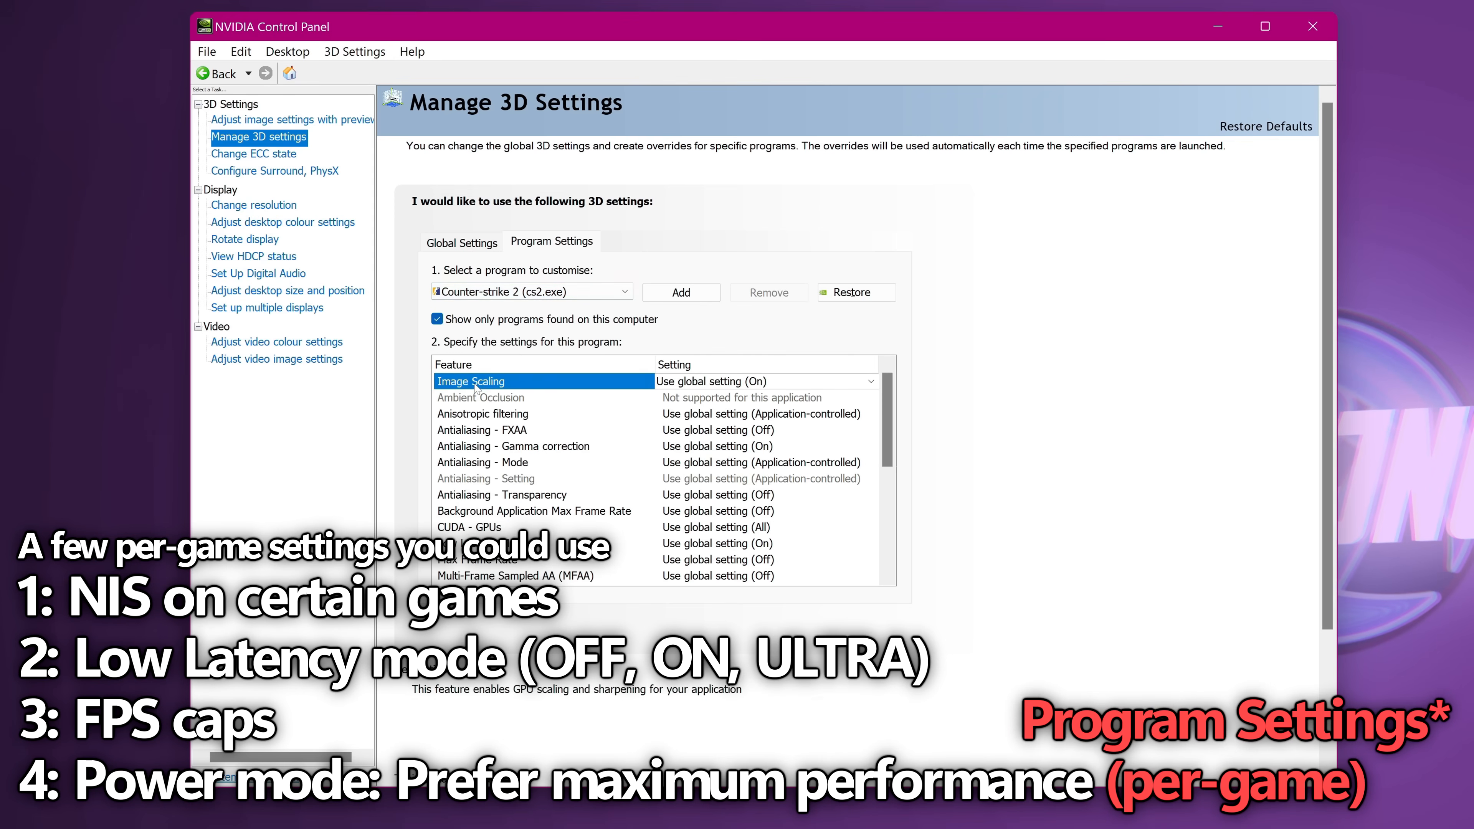
left_click(870, 381)
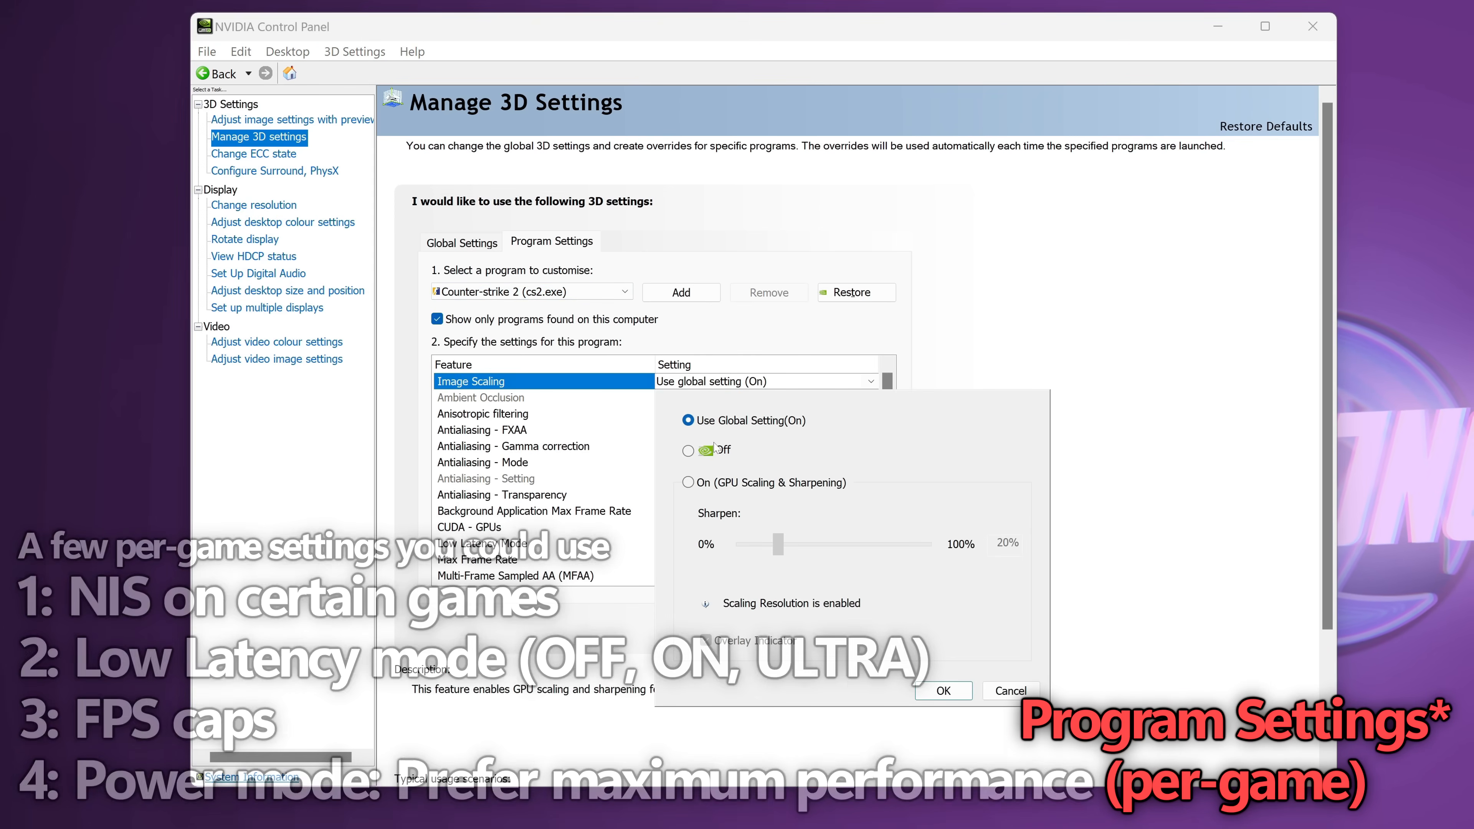
left_click(690, 482)
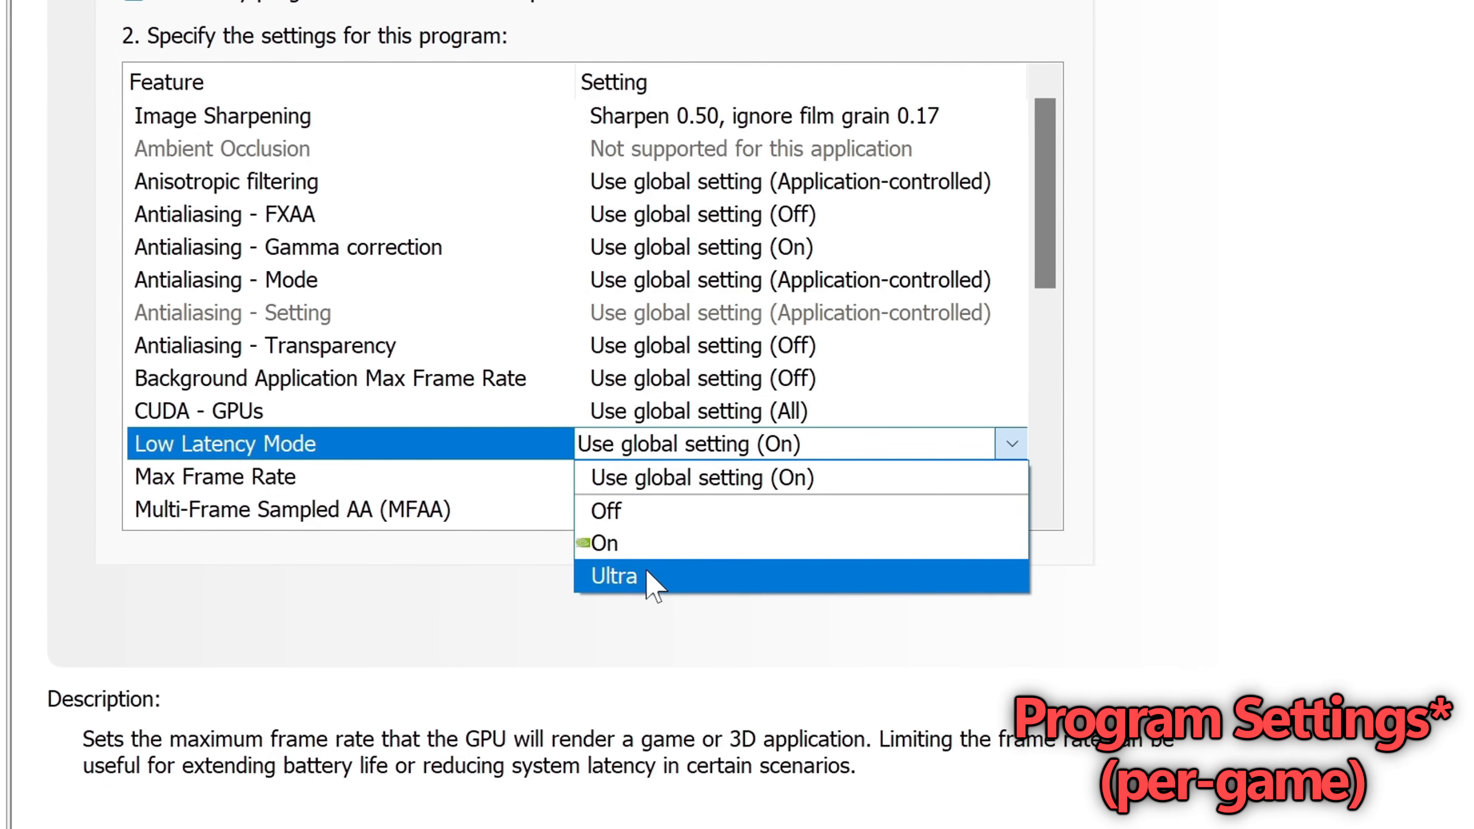
- Set Counter-strike 2's Low Latency Mode to Ultra and adjust its Max Frame Rate cap
left_click(611, 576)
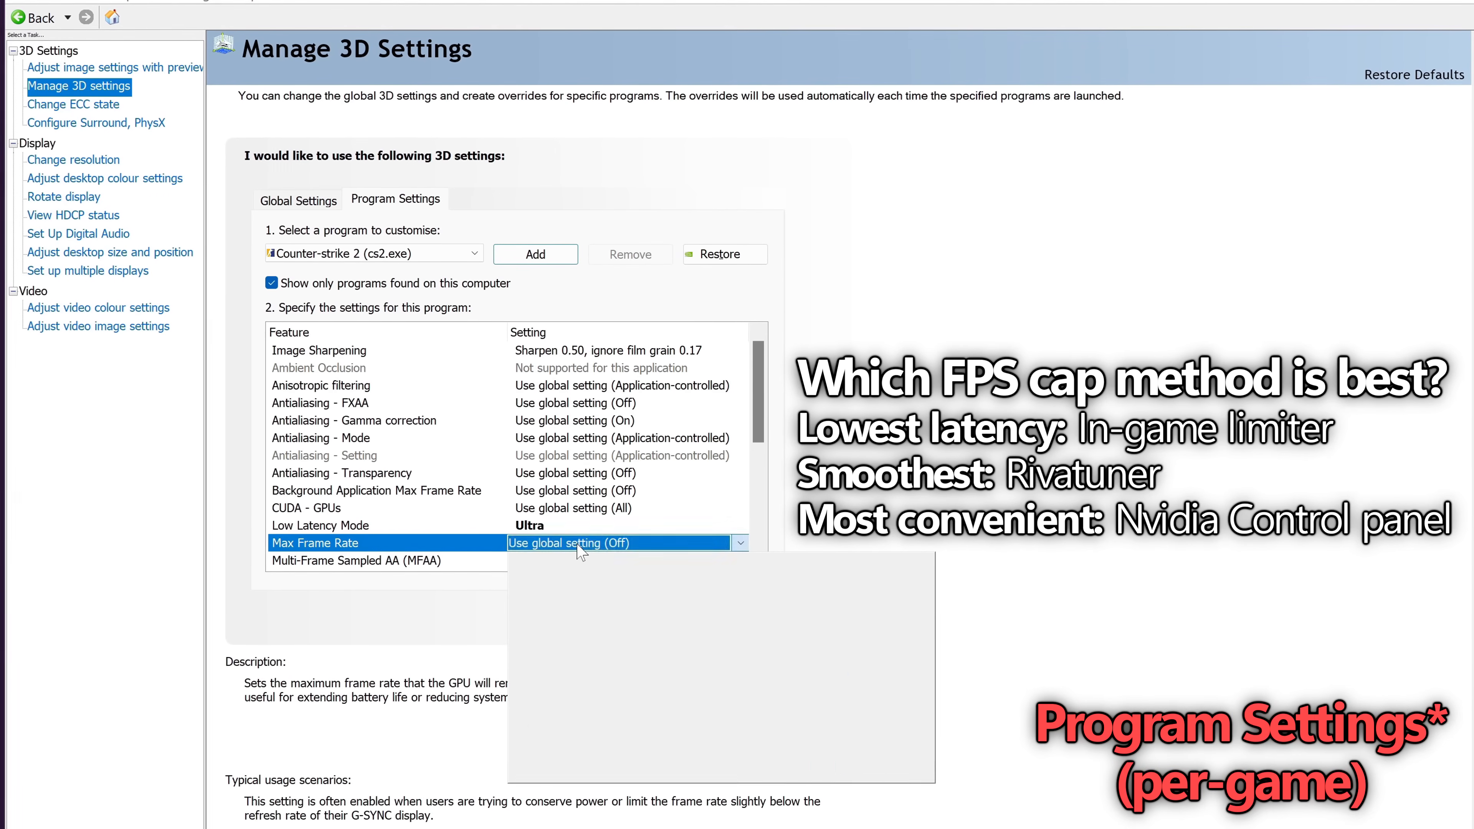
left_click(544, 654)
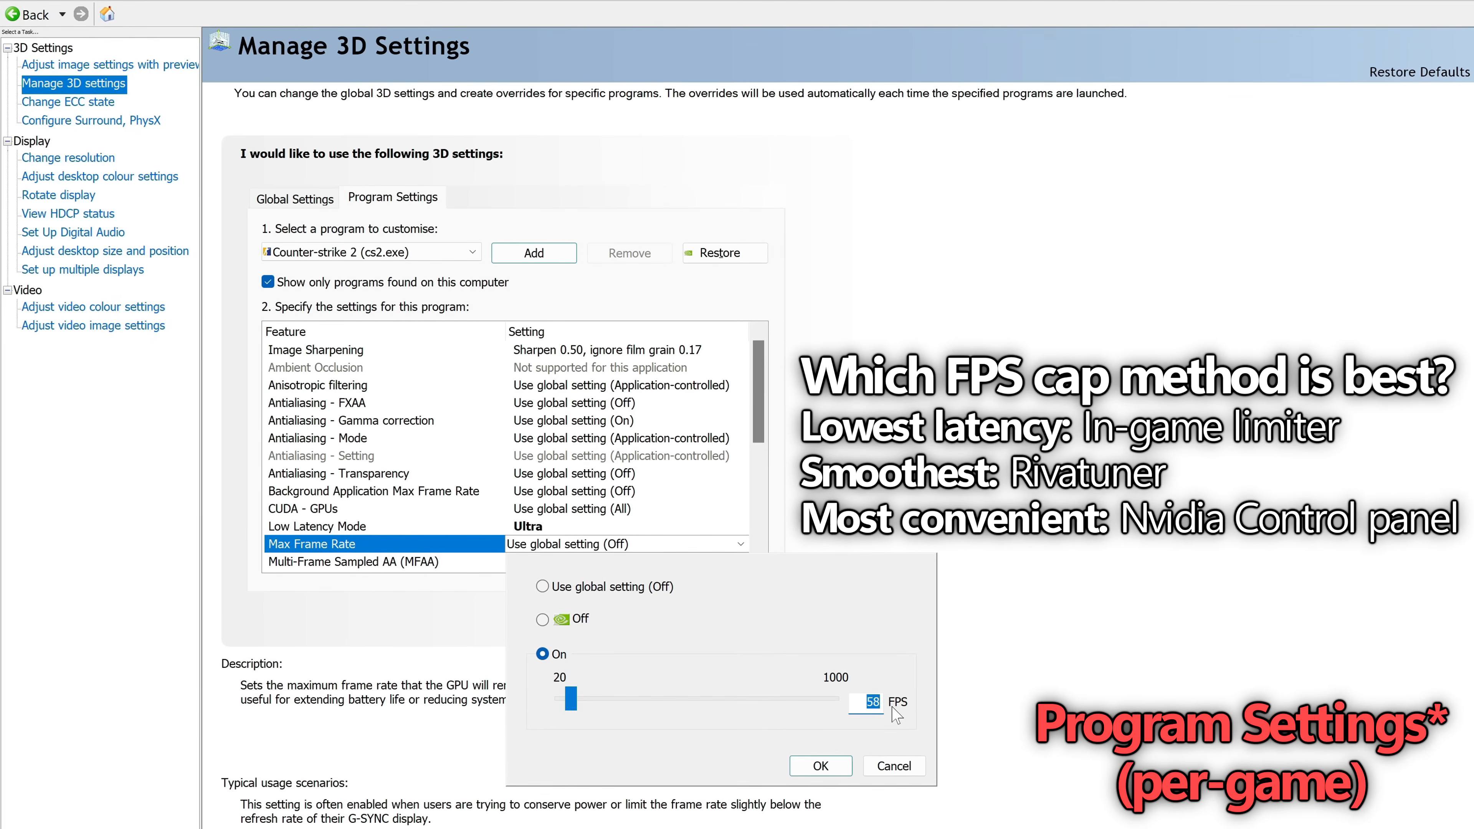
left_click(817, 766)
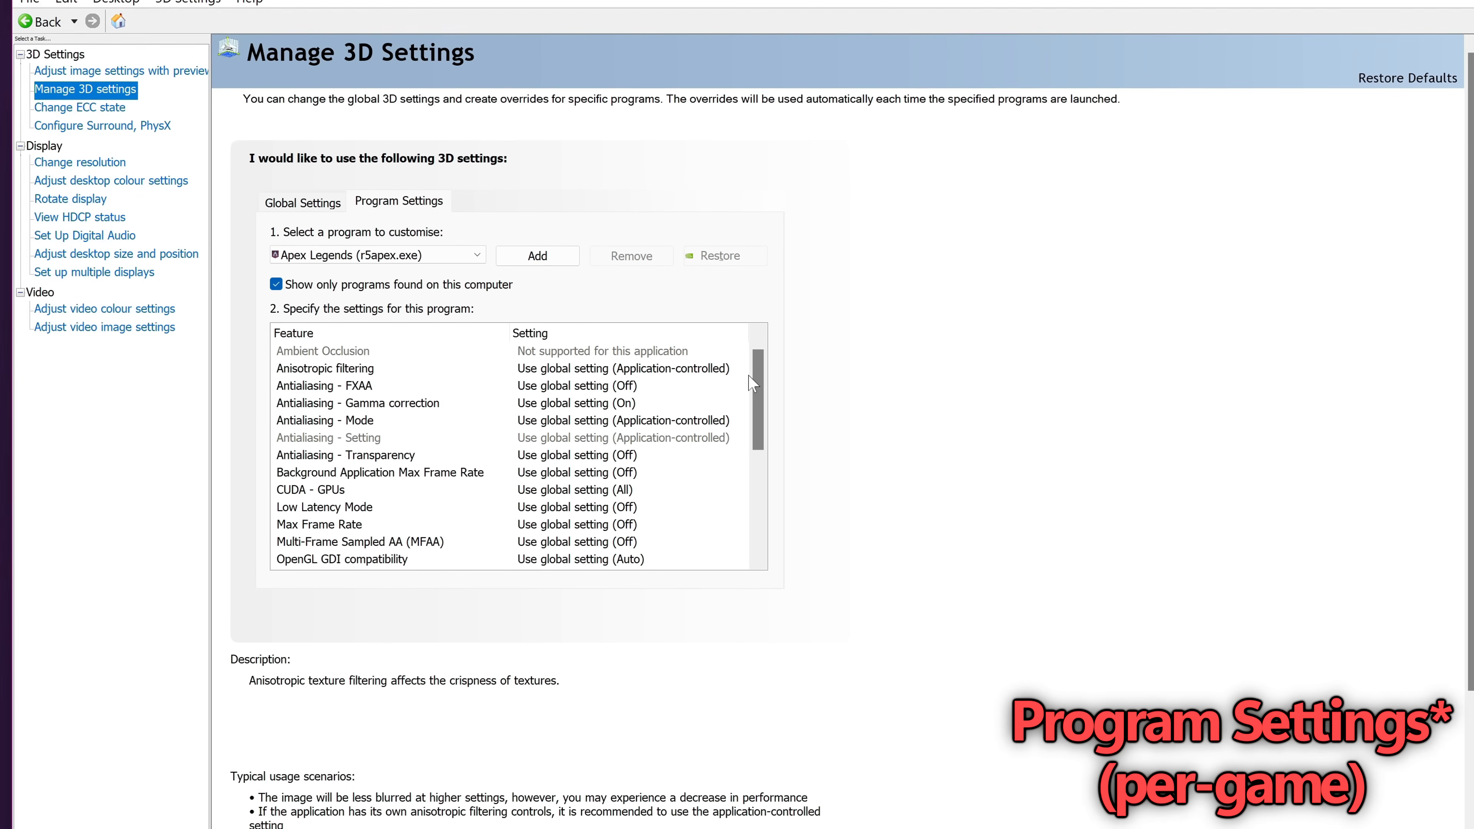
- Go to Change resolution, showing the first monitor at 3840 × 2160 and 160Hz
left_click(131, 219)
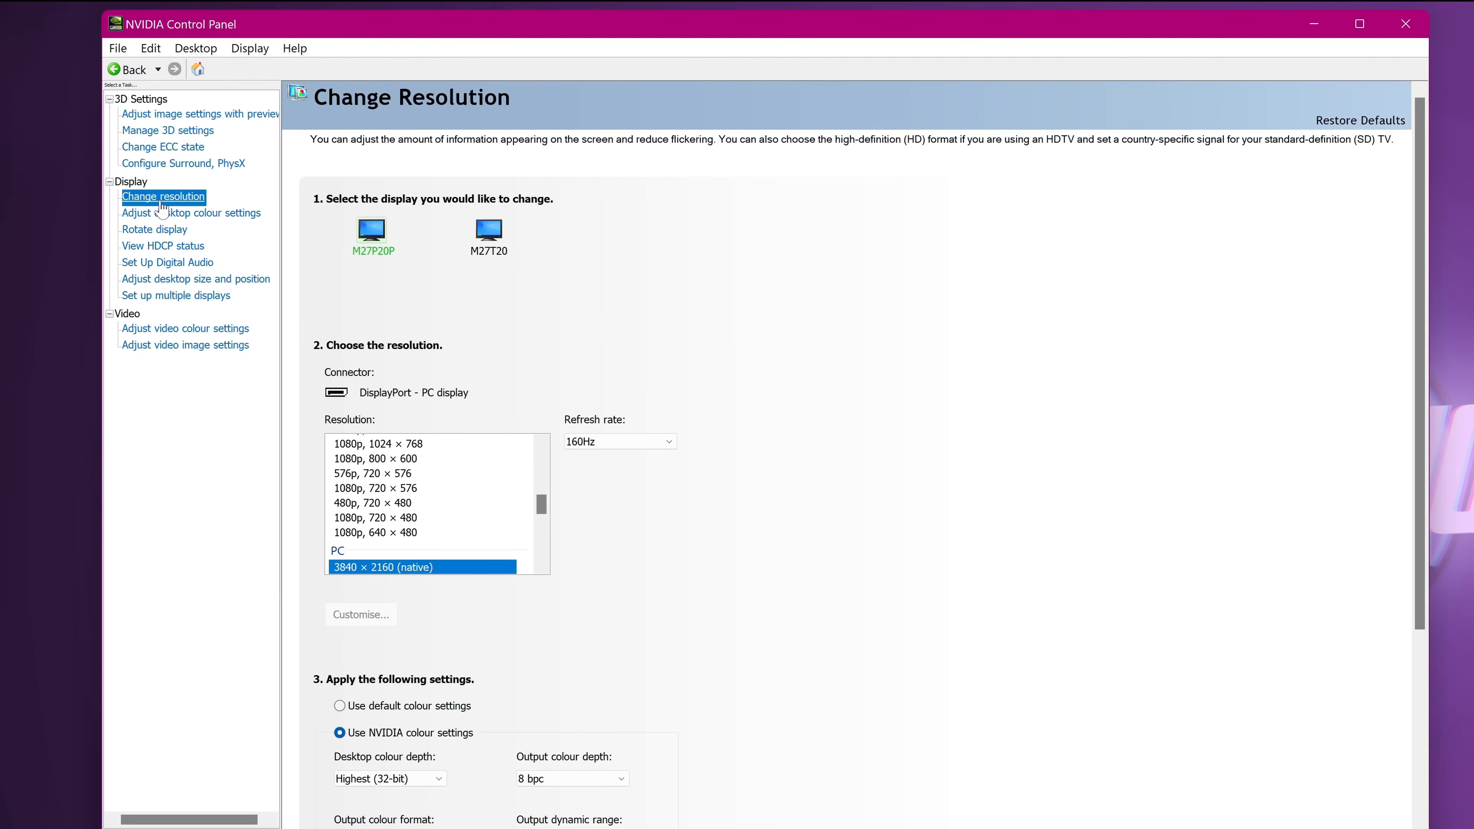
- Review the colour output settings and go to Set up multiple displays
scroll("down", 3)
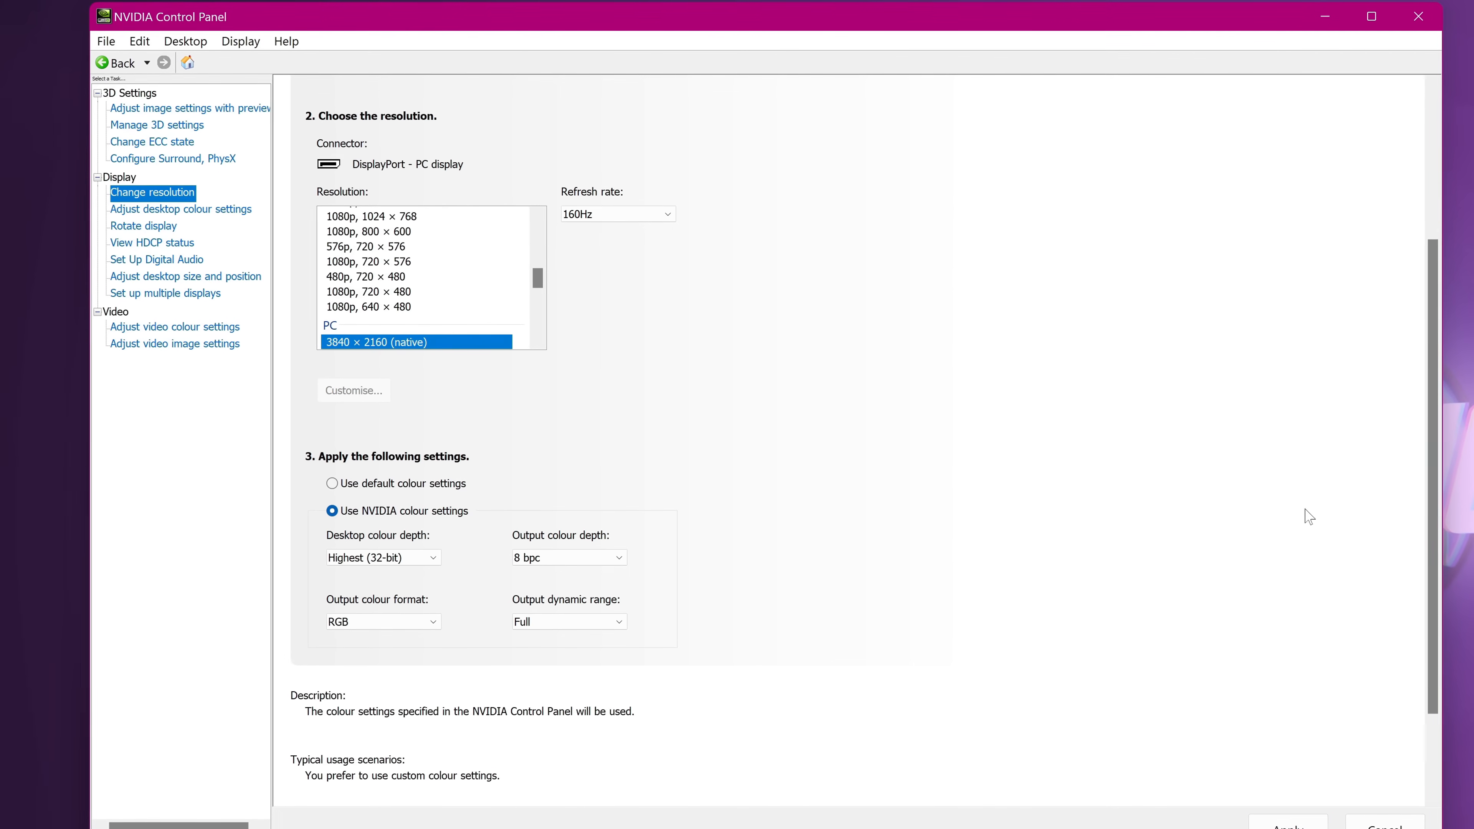
left_click(181, 209)
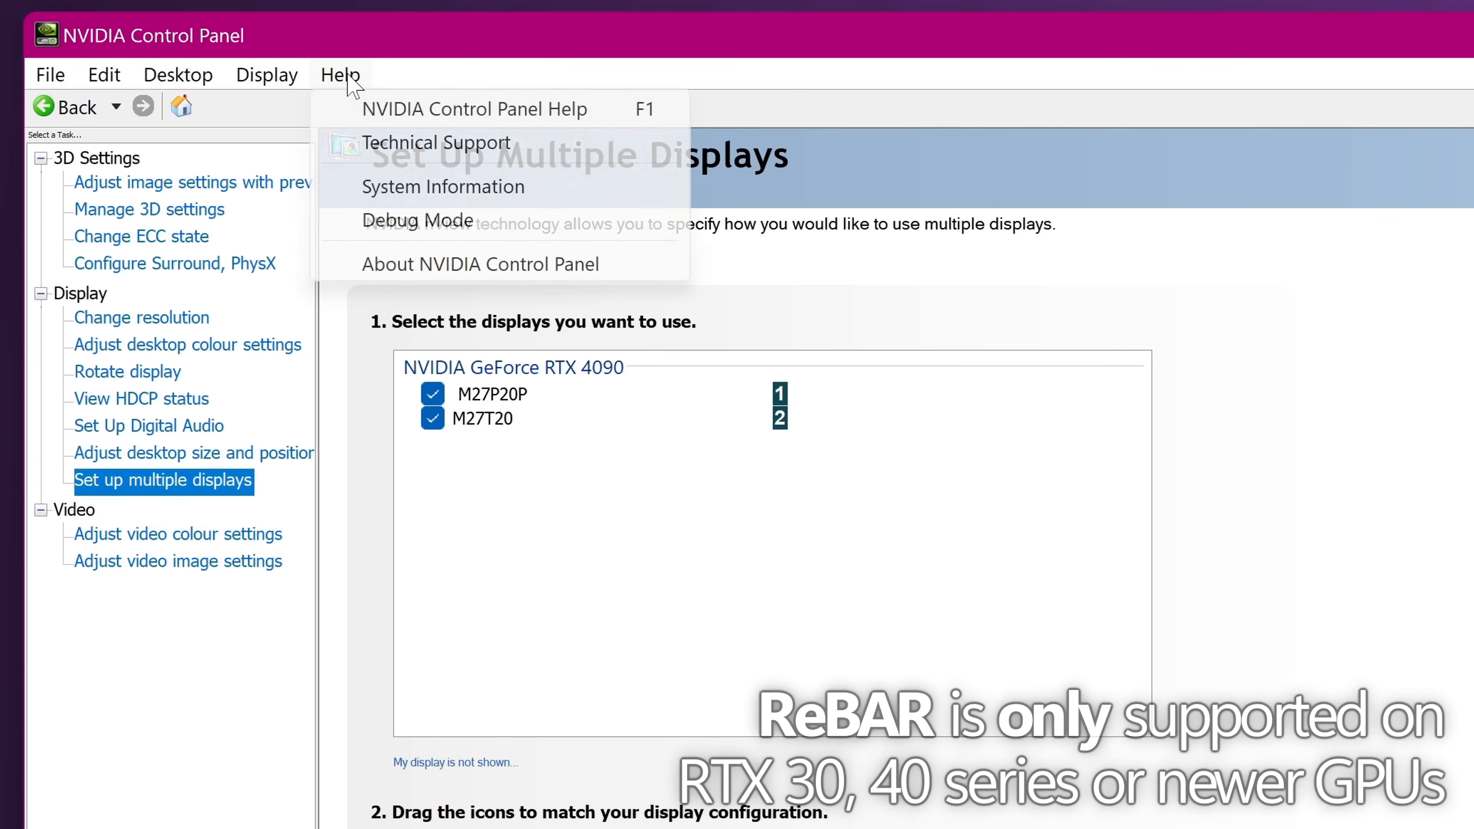
mouse_move(442, 186)
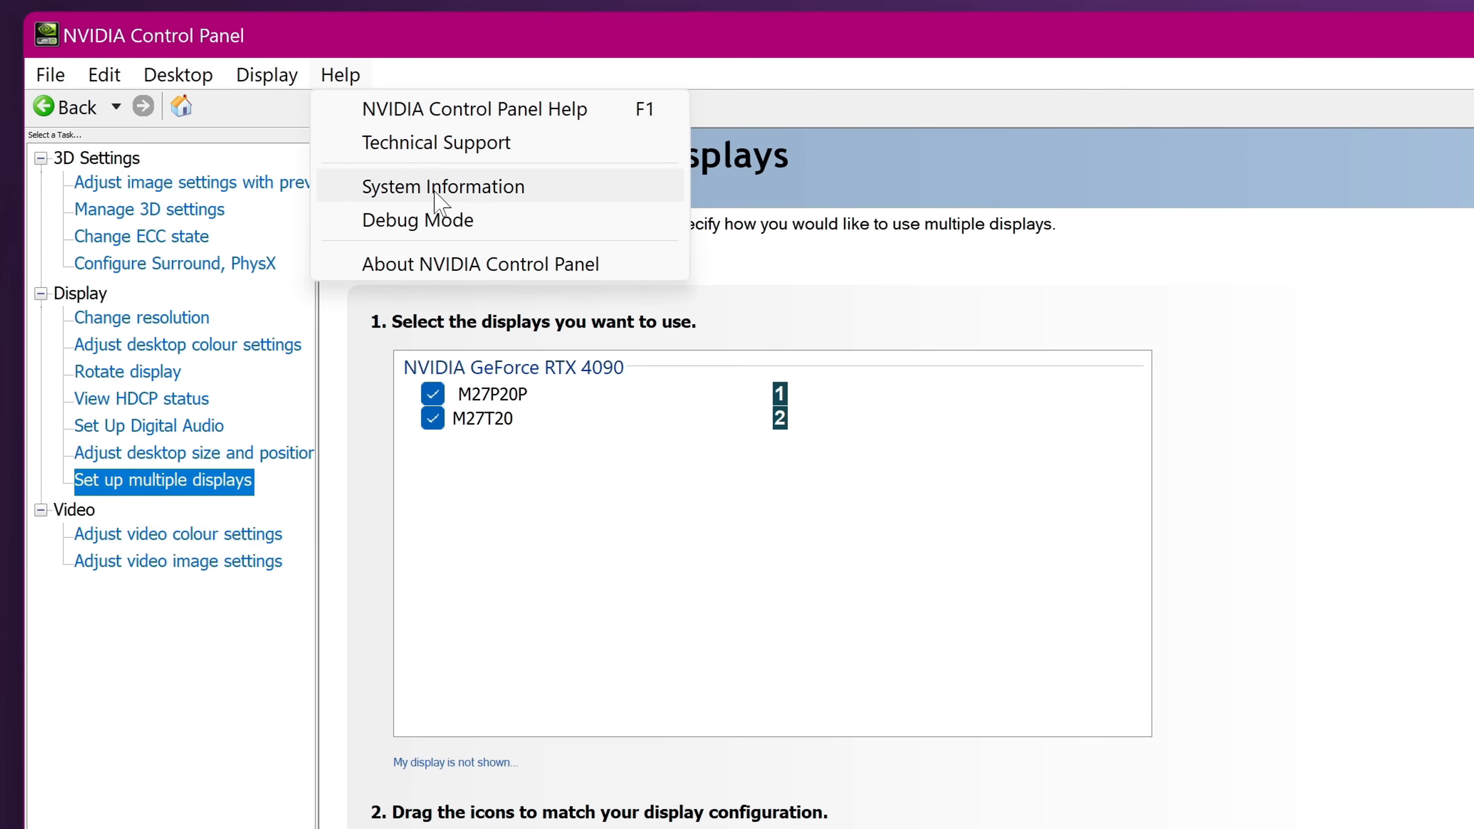
- Bring up System Information from the Help menu
left_click(443, 186)
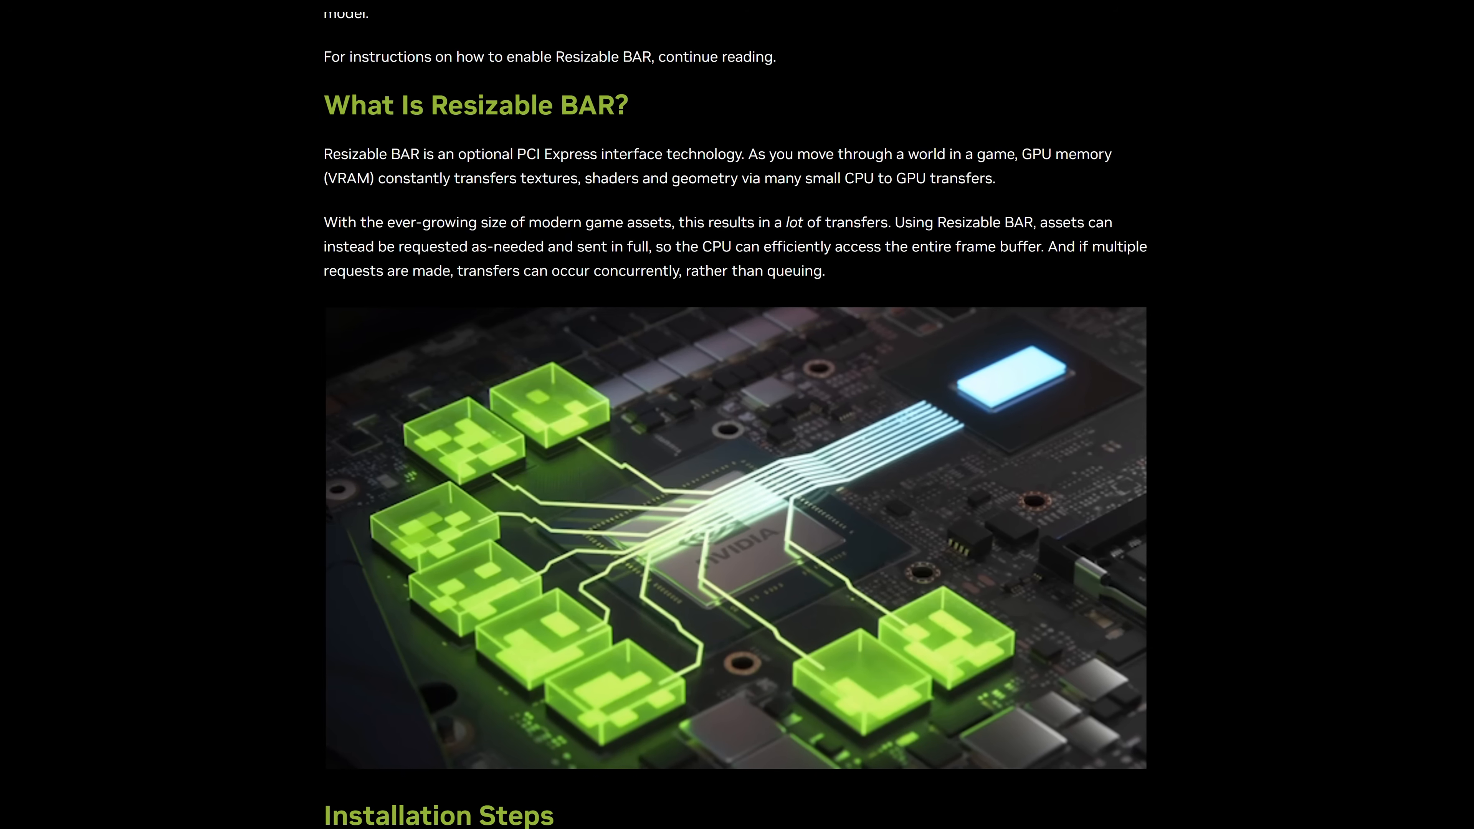
- Download nvidiaProfileInspector.zip from the GitHub releases and launch nvidiaProfileInspector.exe from it
scroll("down", 3)
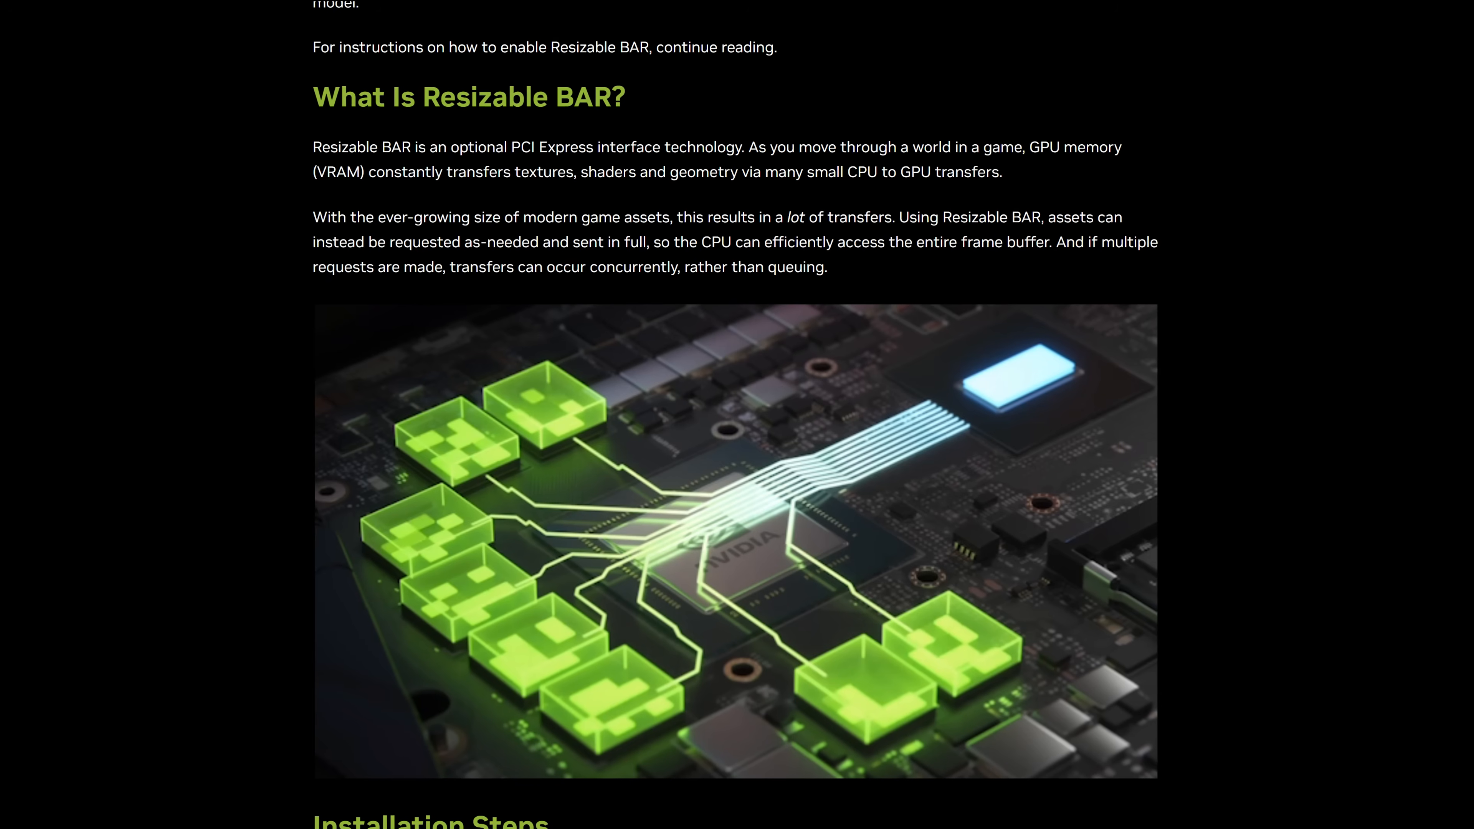
scroll("down", 3)
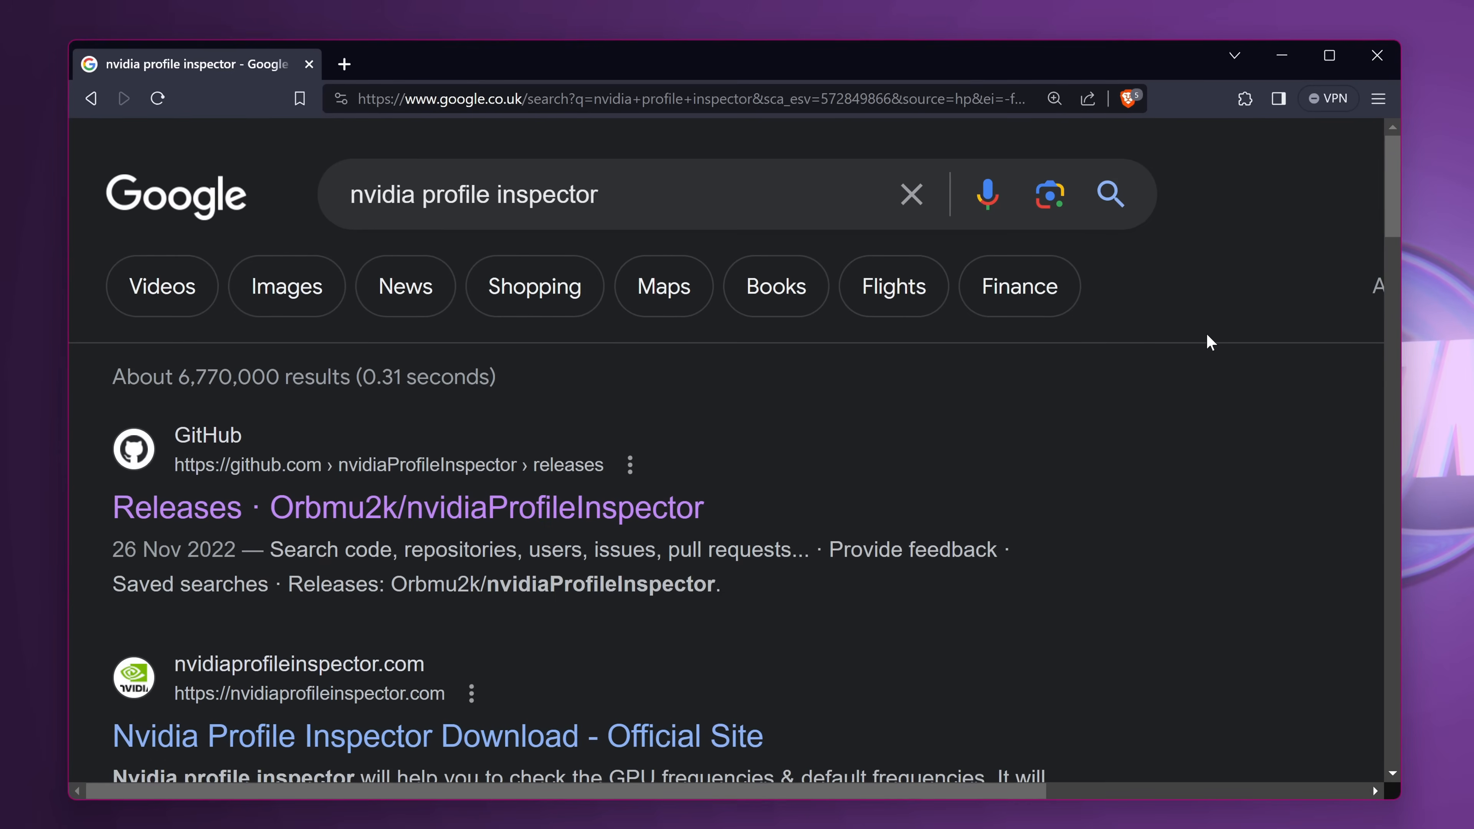
mouse_move(280, 523)
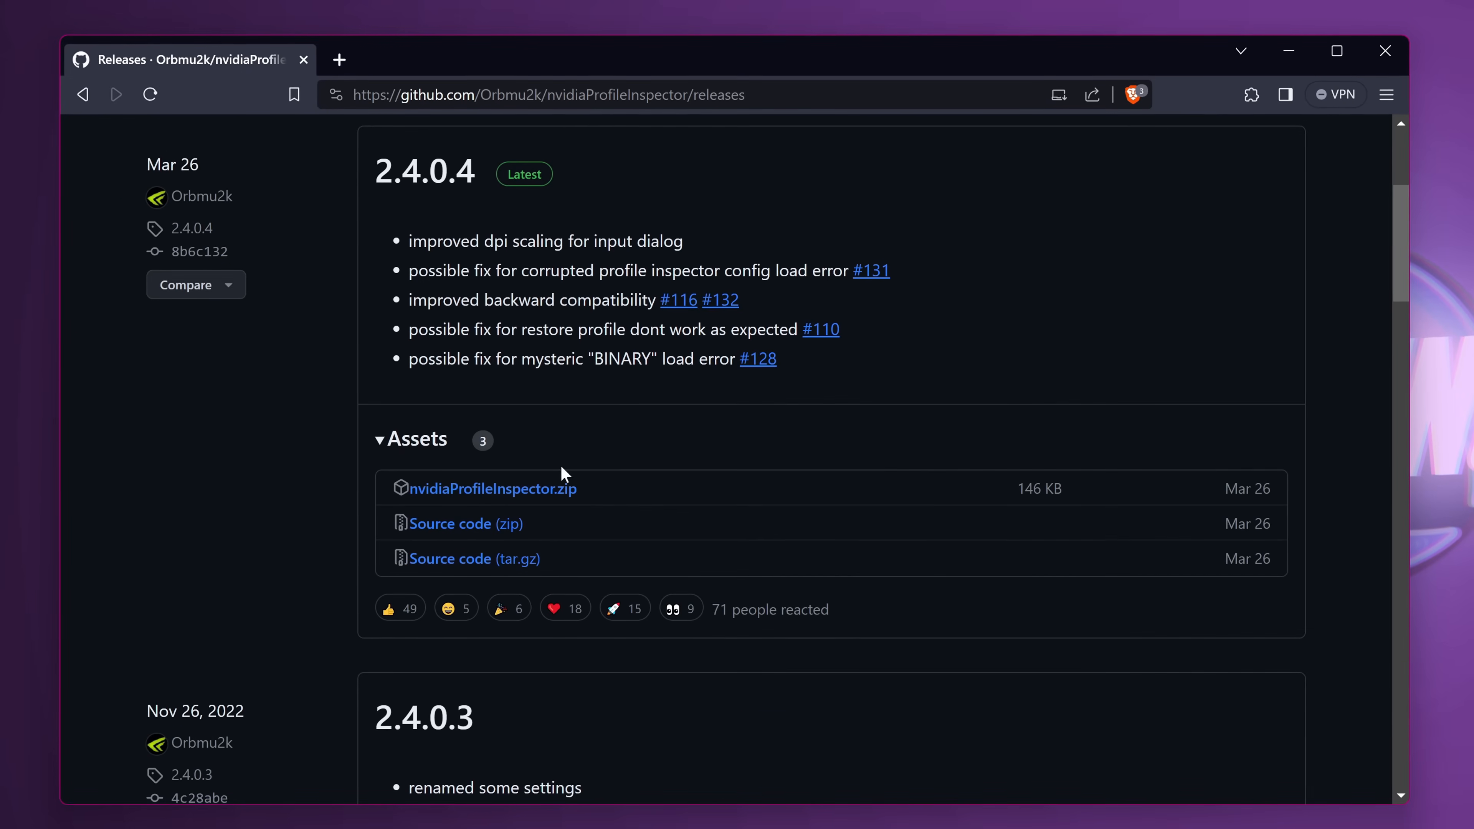
left_click(489, 489)
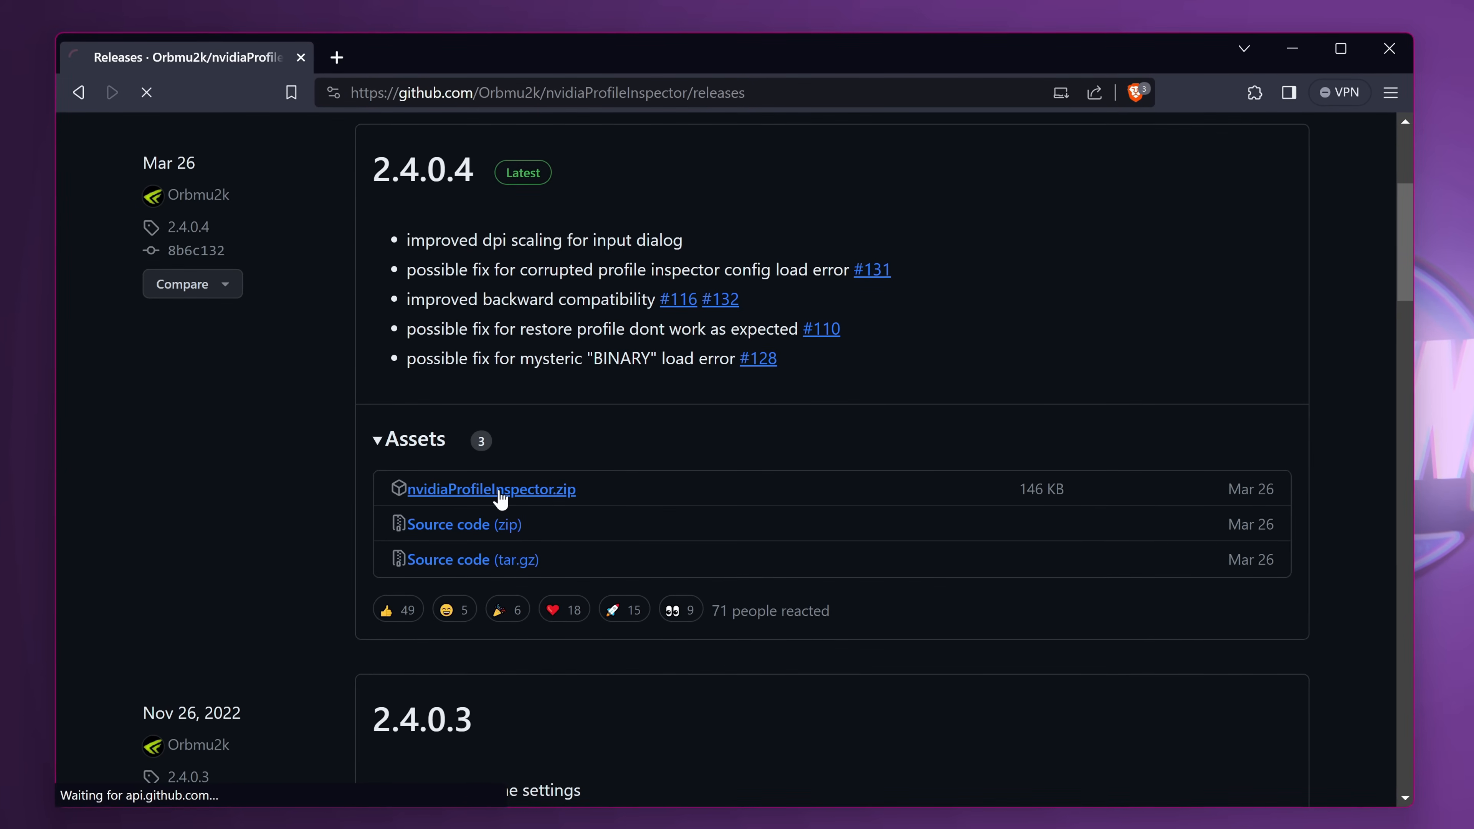
left_click(488, 489)
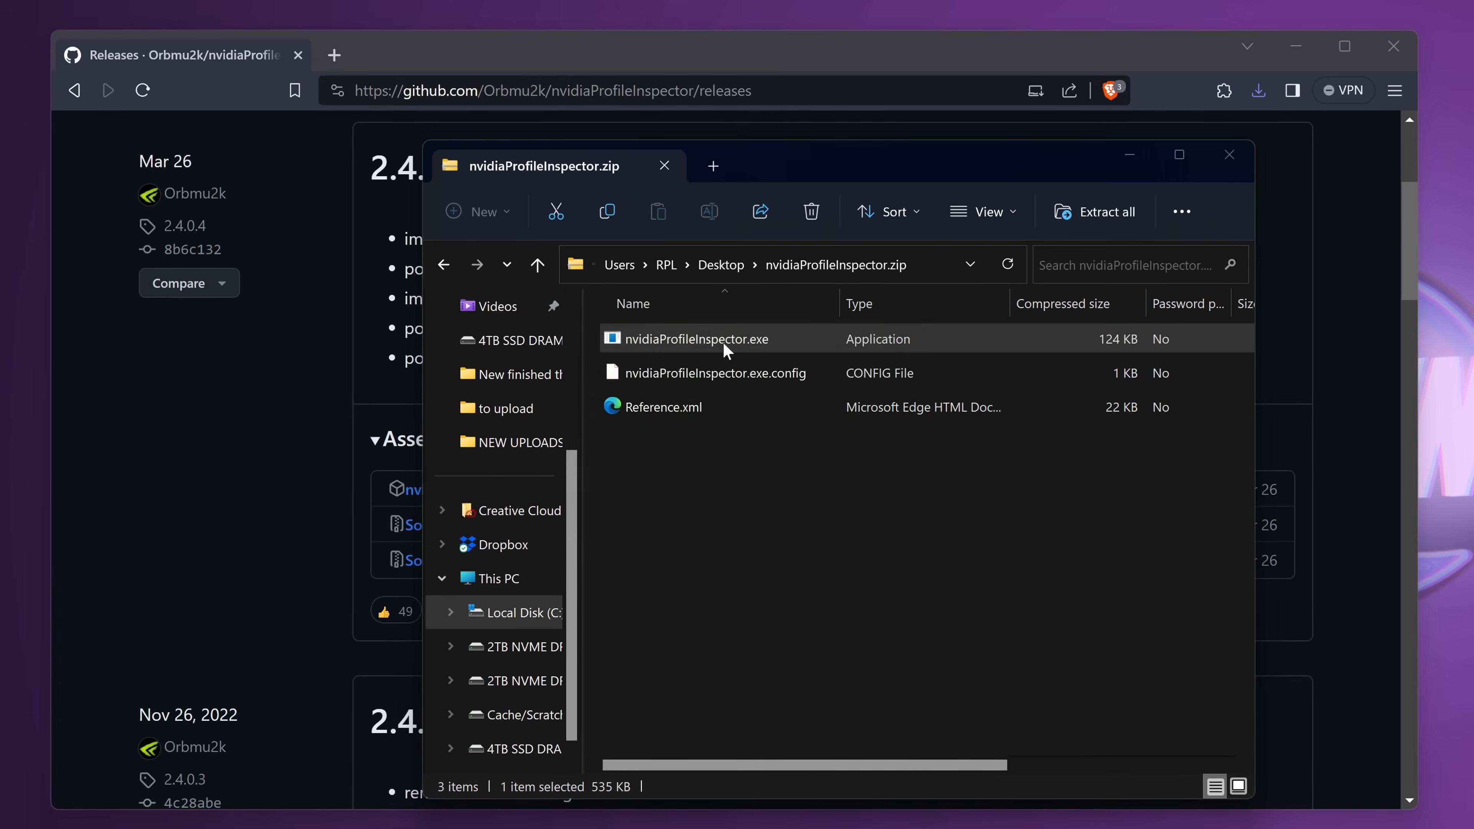
double_click(701, 339)
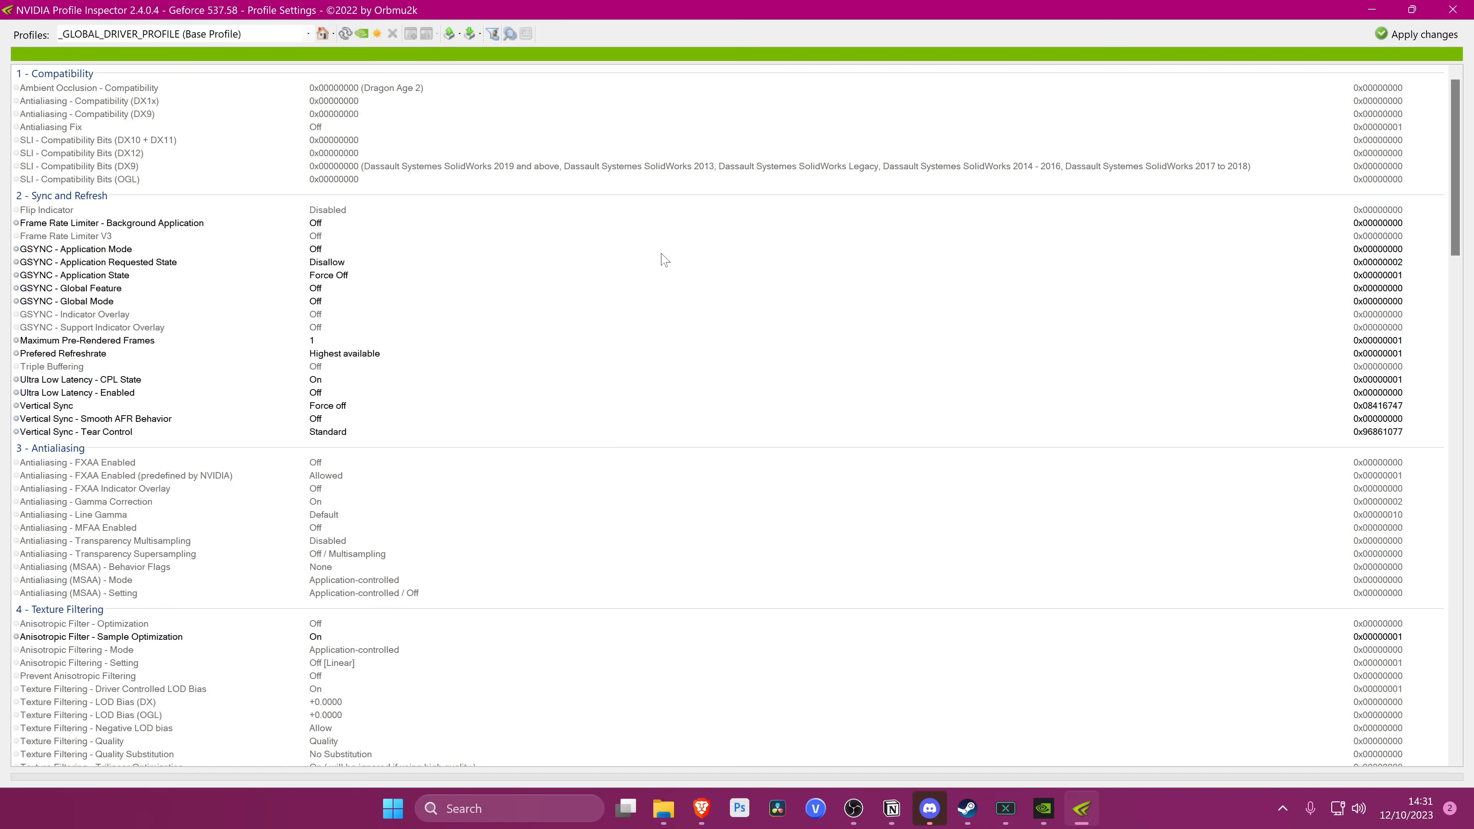
- Load the Counter-strike 2 driver profile by searching 'counter' in the Profiles box
left_click(309, 34)
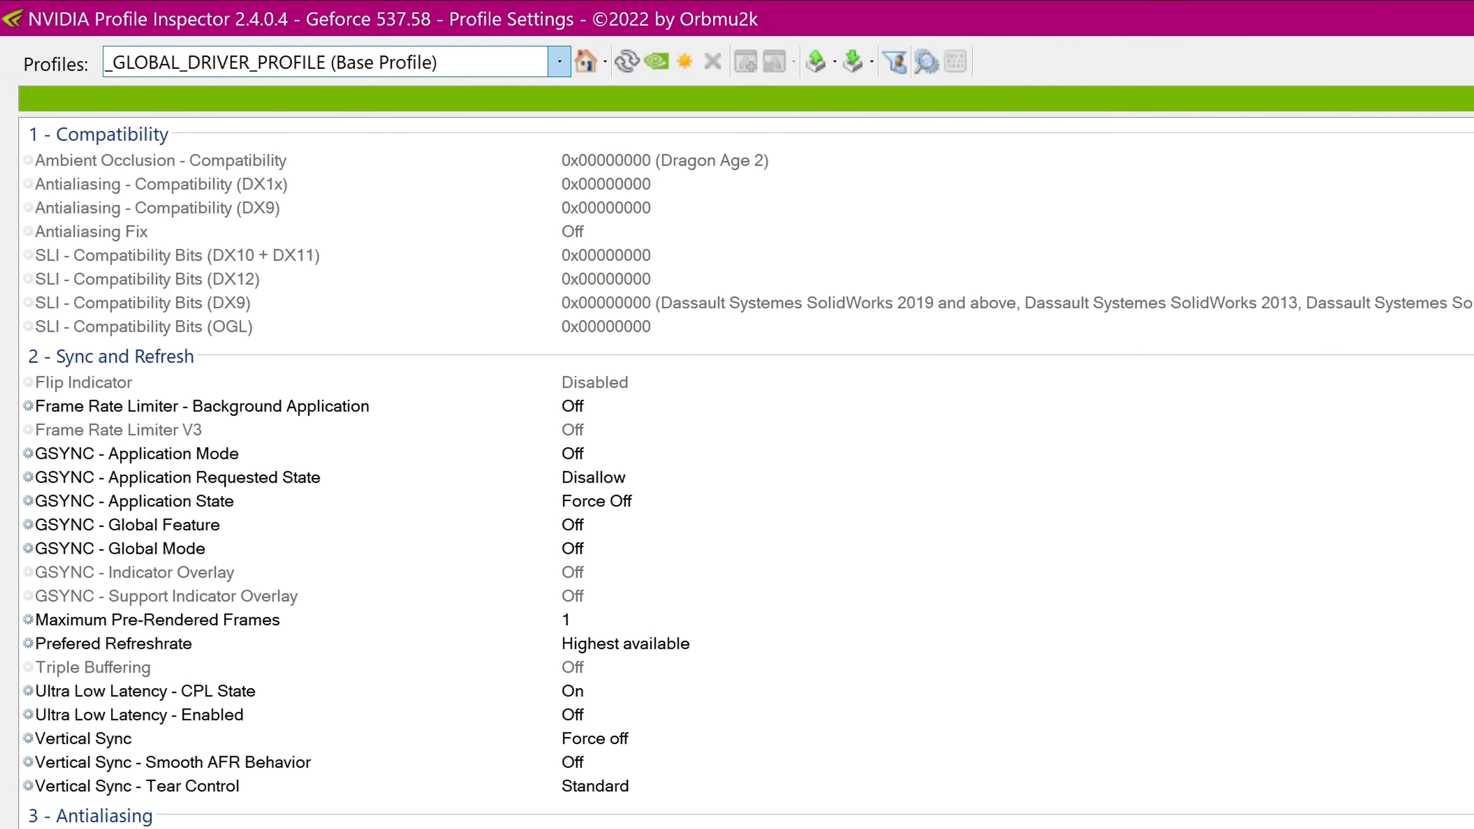
left_click(561, 62)
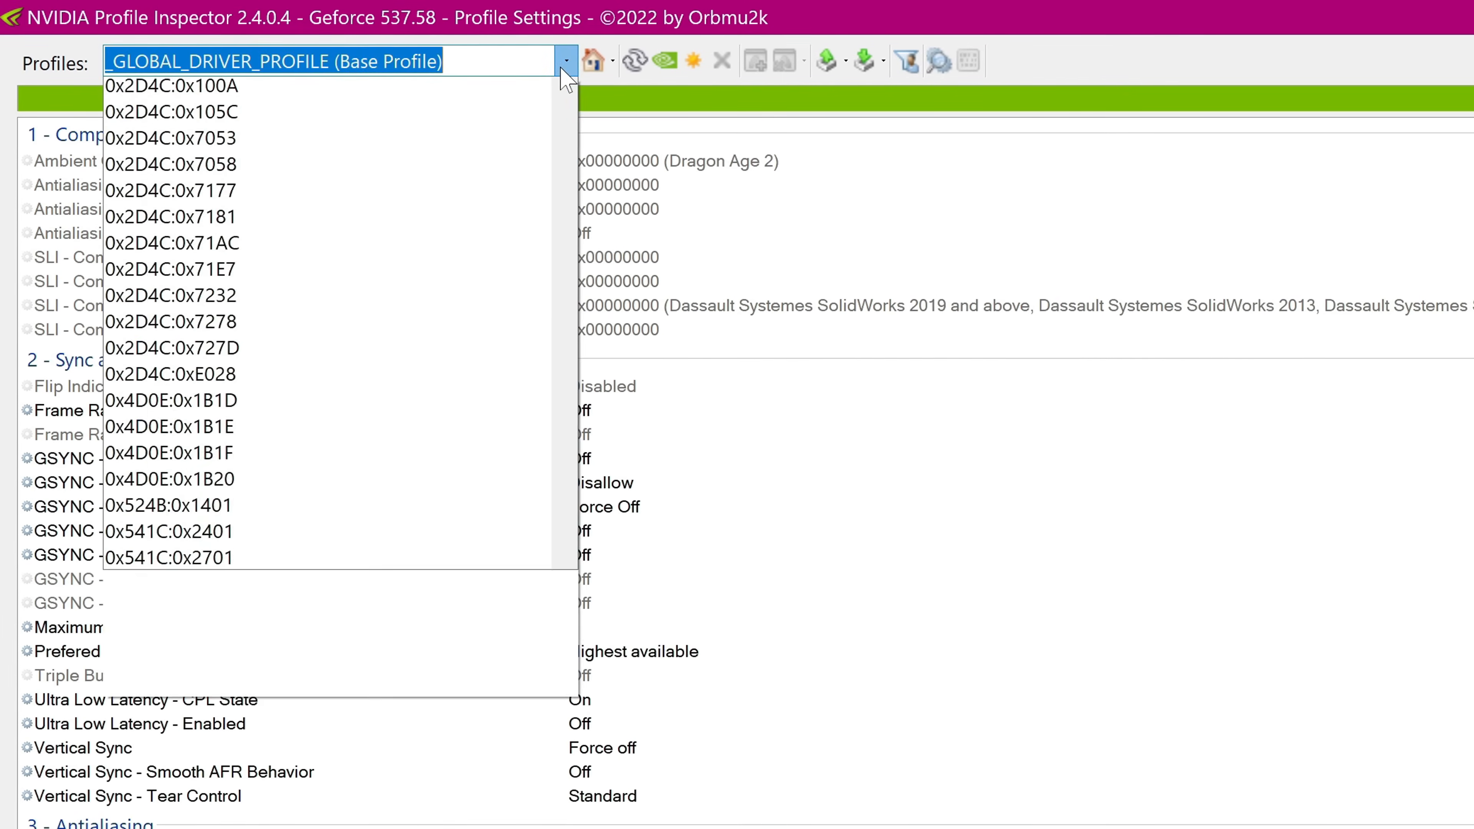
type("counter")
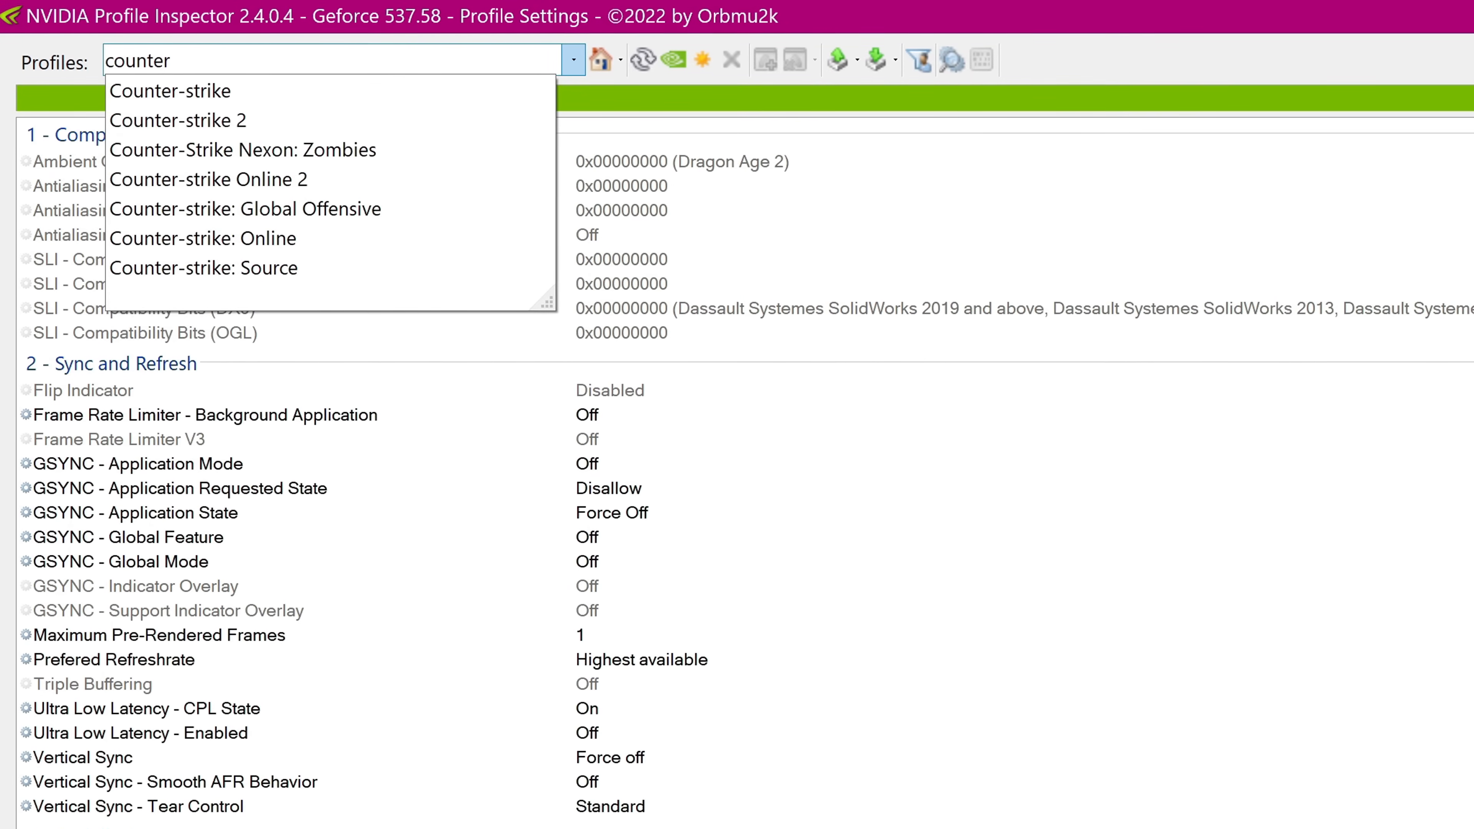
left_click(178, 119)
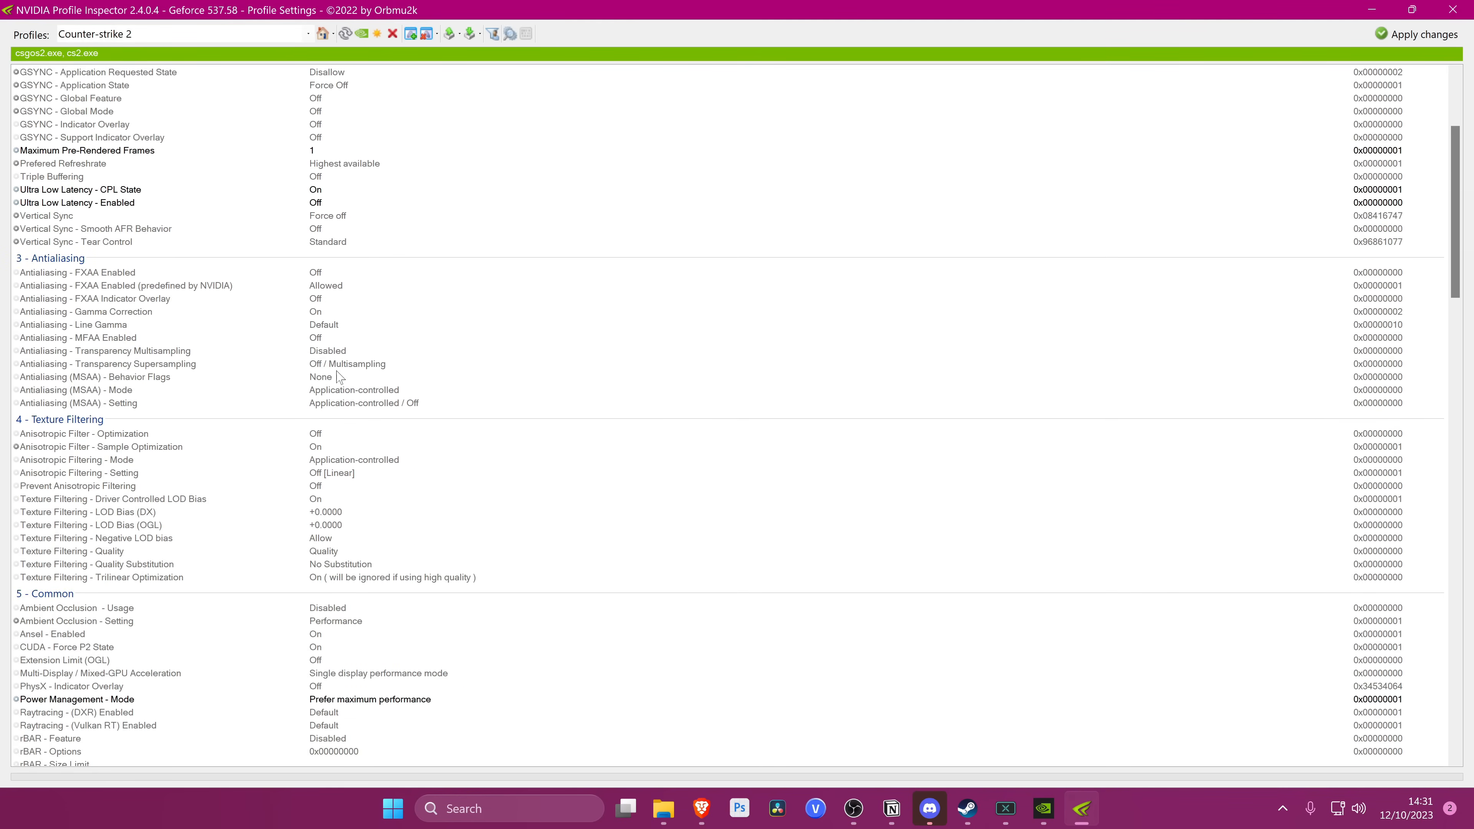
- Set rBAR - Feature to Enabled for the Counter-strike 2 profile
scroll("down", 3)
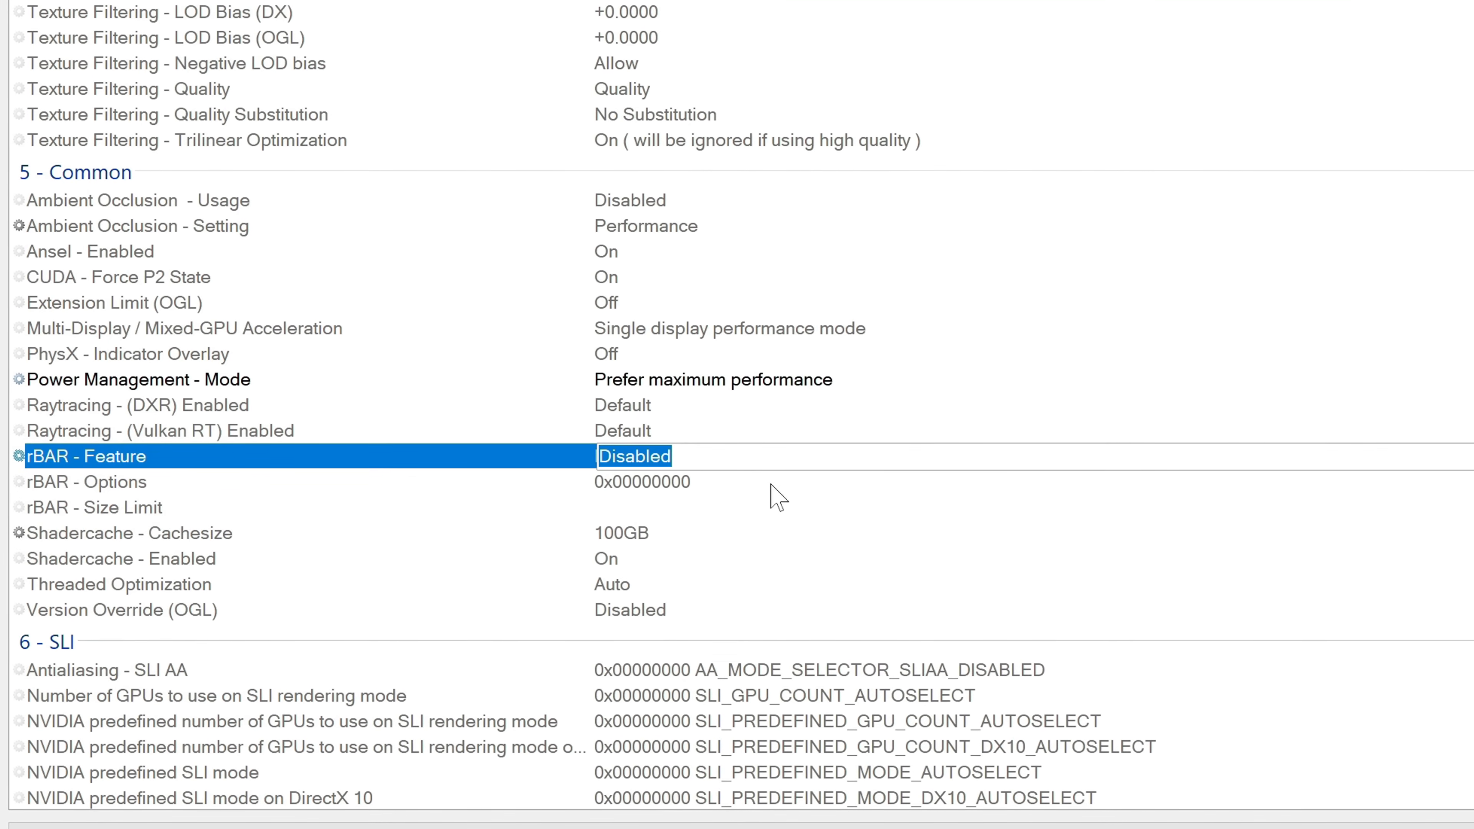
left_click(633, 456)
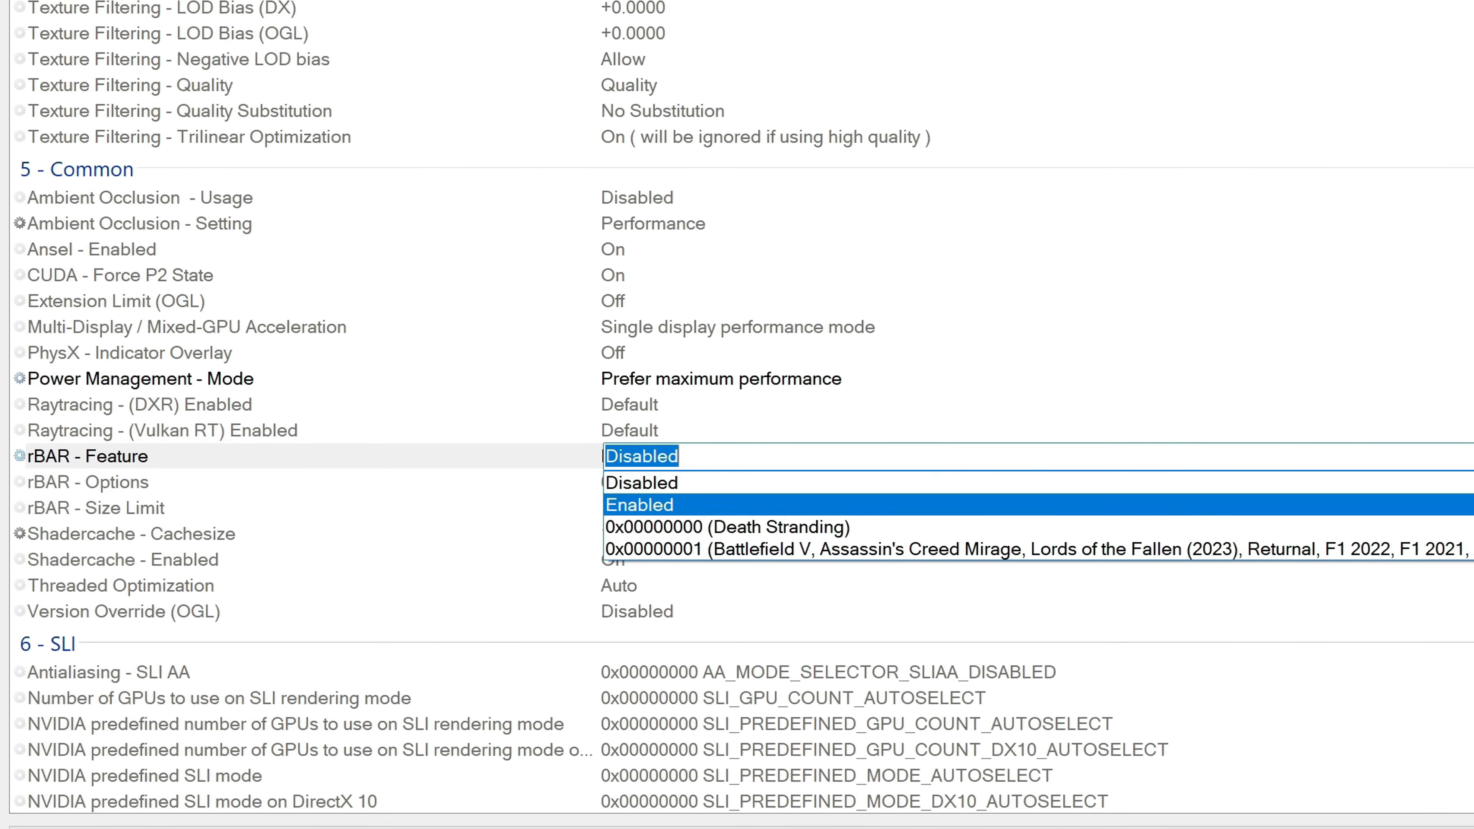
left_click(641, 505)
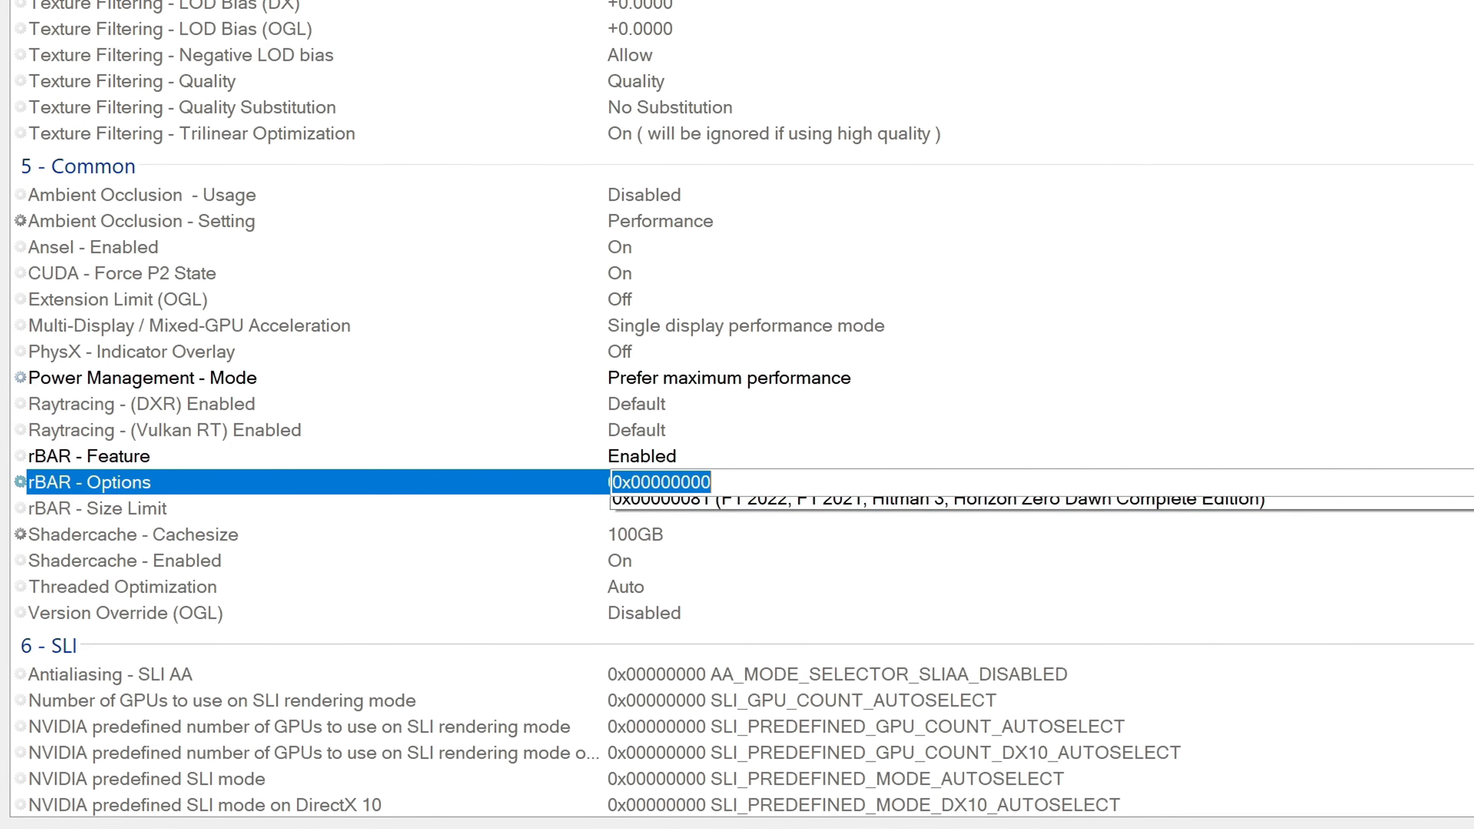